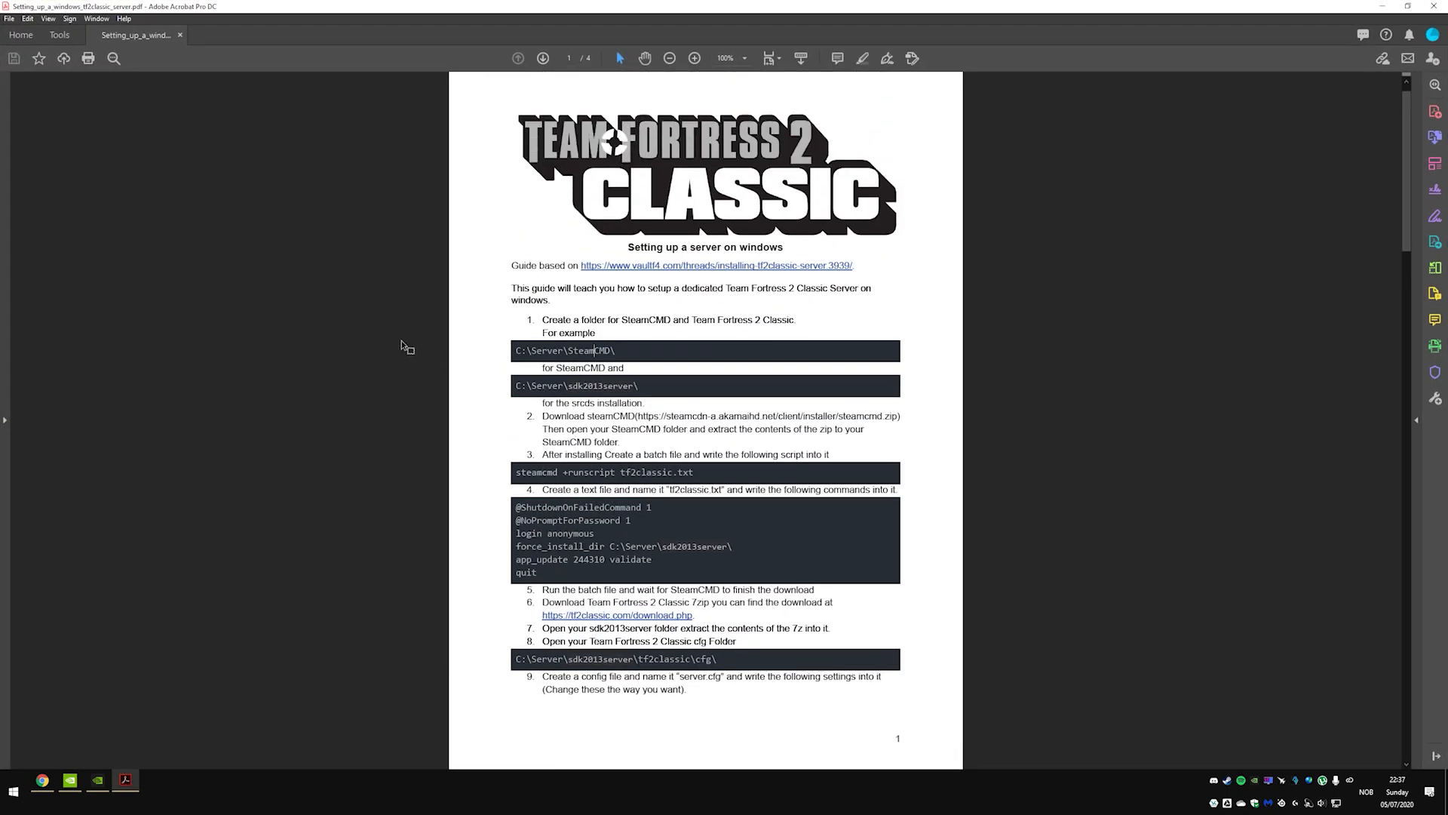
pyautogui.moveTo(401, 335)
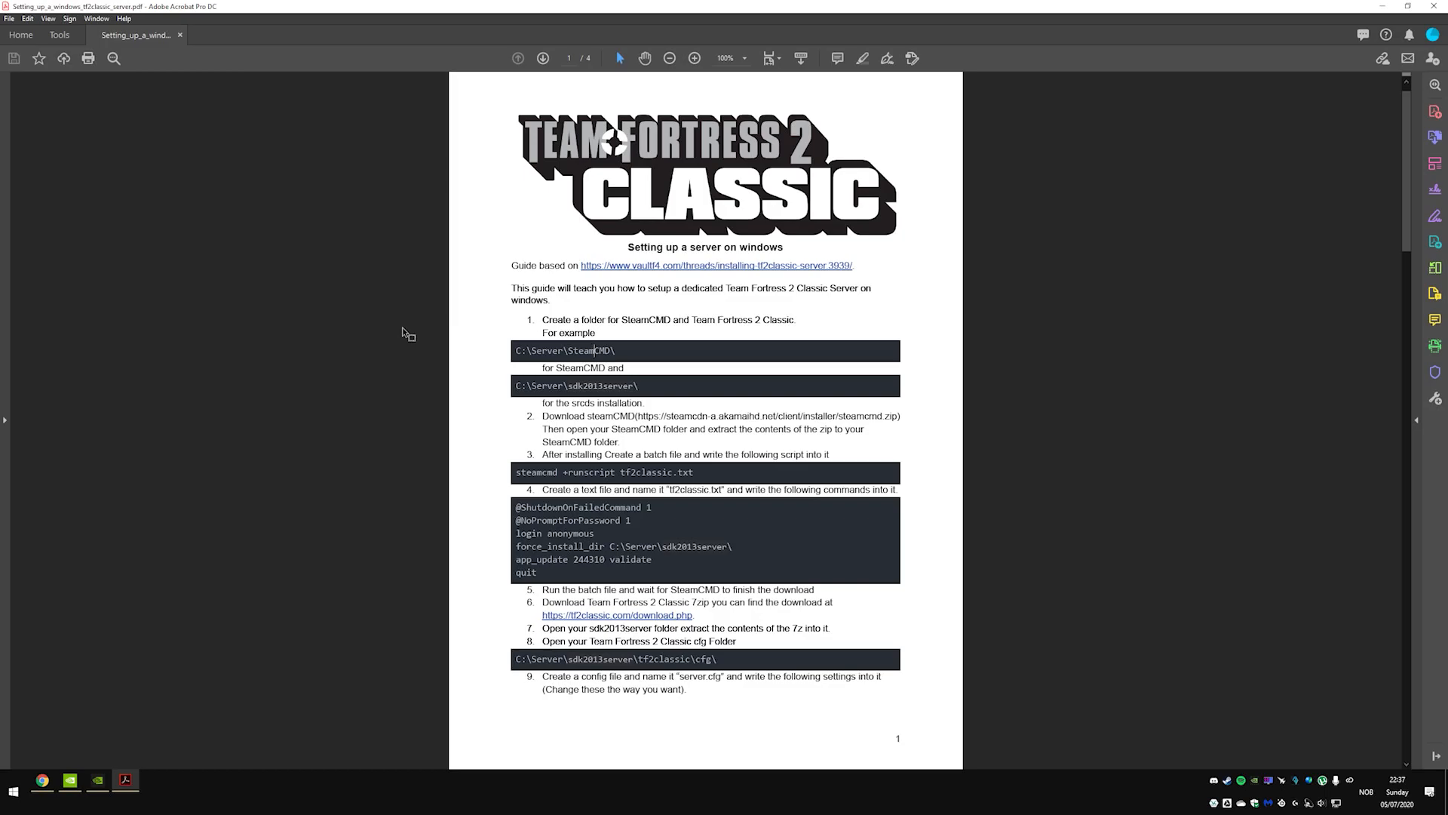
pyautogui.moveTo(404, 325)
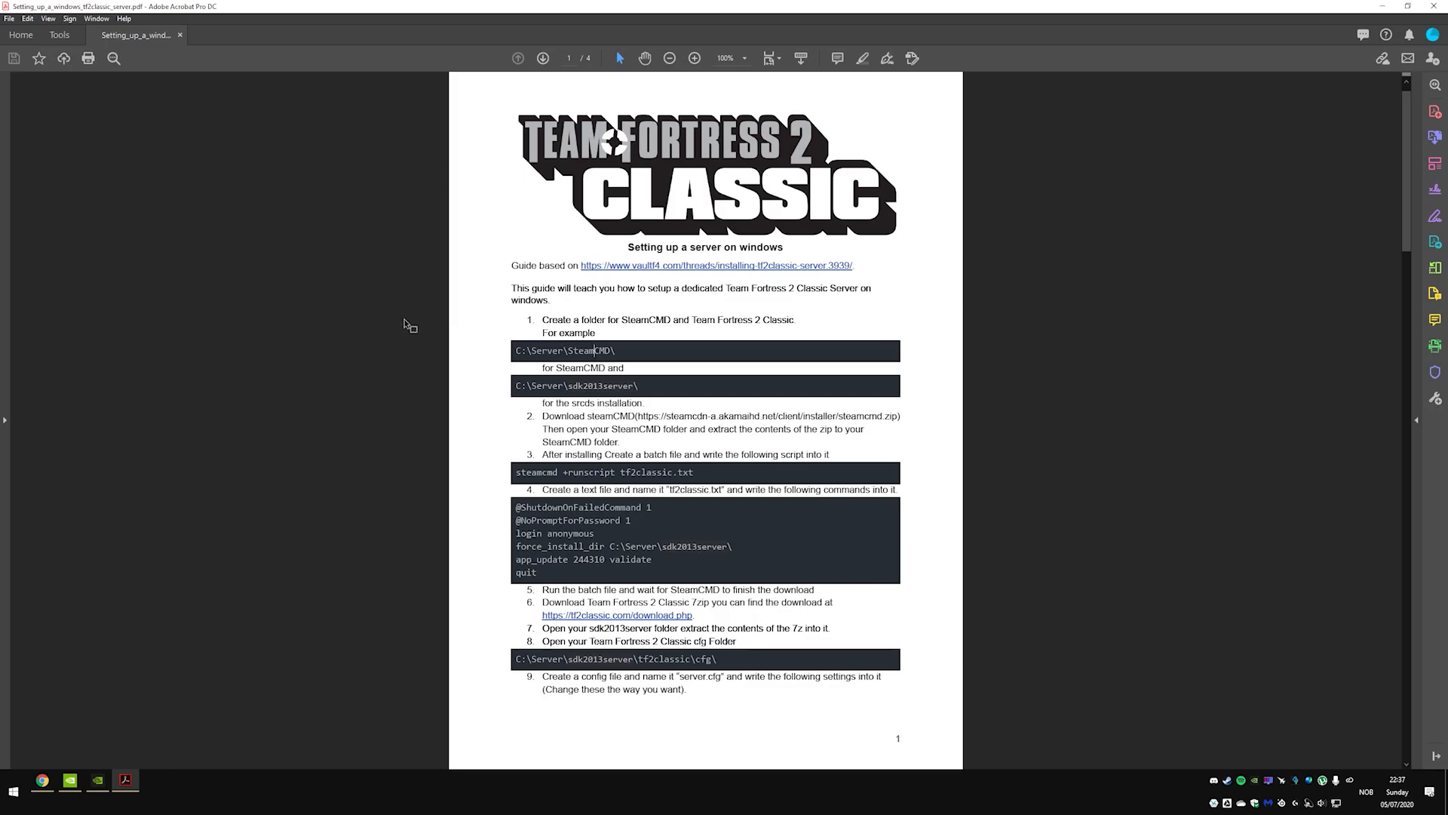
# - Make a new desktop folder named TF2classic and open it
pyautogui.scroll(-3)
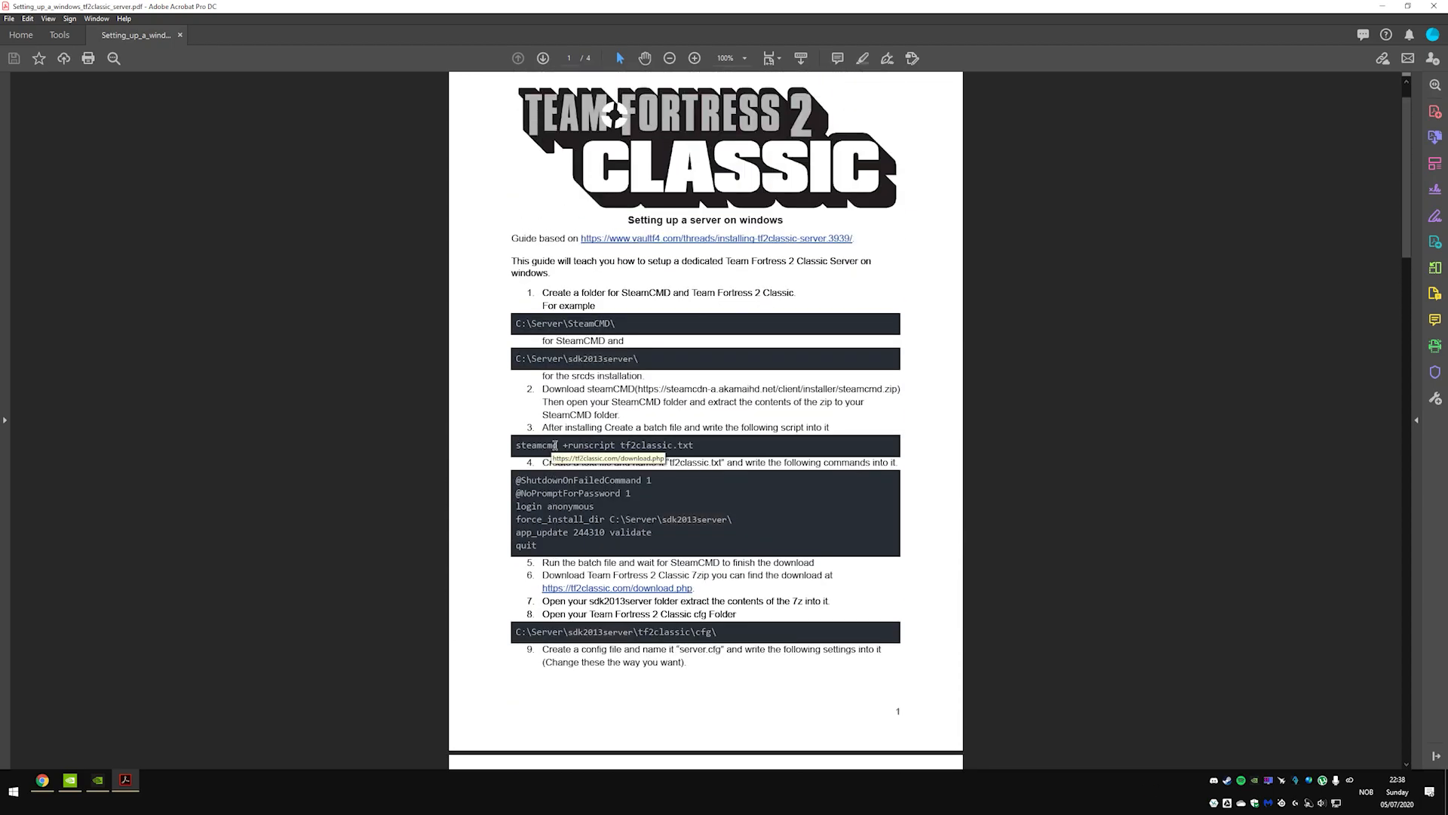
pyautogui.moveTo(583, 359)
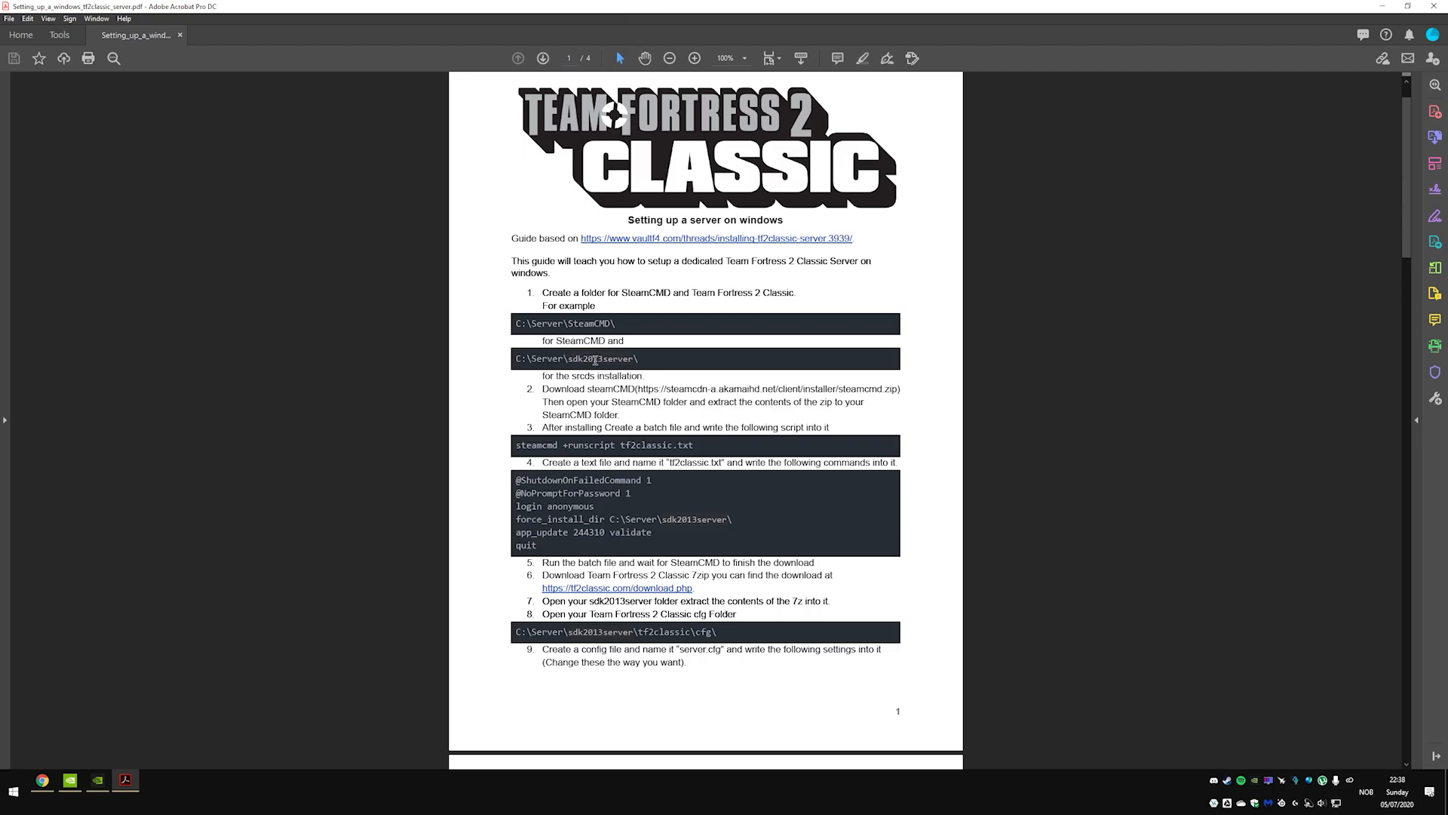
pyautogui.moveTo(728, 303)
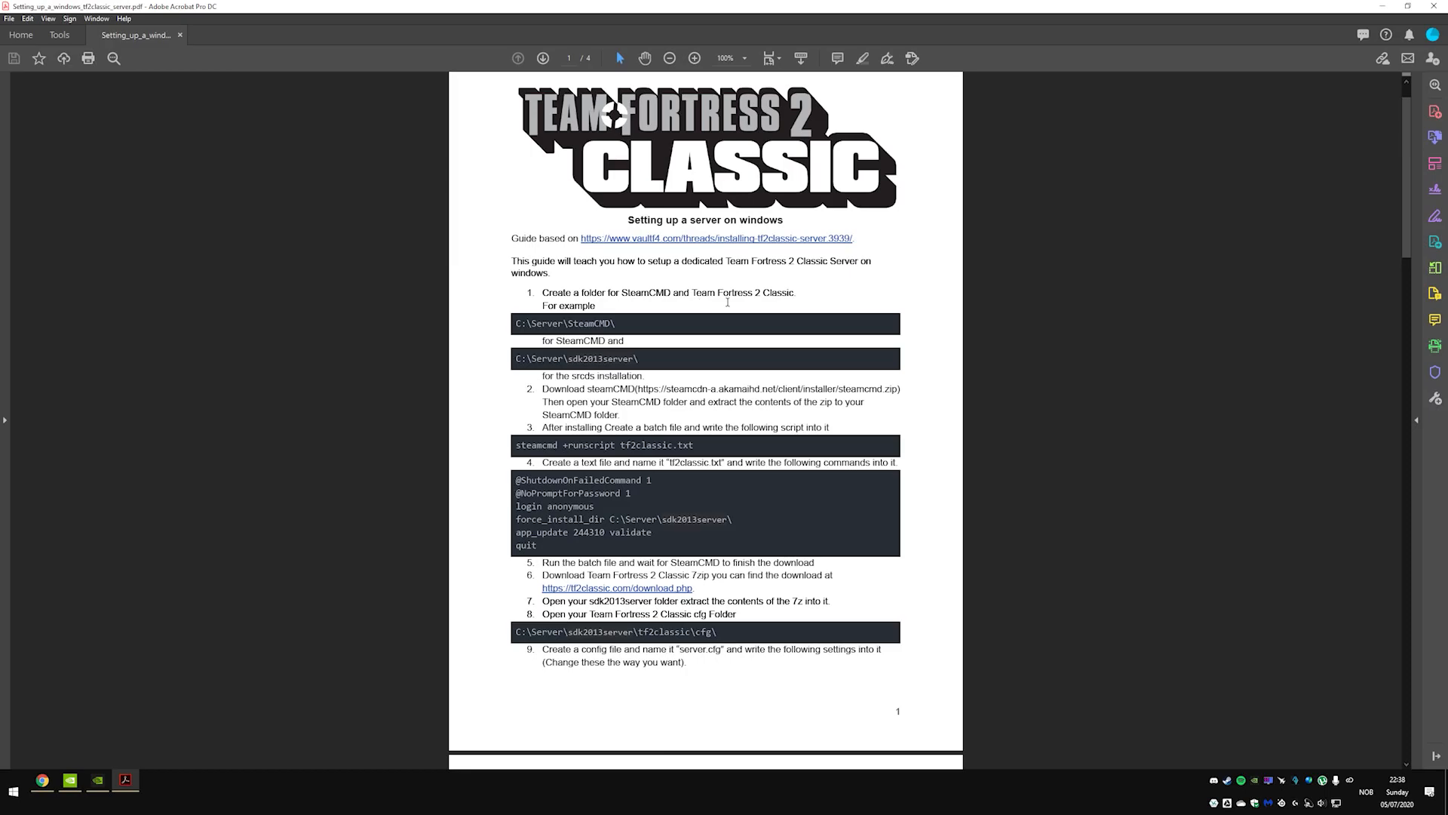
pyautogui.moveTo(617, 305)
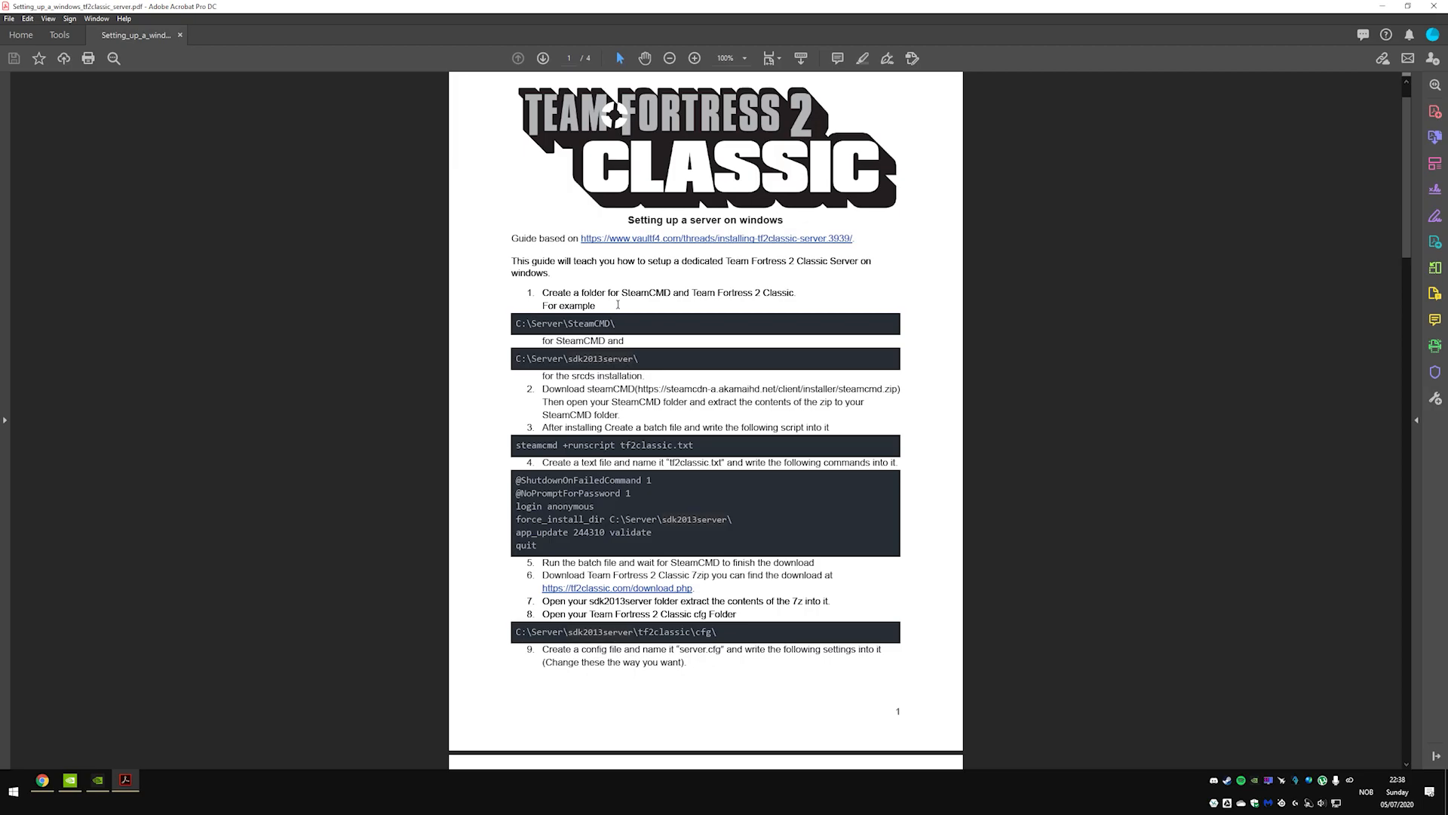
pyautogui.moveTo(667, 10)
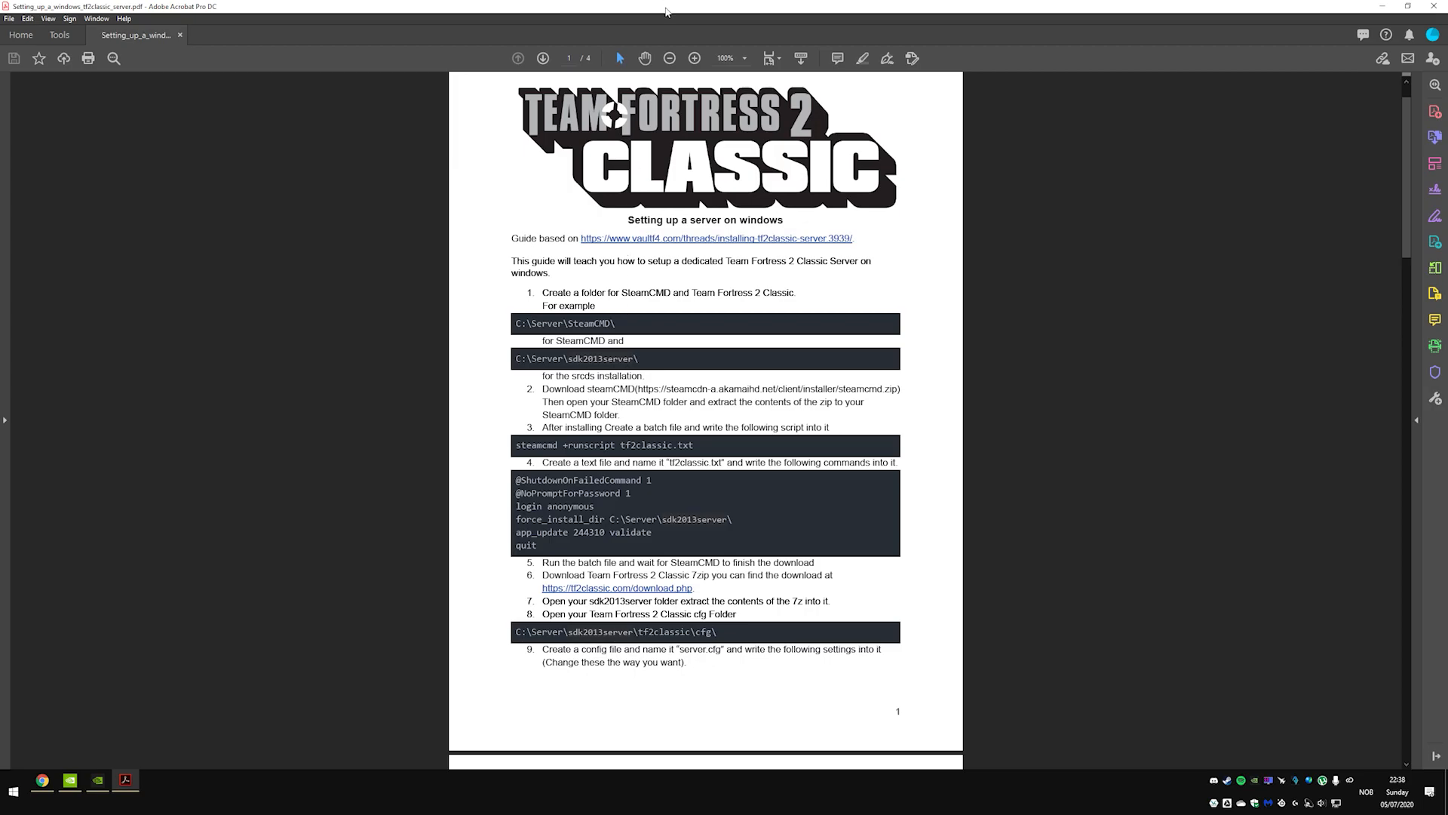
pyautogui.moveTo(692, 8)
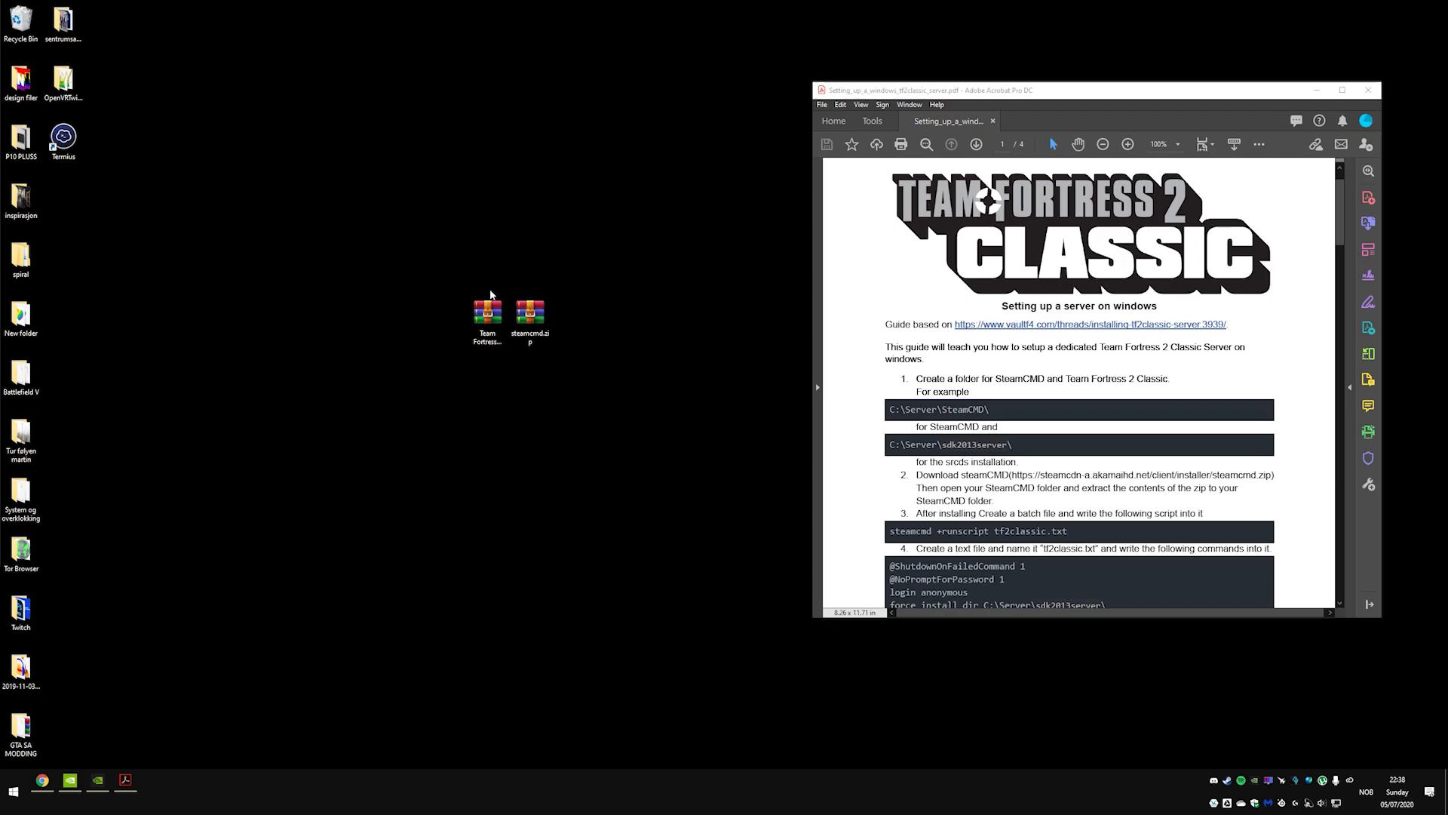
pyautogui.moveTo(523, 246)
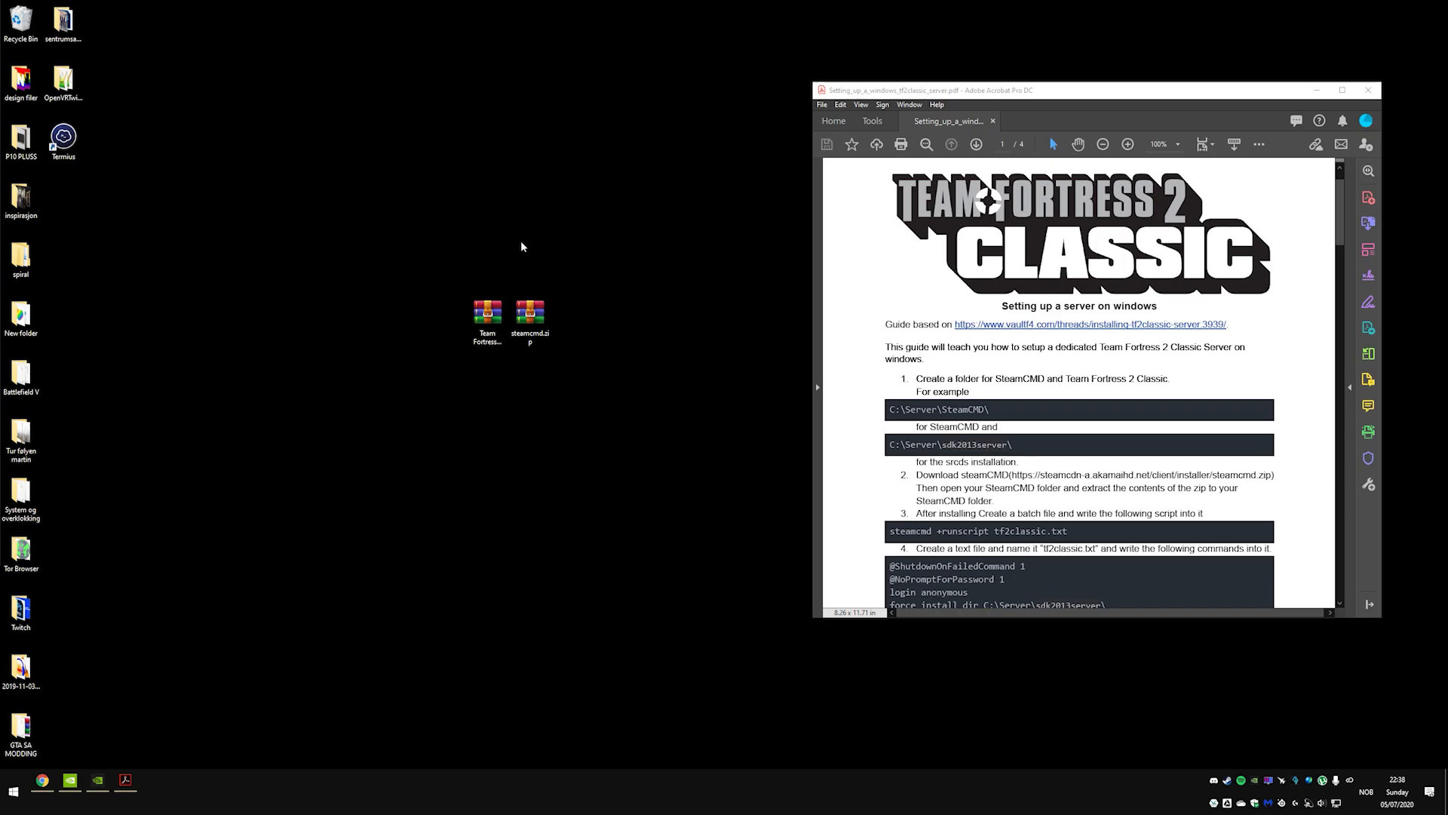
pyautogui.rightClick(523, 247)
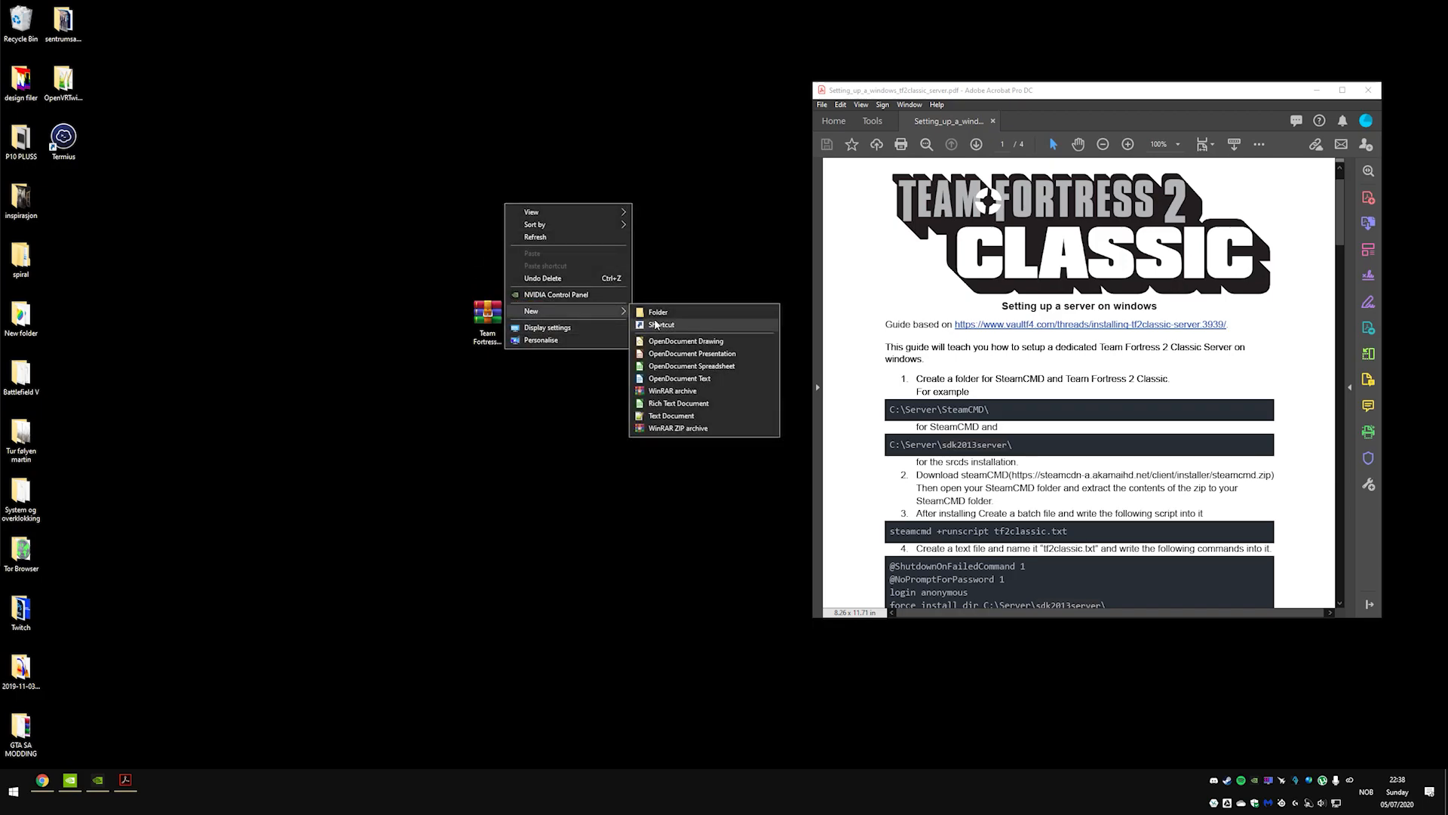
pyautogui.click(658, 312)
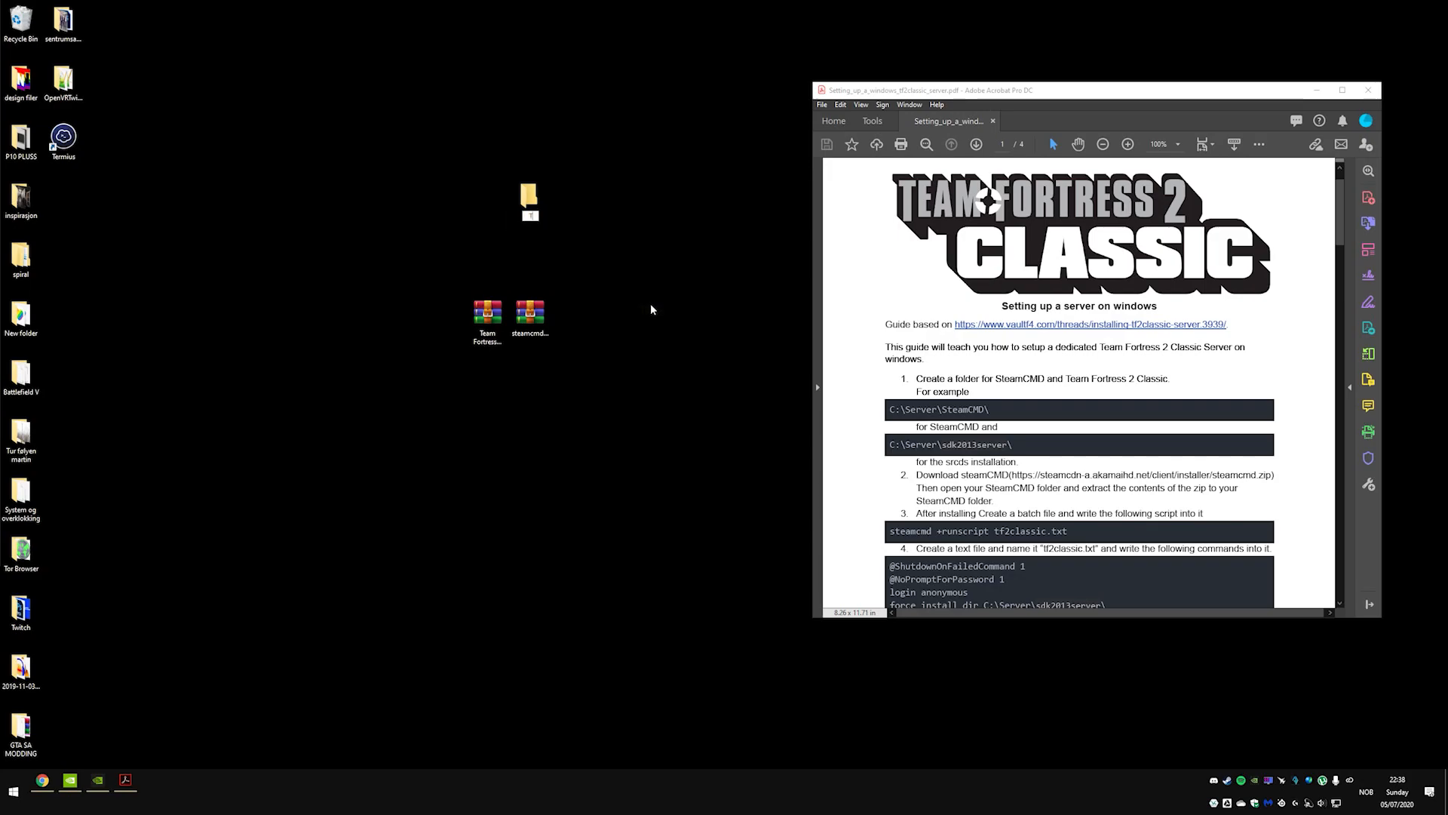
pyautogui.write(':')
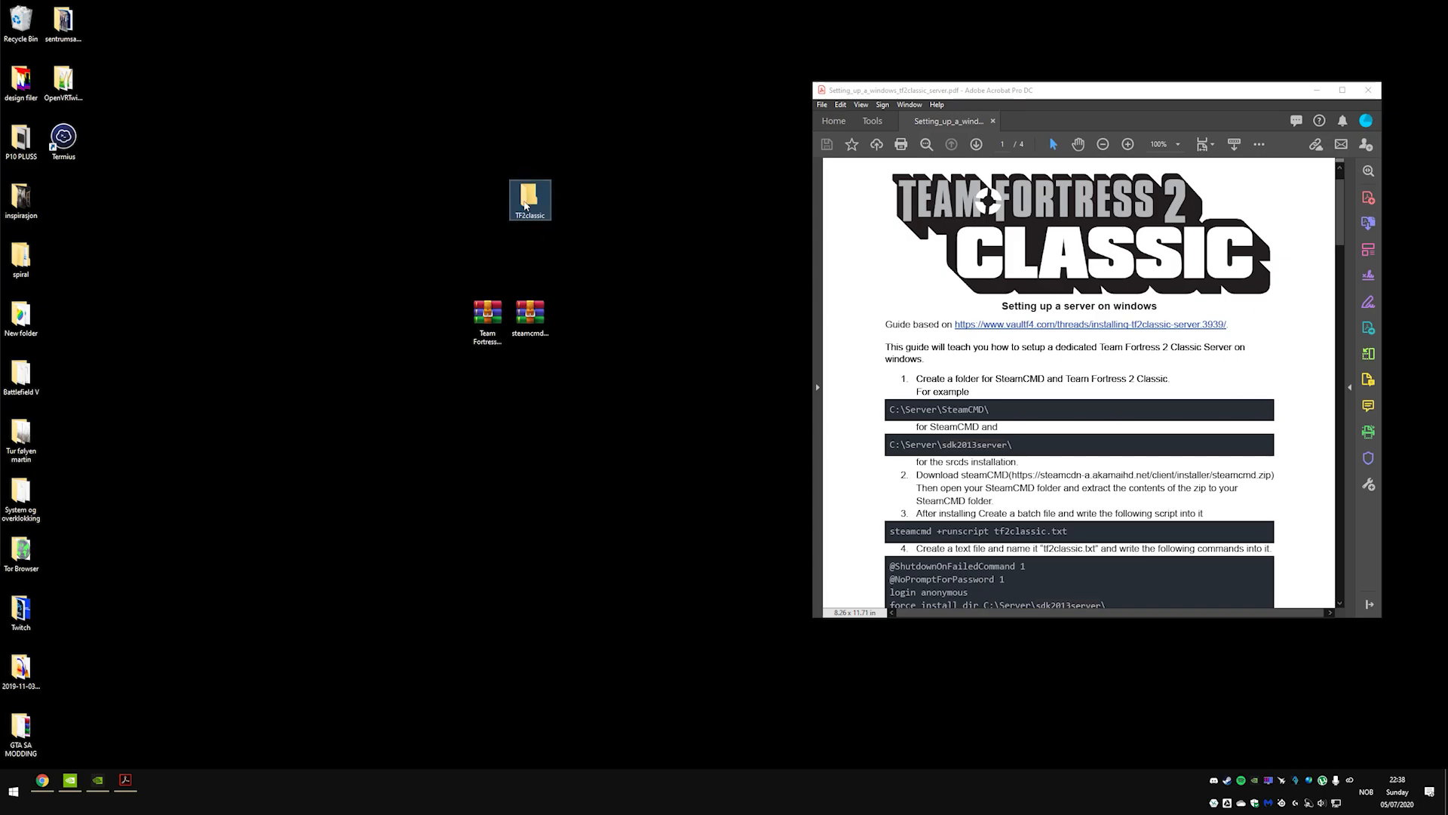
pyautogui.doubleClick(526, 198)
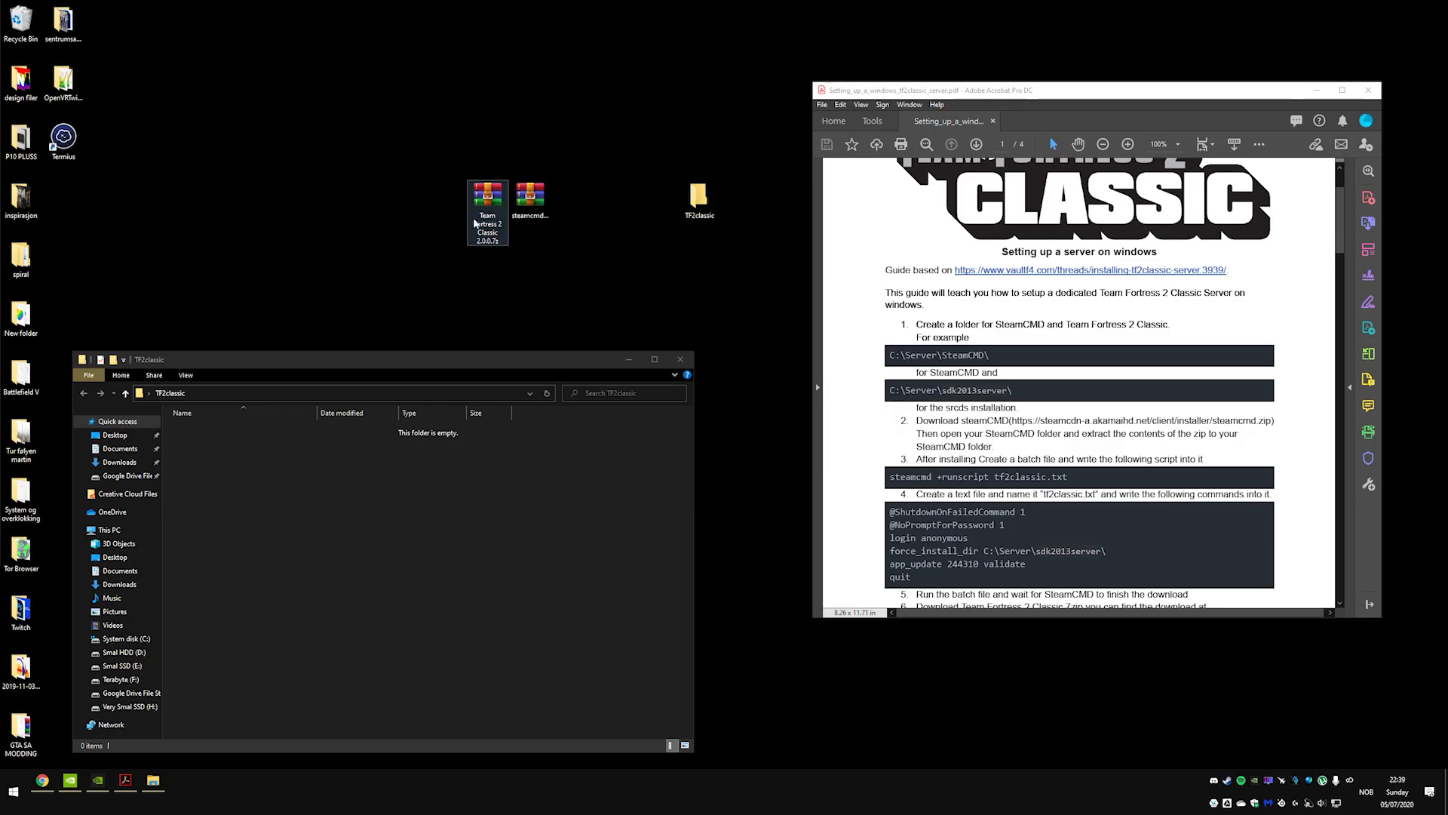
# - Create the SteamCMD and sdk2013server subfolders inside TF2classic
pyautogui.click(531, 195)
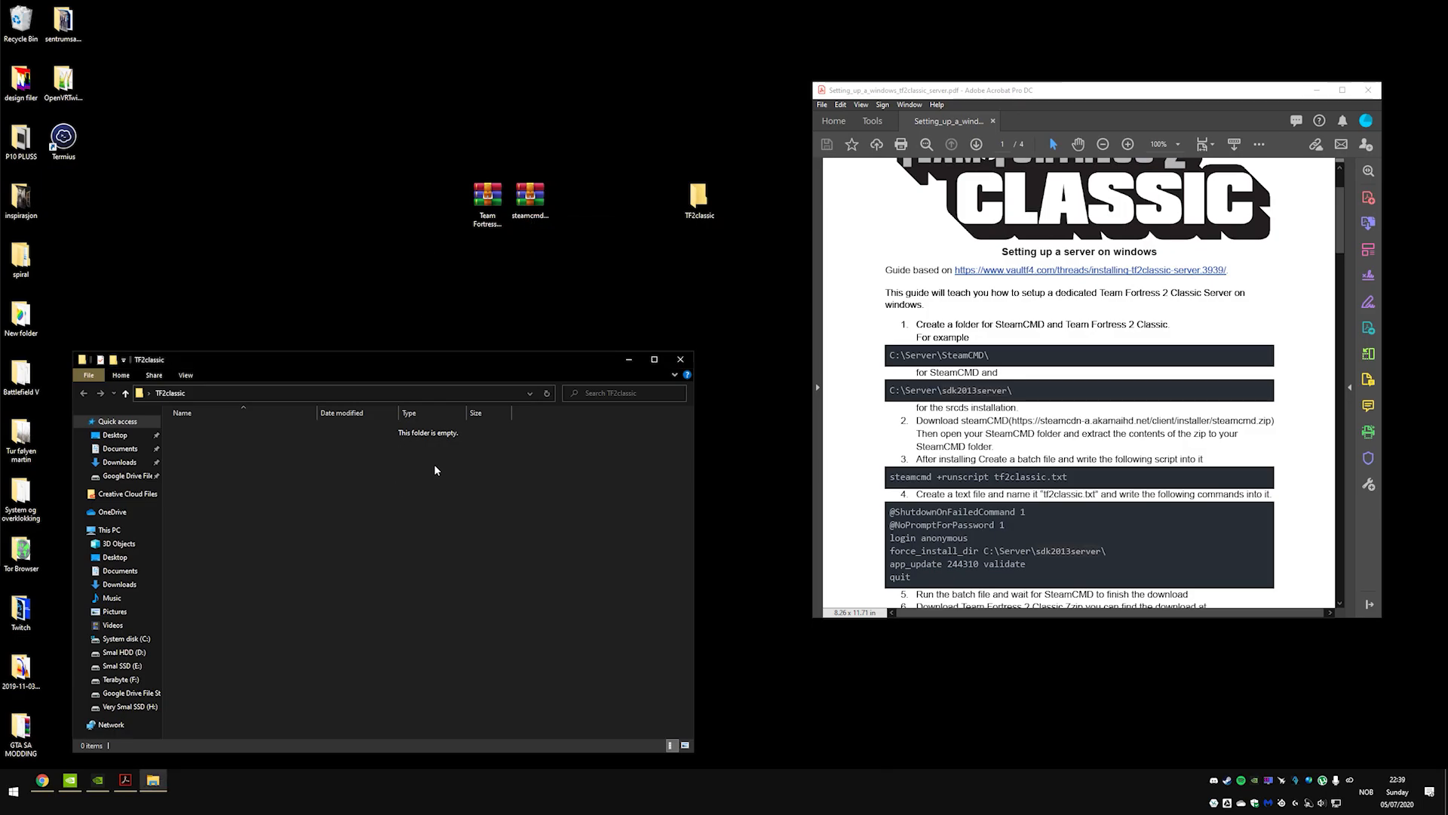
pyautogui.rightClick(437, 470)
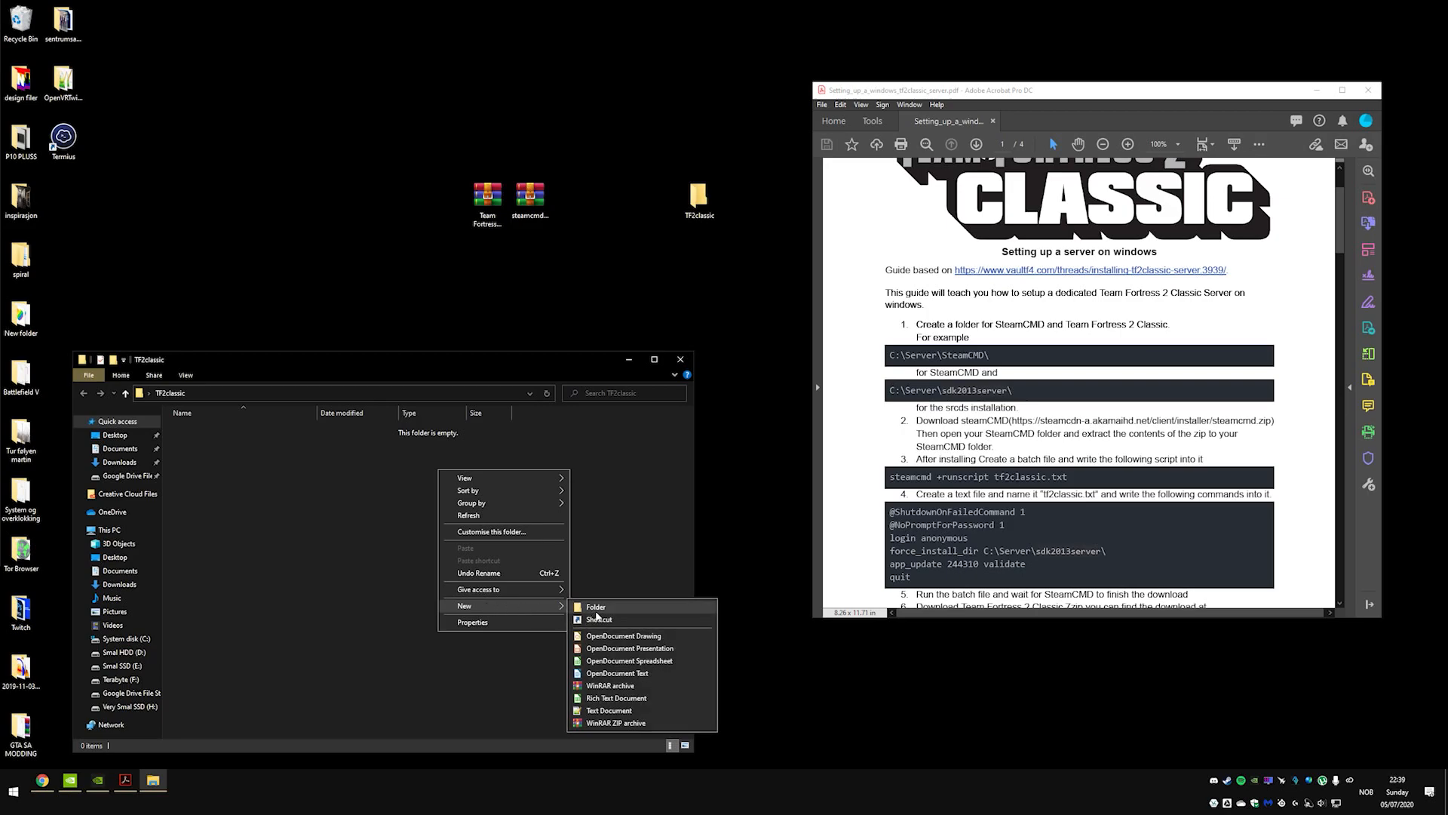
pyautogui.click(595, 607)
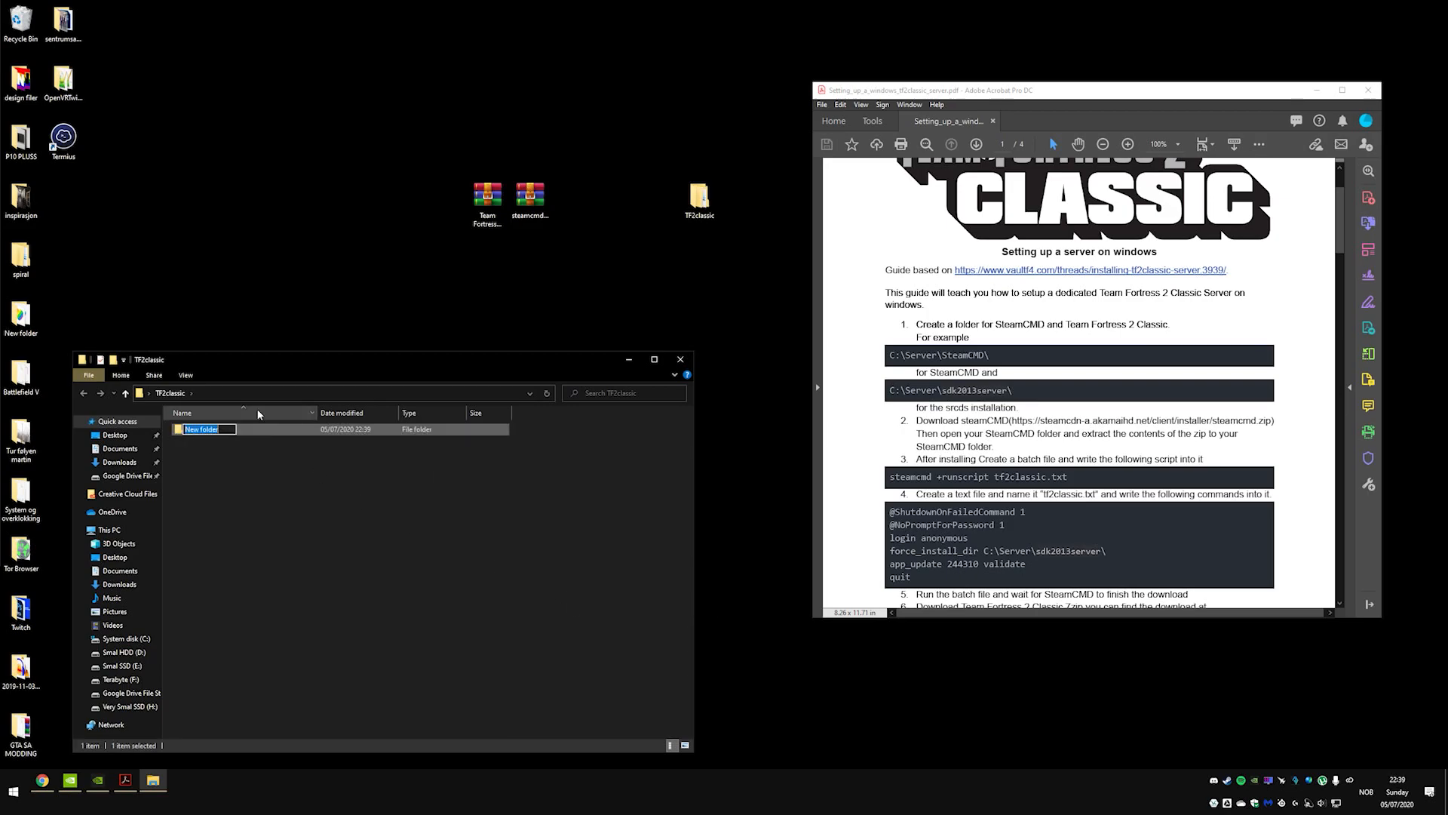
pyautogui.write('Steam')
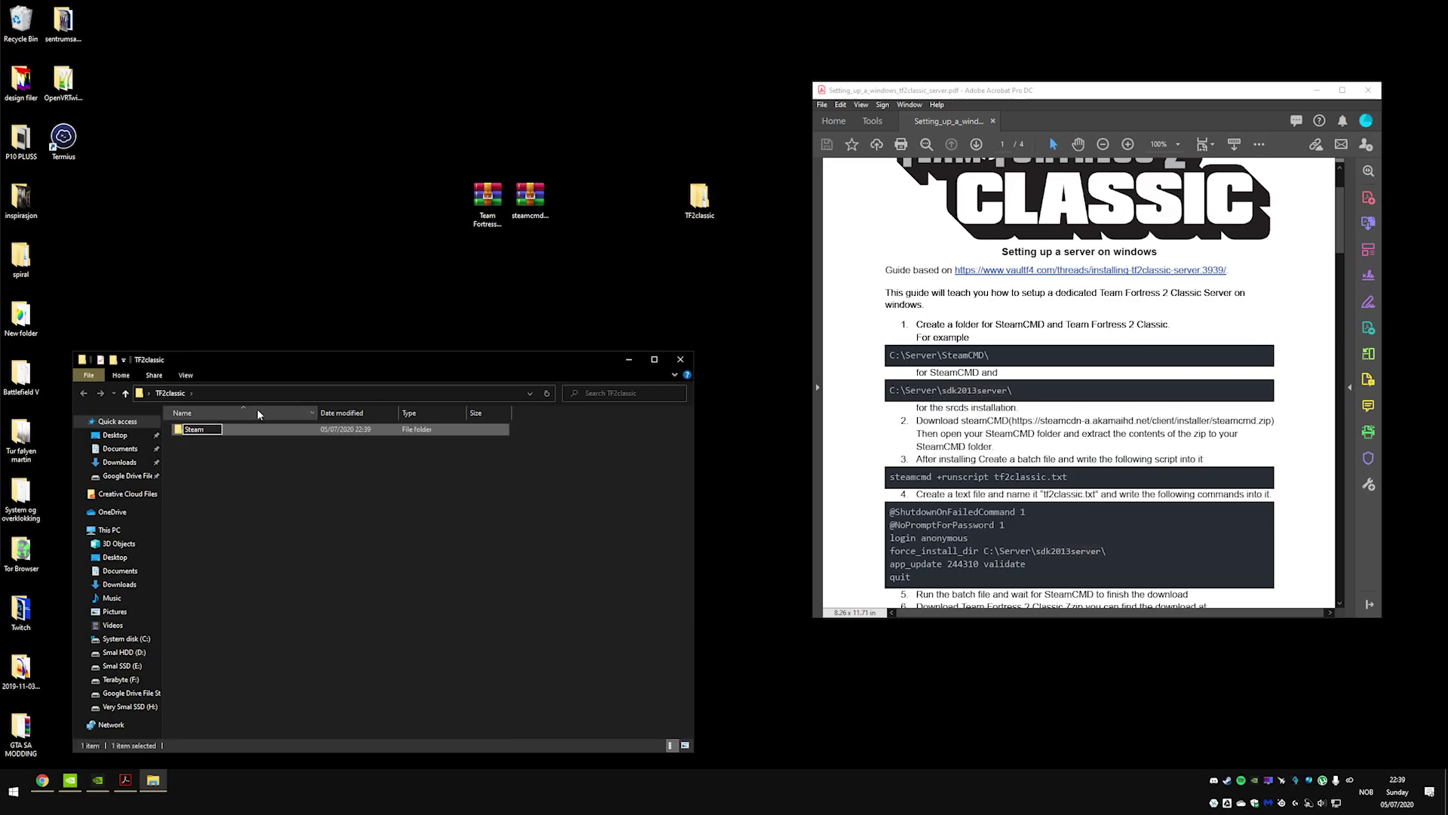
pyautogui.write('SteamCMD')
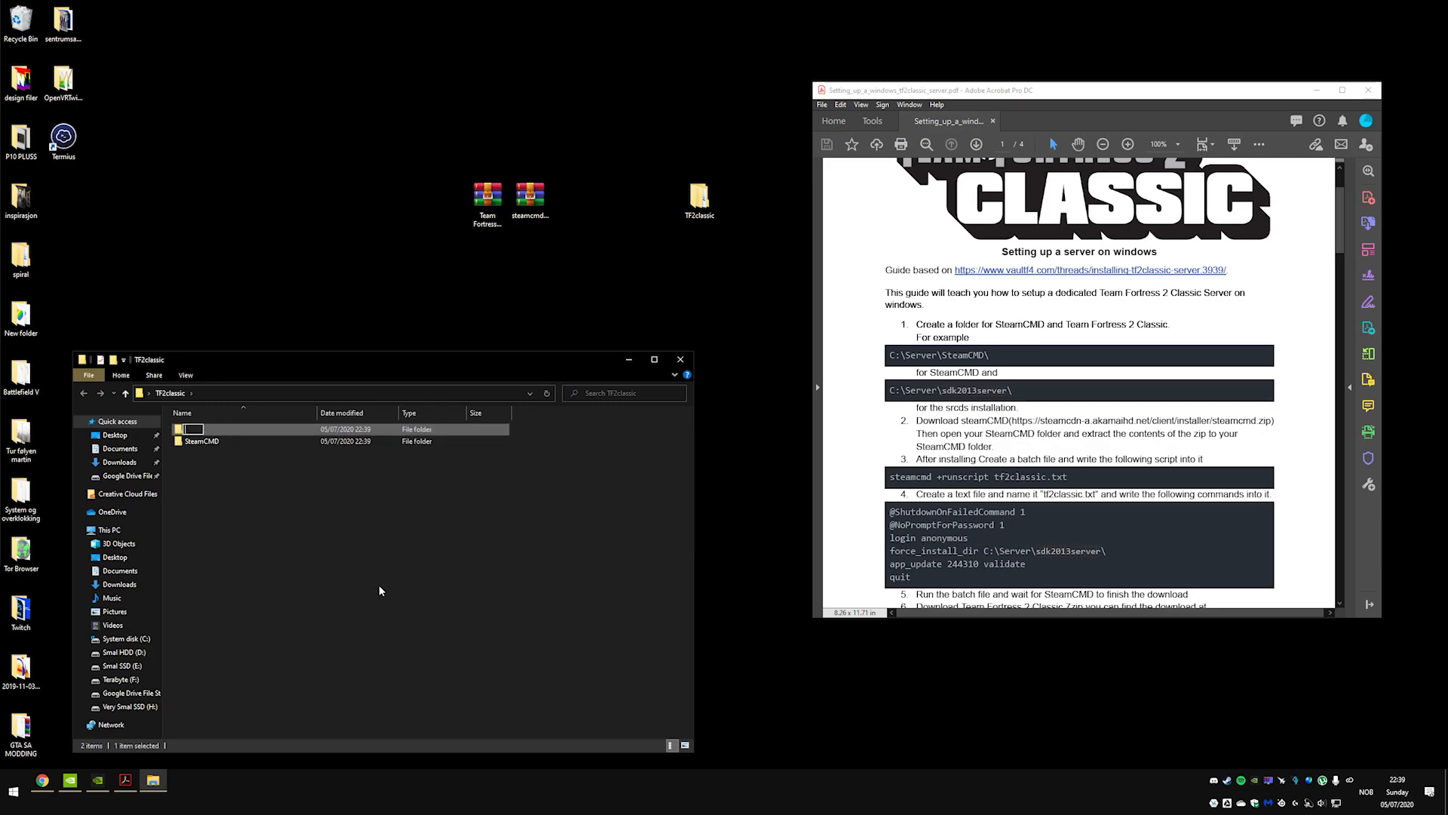
pyautogui.write('sdk2013server')
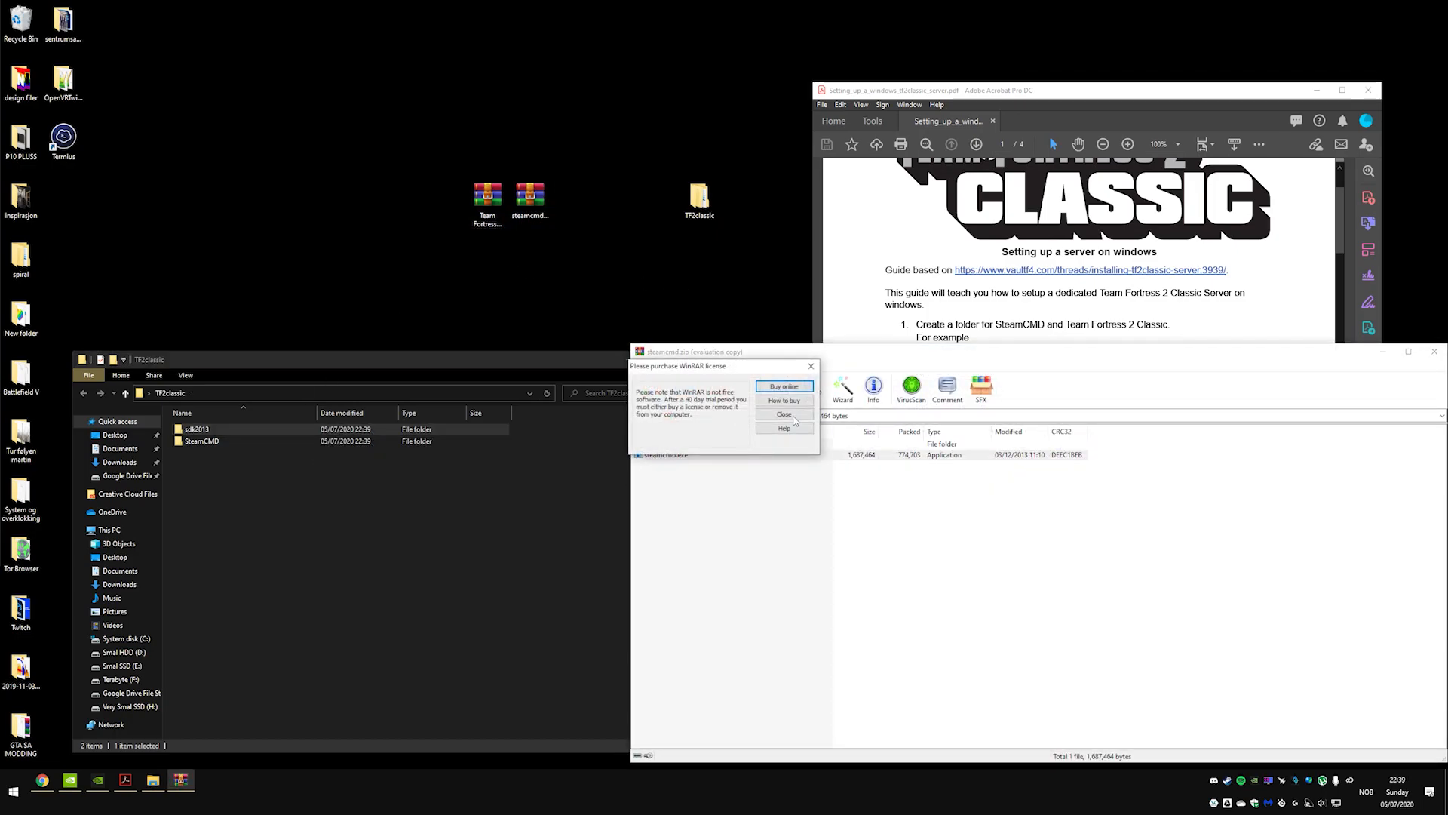
# - Dismiss the WinRAR license reminder and launch steamcmd.exe from the SteamCMD folder
pyautogui.click(784, 413)
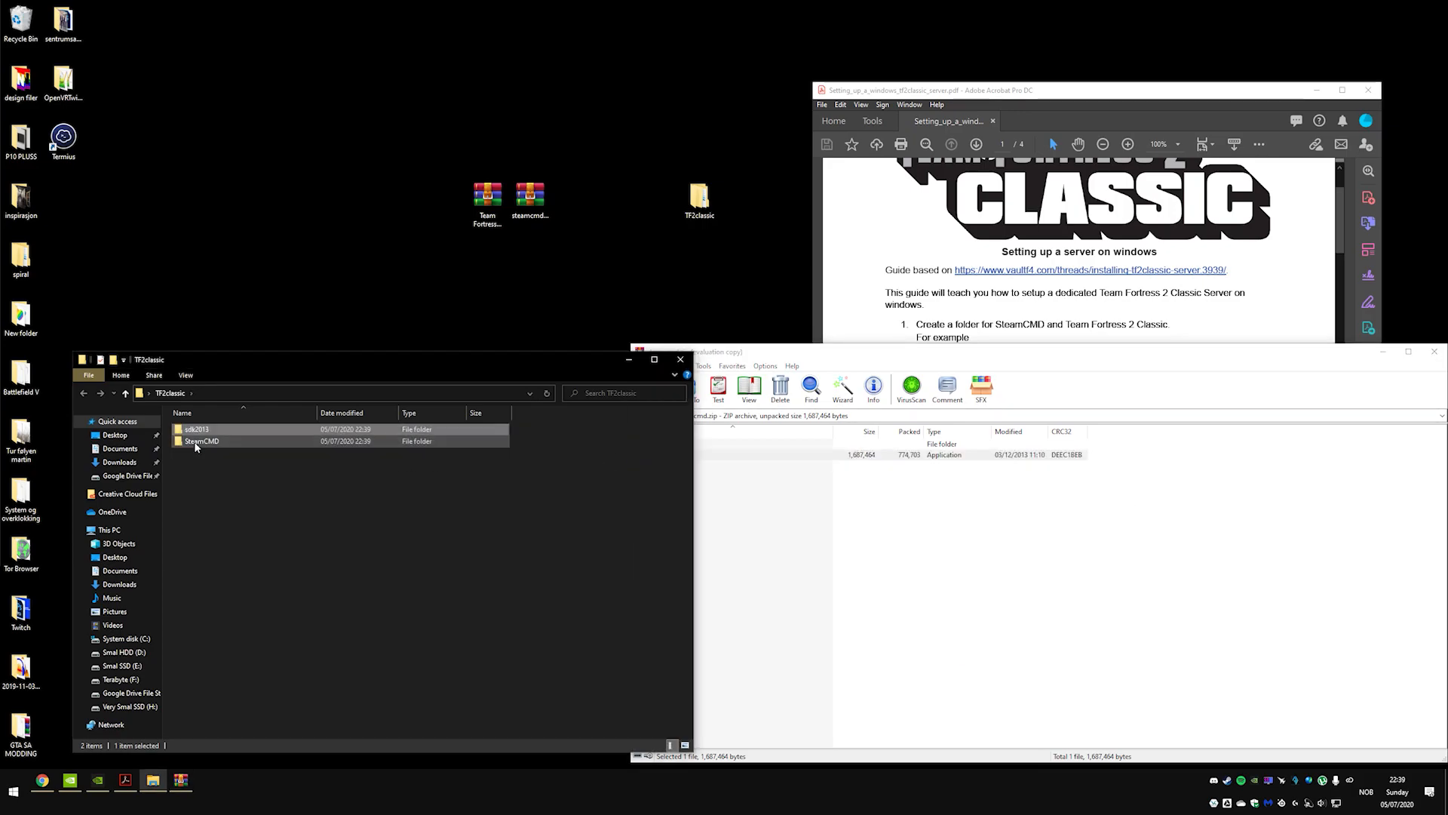
pyautogui.doubleClick(201, 441)
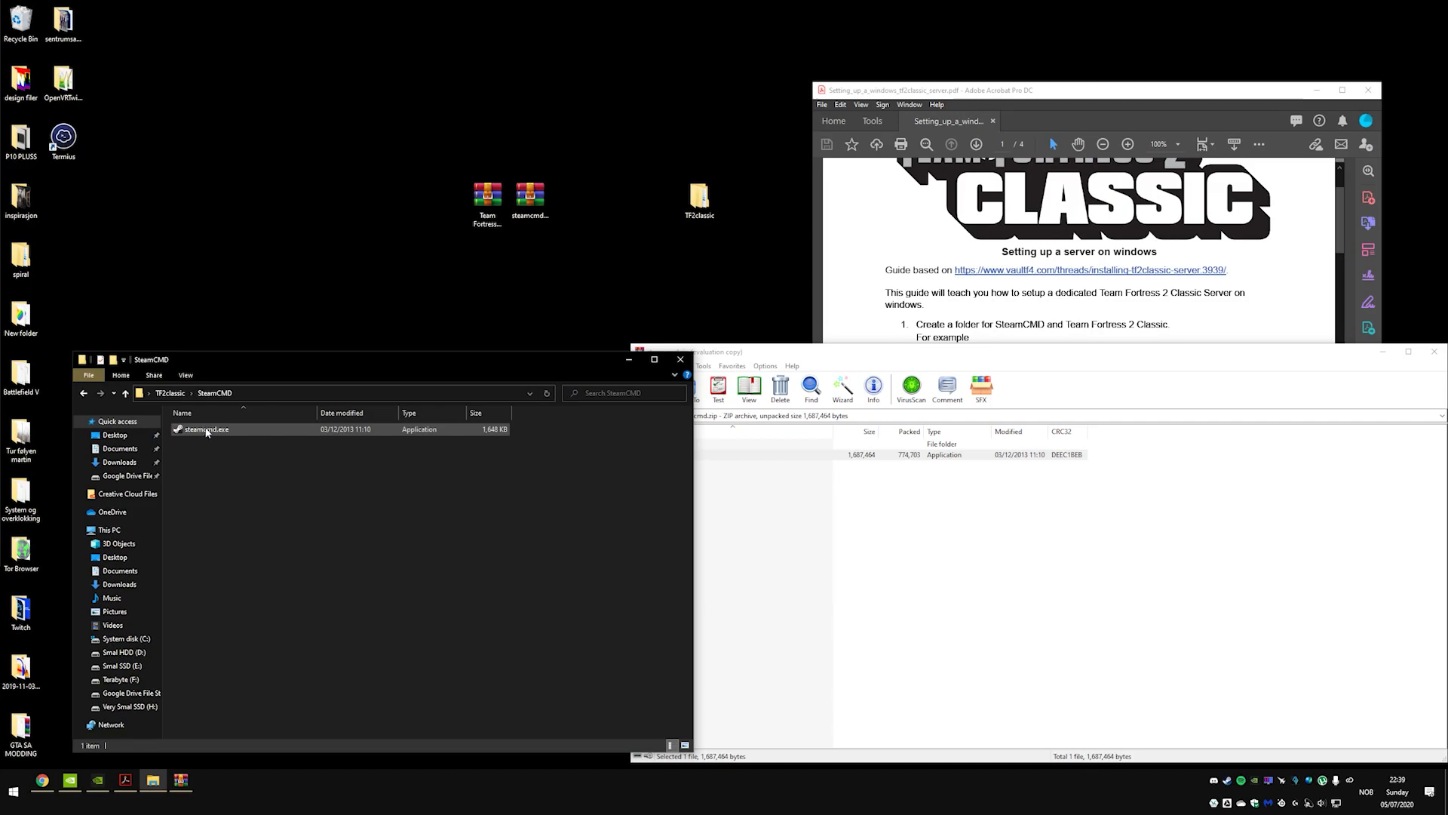
pyautogui.doubleClick(204, 429)
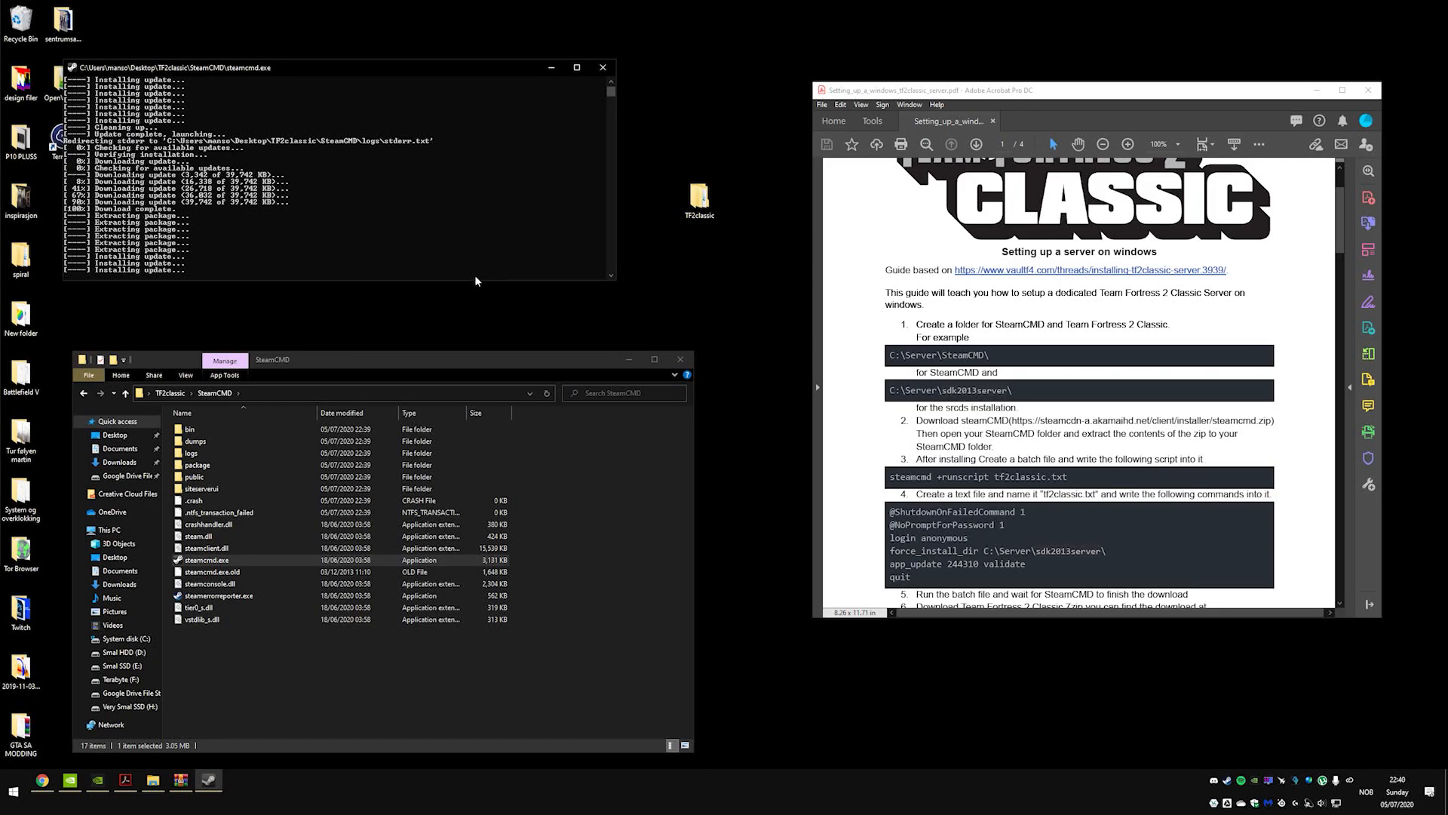
pyautogui.moveTo(484, 279)
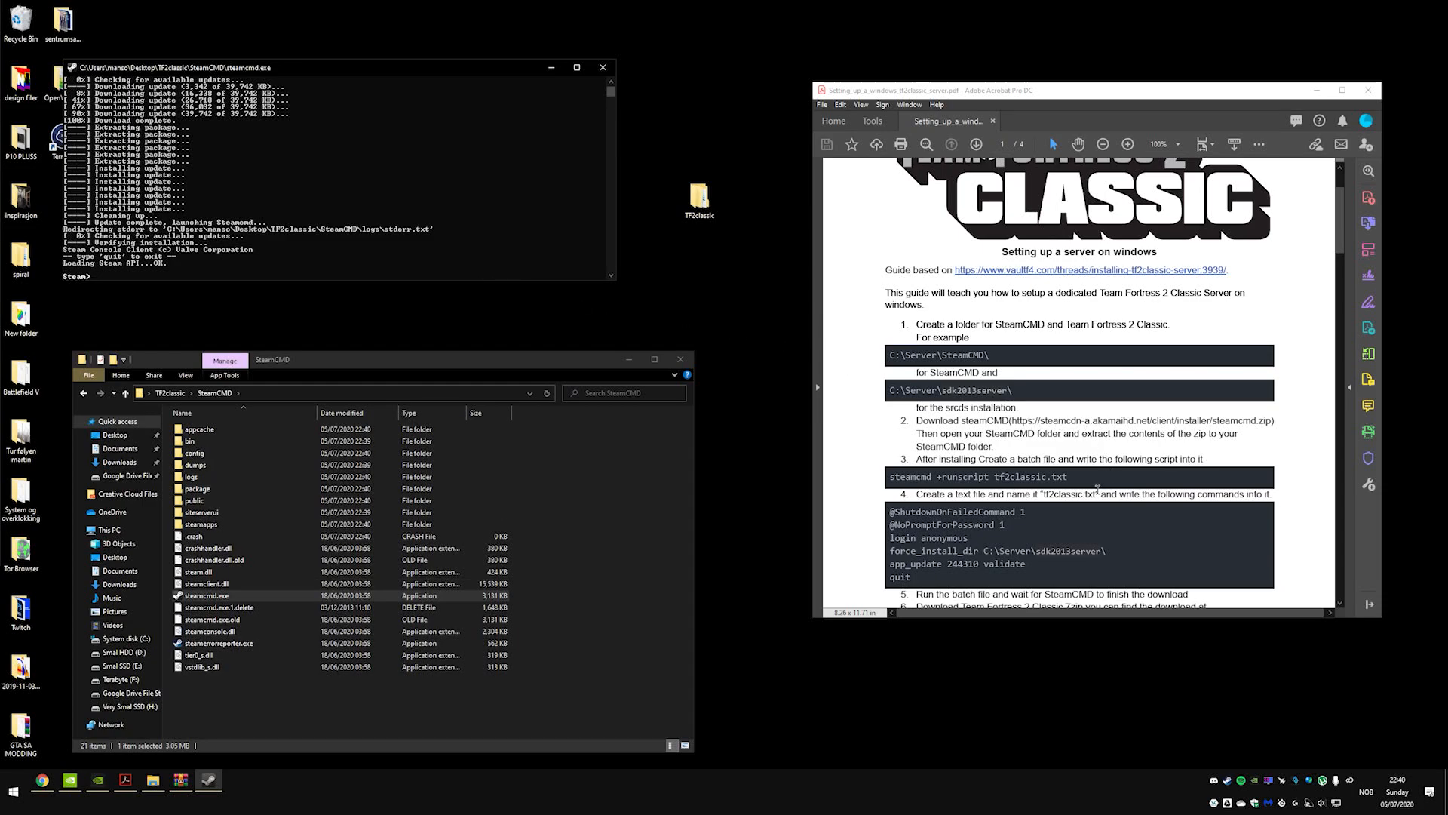
# - Create a text document in SteamCMD named tf2classic.txt, copying the name from the guide
pyautogui.doubleClick(1050, 476)
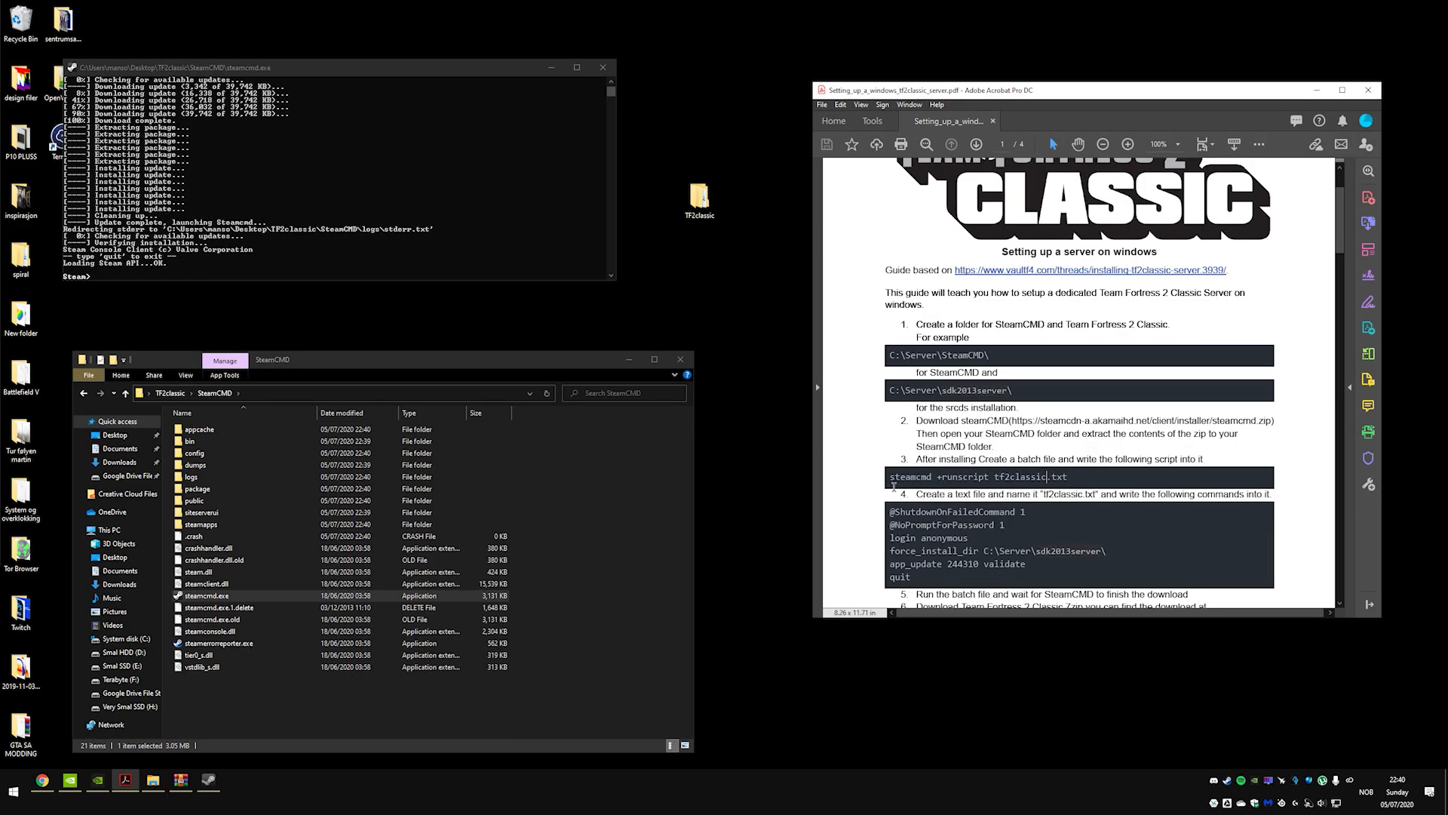
pyautogui.rightClick(985, 477)
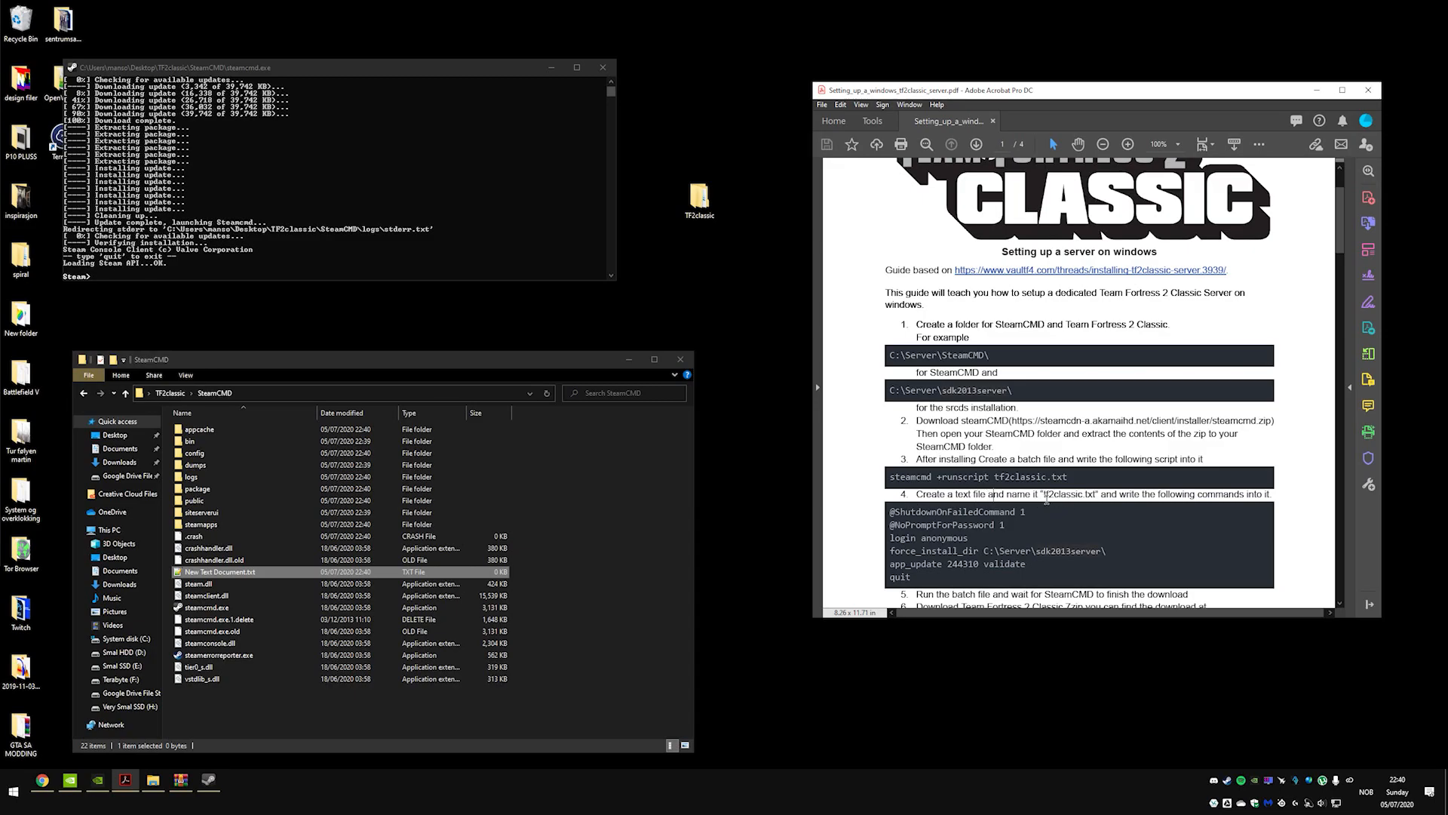
pyautogui.rightClick(1086, 494)
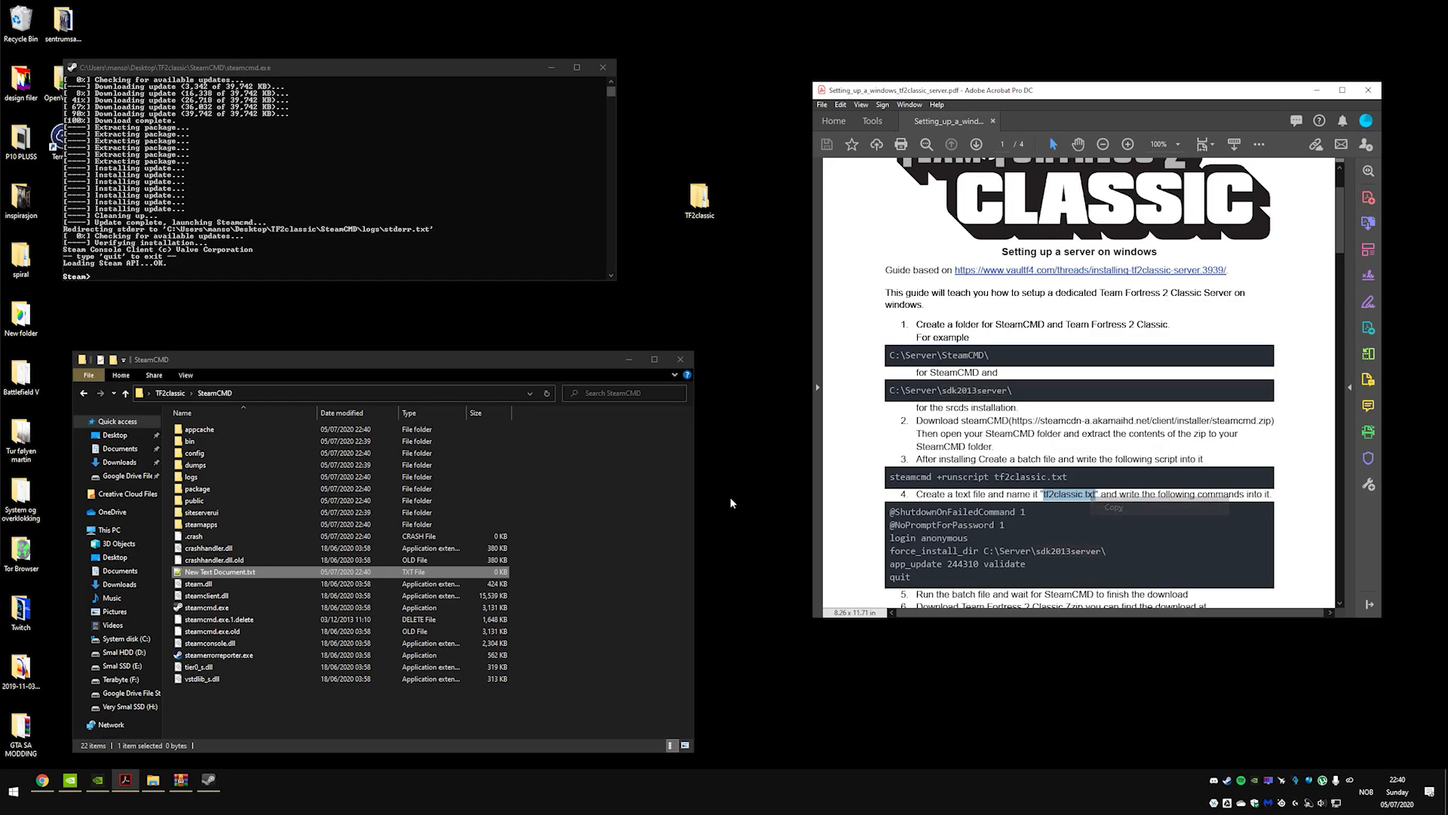
pyautogui.rightClick(219, 572)
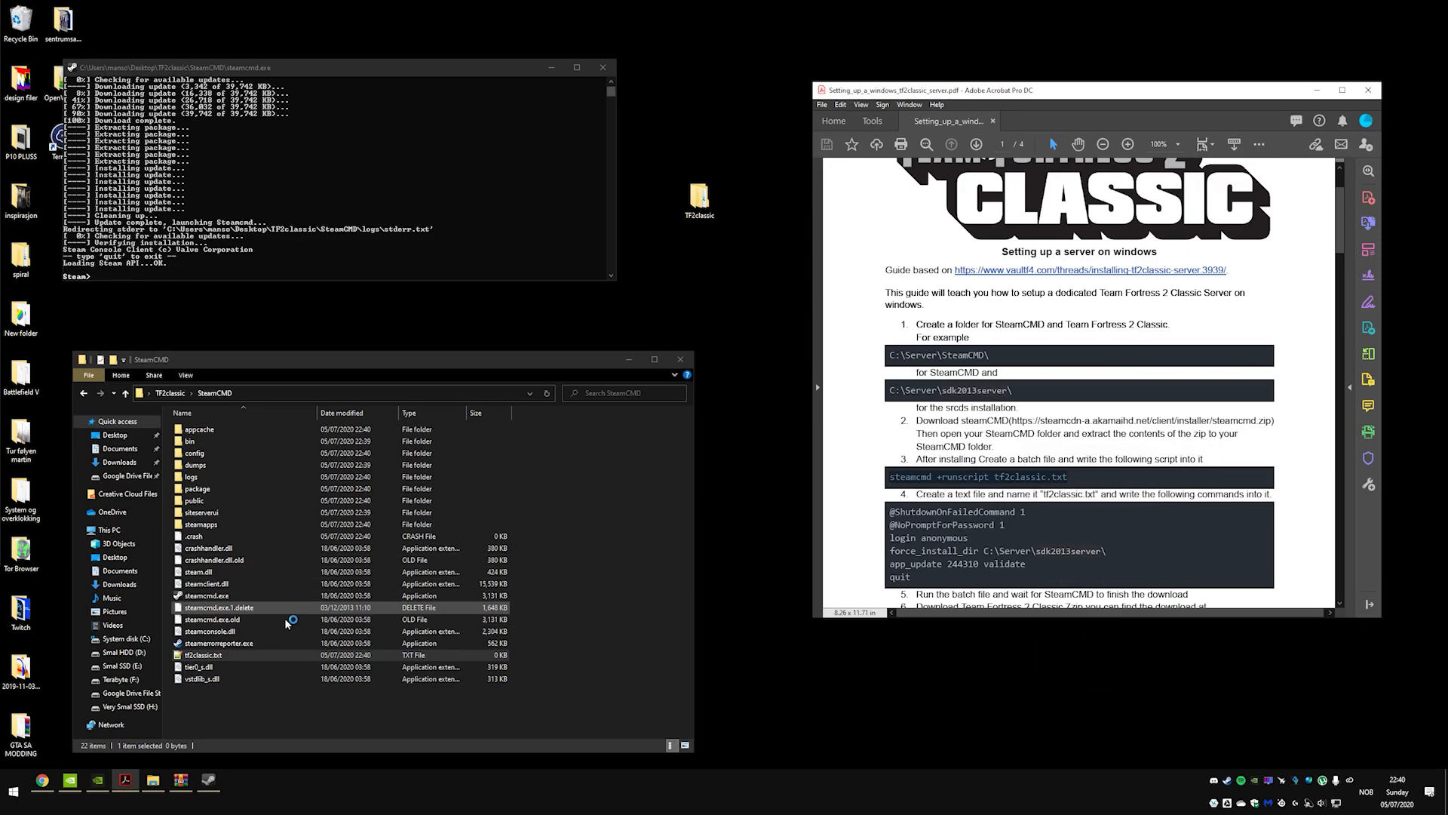
pyautogui.rightClick(212, 655)
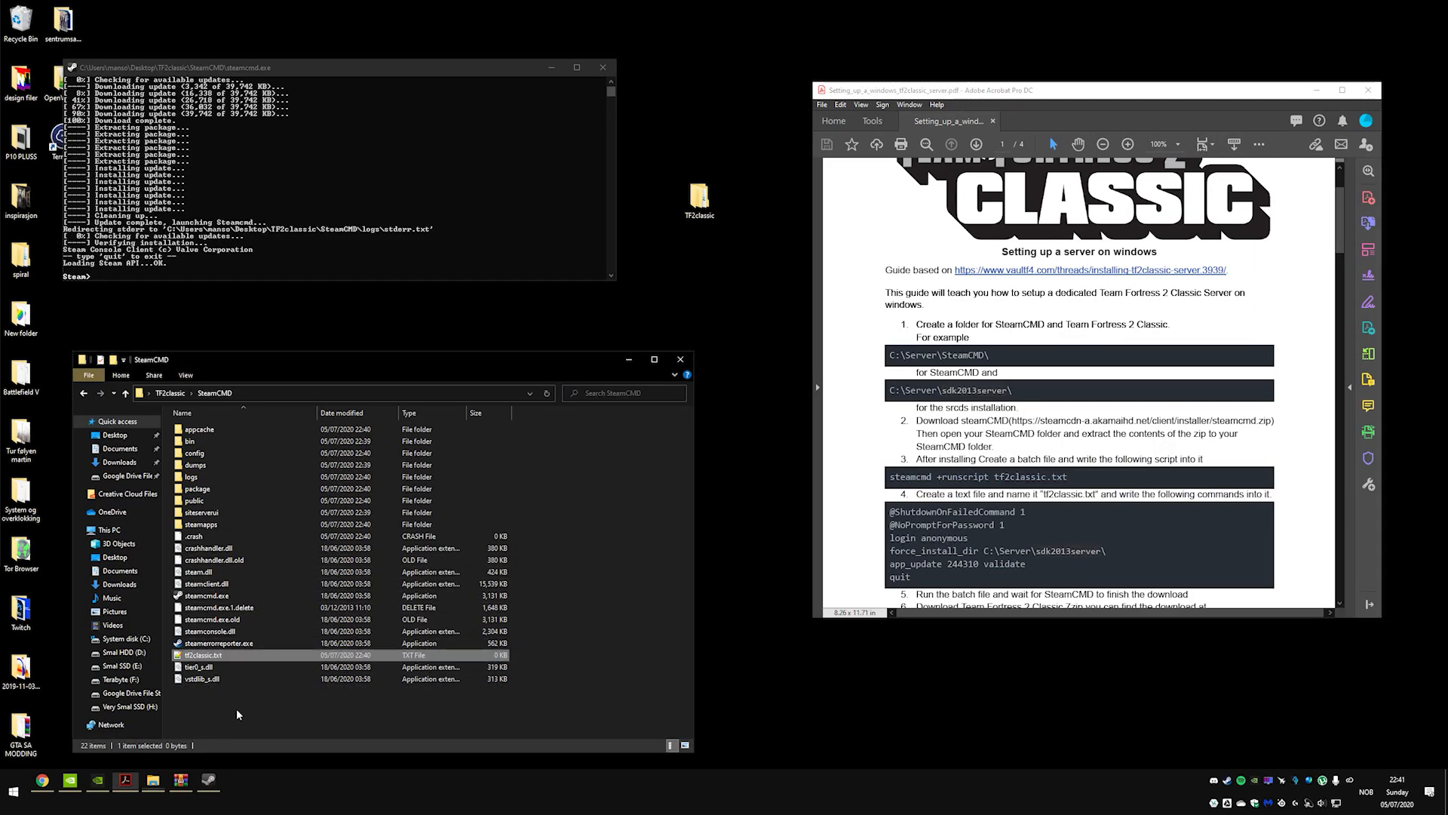
# - Create a new text document in SteamCMD to become the startup batch file
pyautogui.rightClick(239, 714)
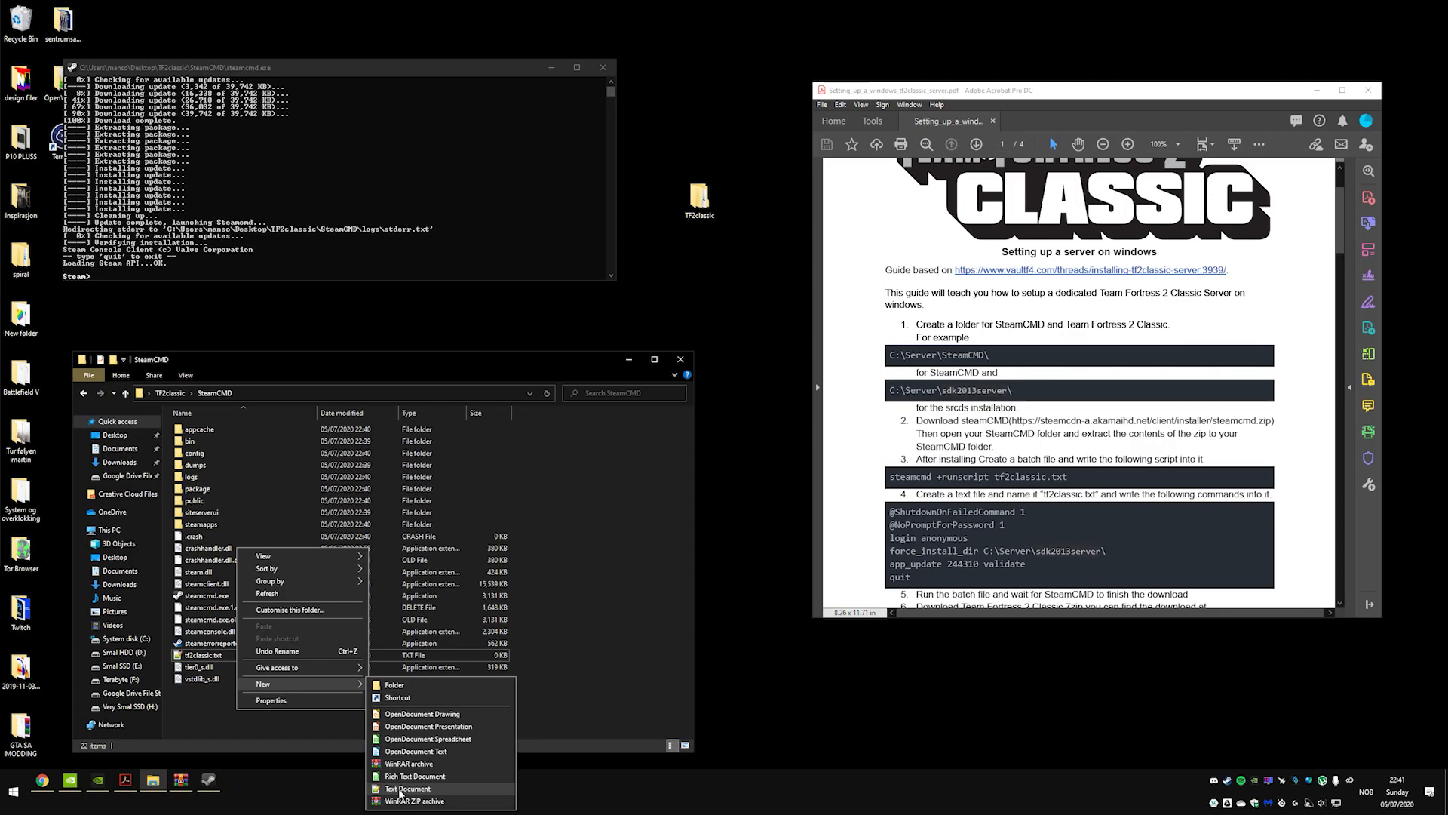
pyautogui.click(408, 788)
pyautogui.write('startscript.bat')
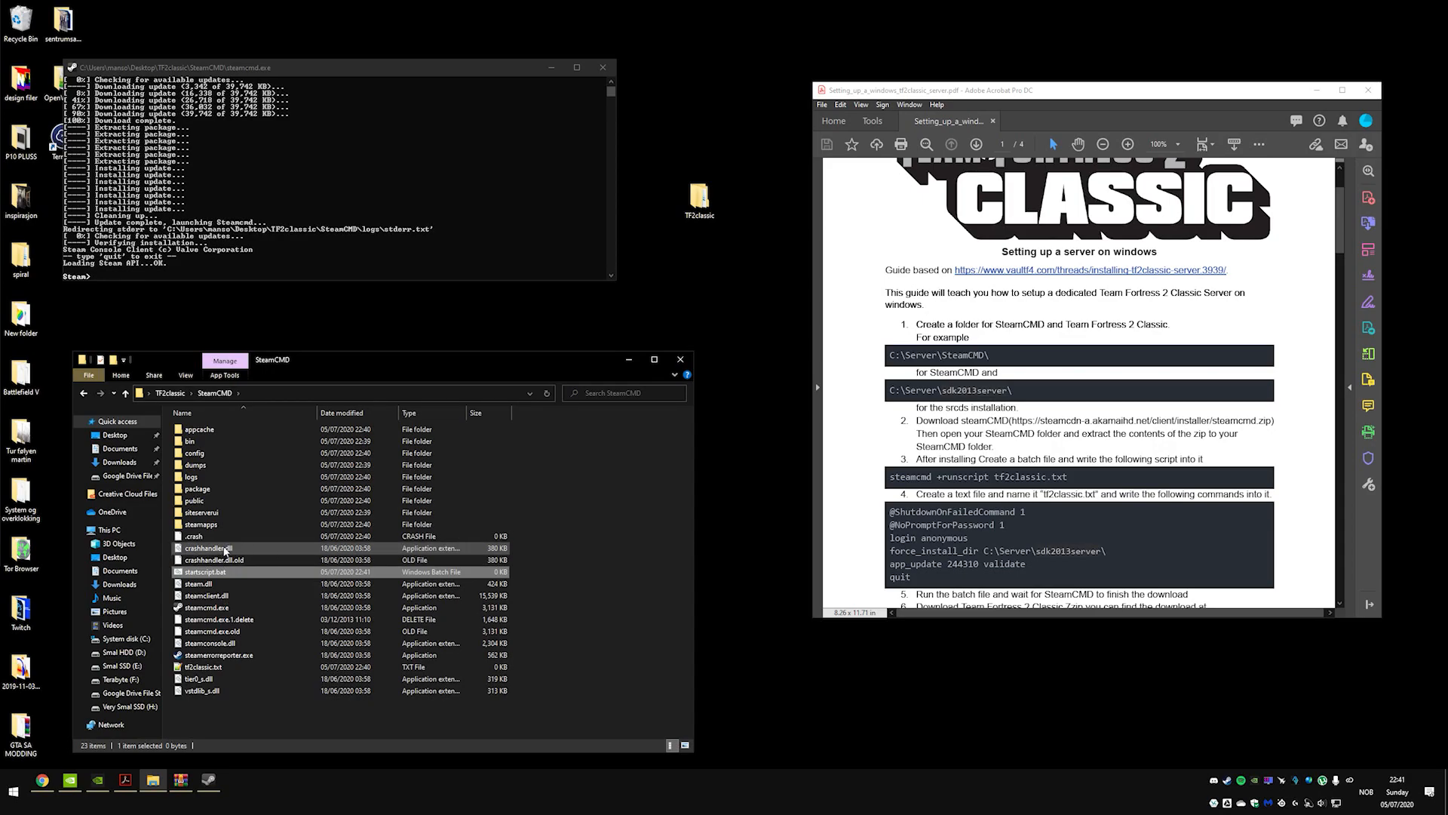
pyautogui.moveTo(208, 549)
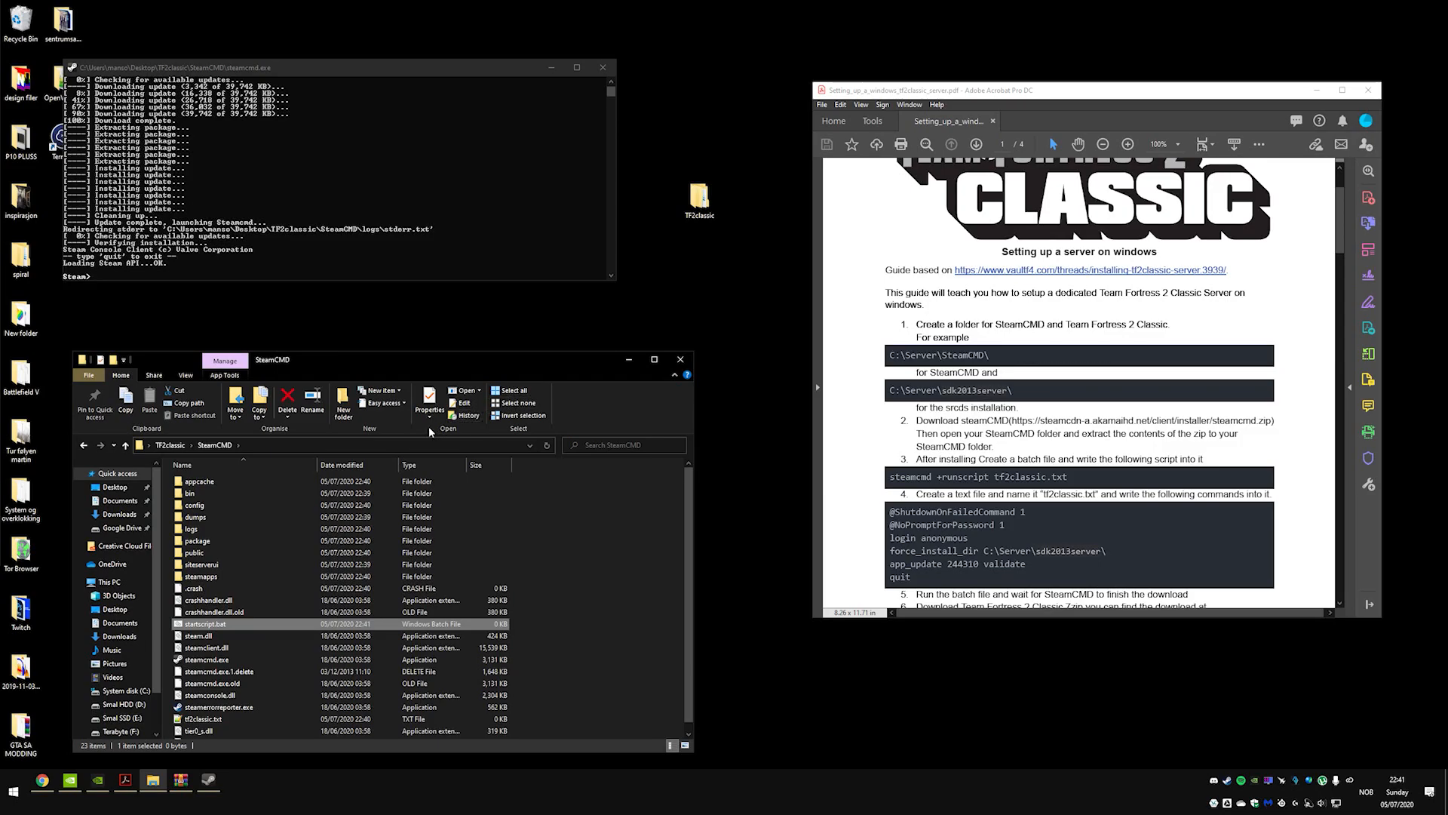
# - Check the folder view settings, then open tf2classic.txt in Notepad++
pyautogui.click(88, 375)
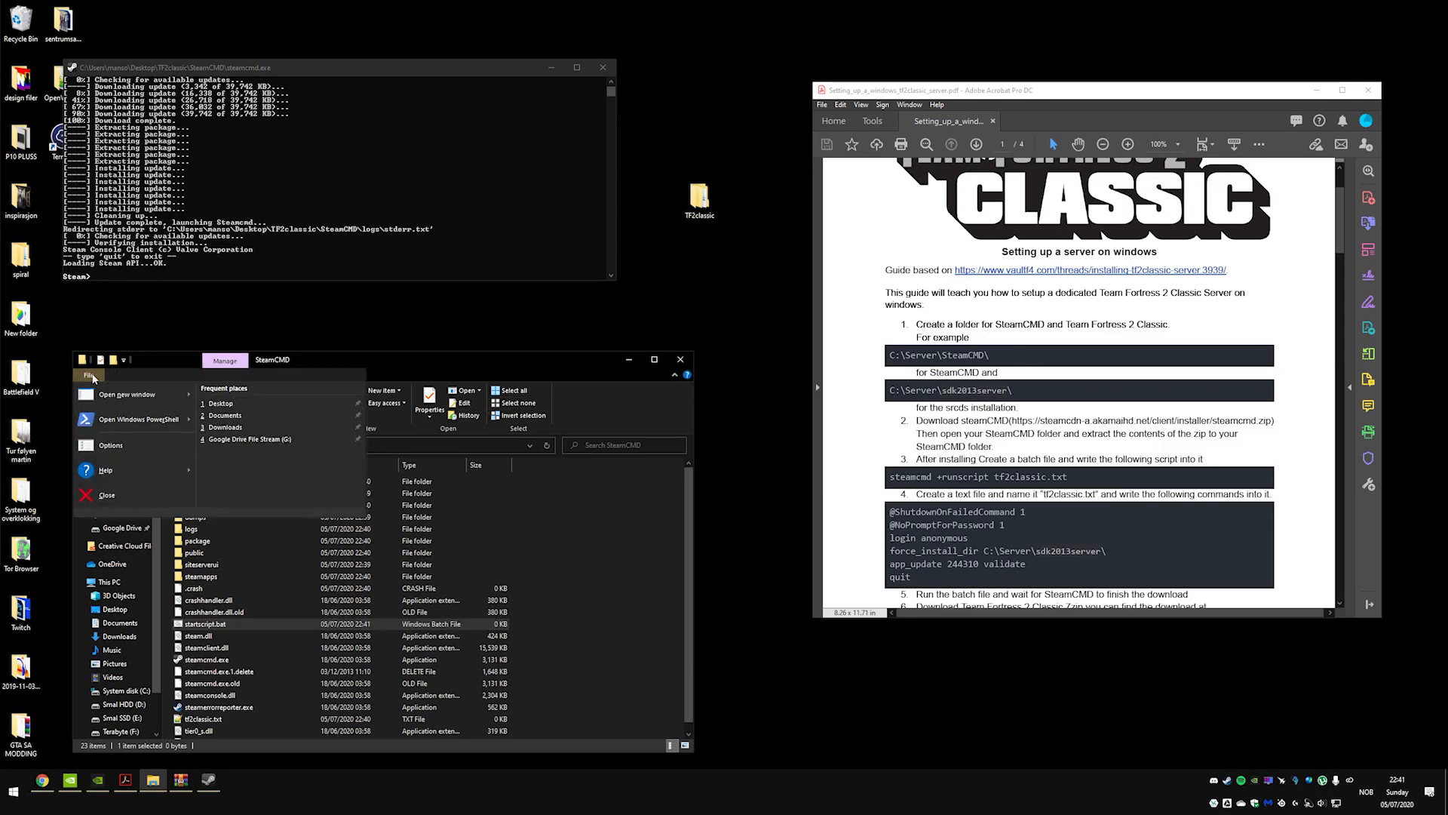
pyautogui.moveTo(128, 395)
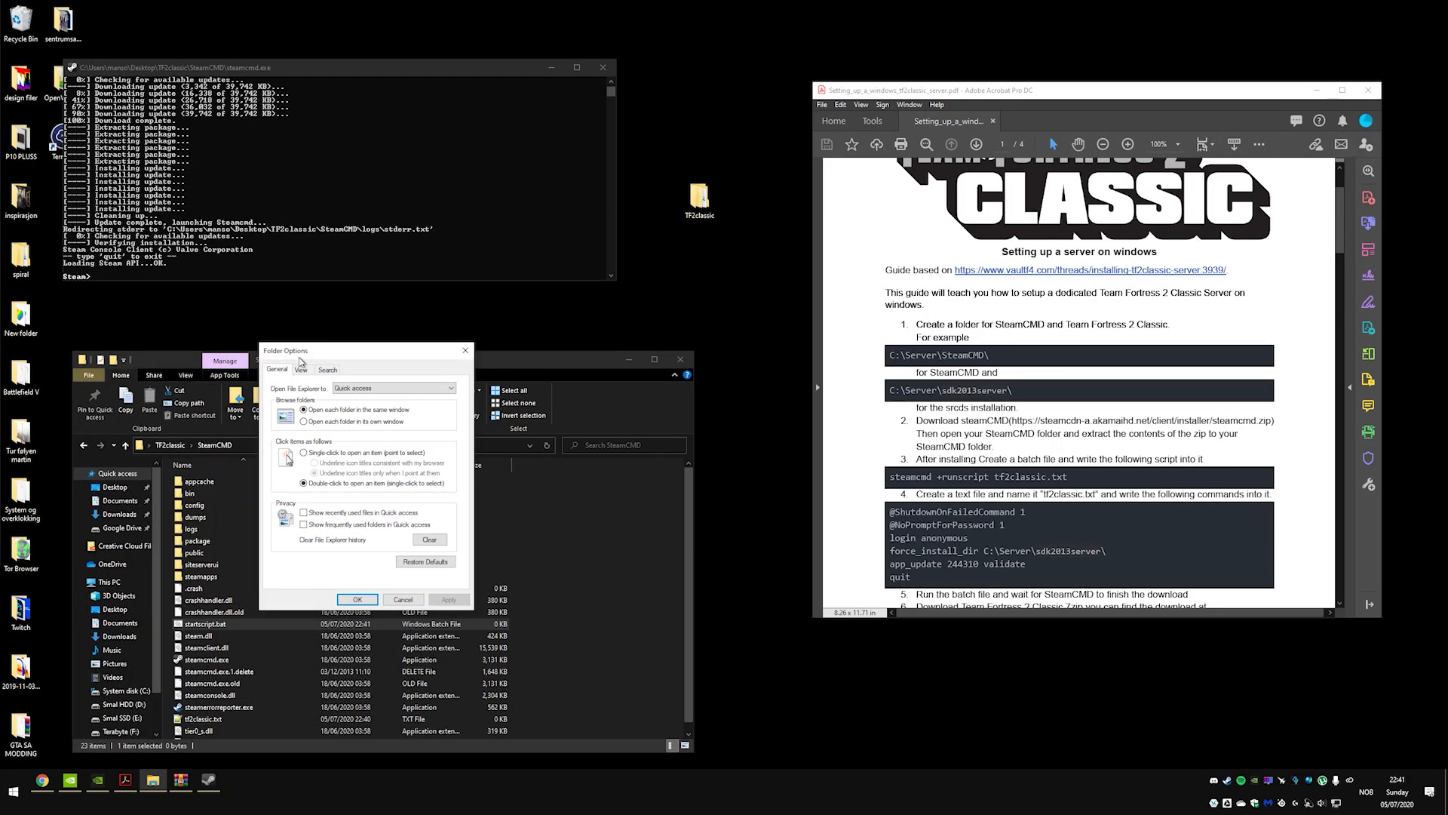
pyautogui.click(300, 369)
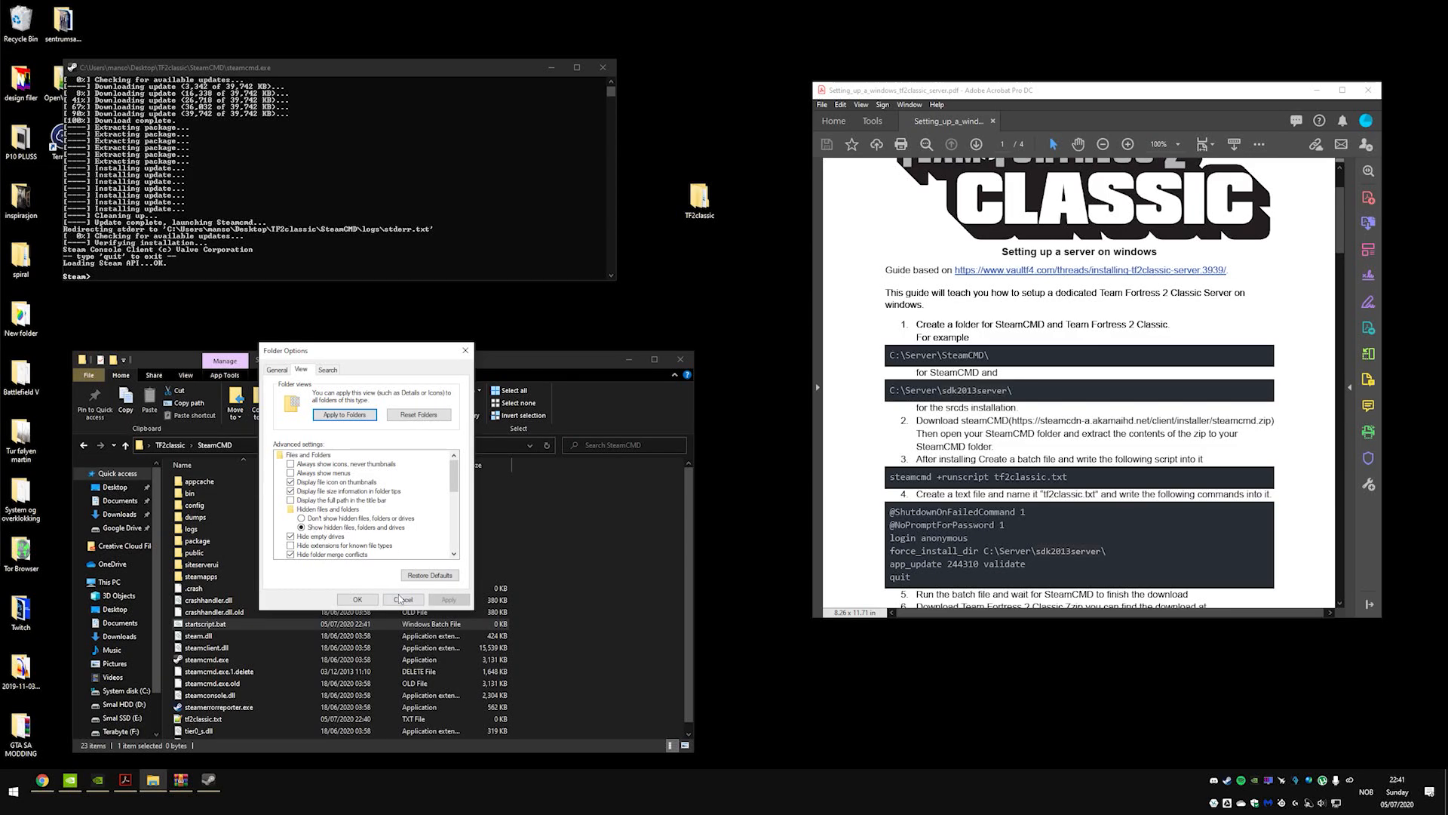
pyautogui.rightClick(199, 624)
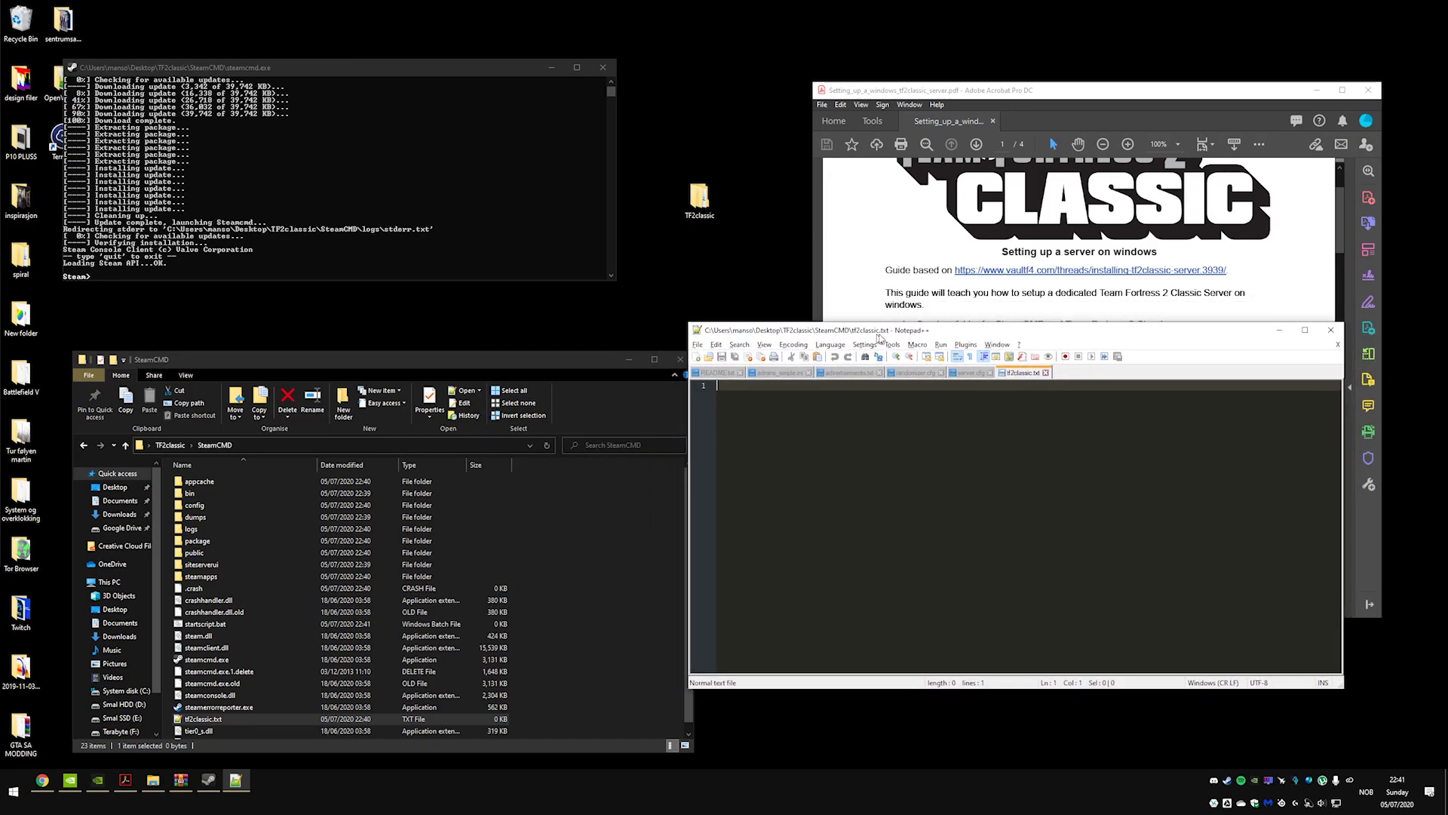
# - Attempt Save As on the file as tf2classic.bat, then close Notepad++
pyautogui.click(726, 342)
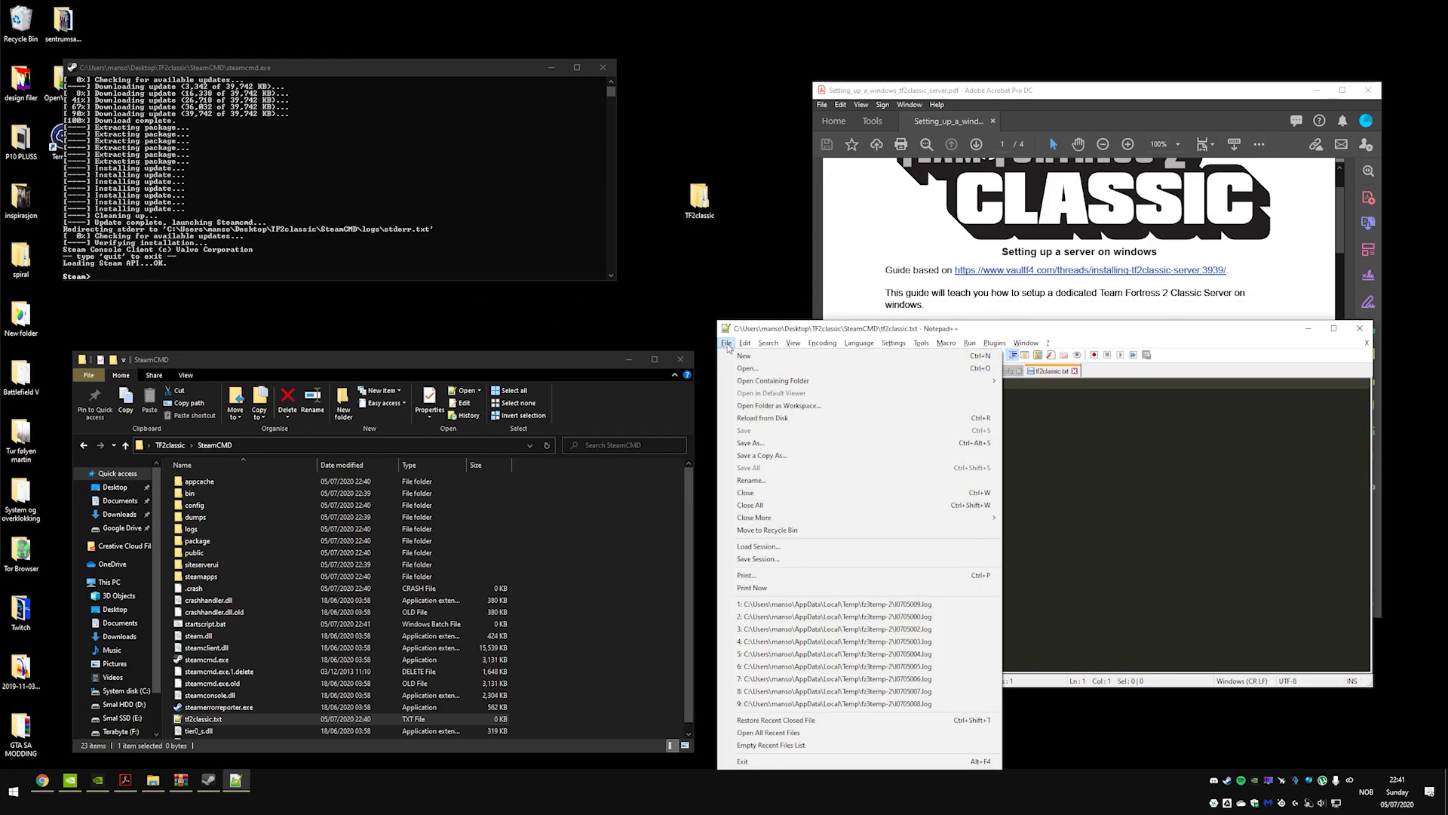
pyautogui.moveTo(762, 451)
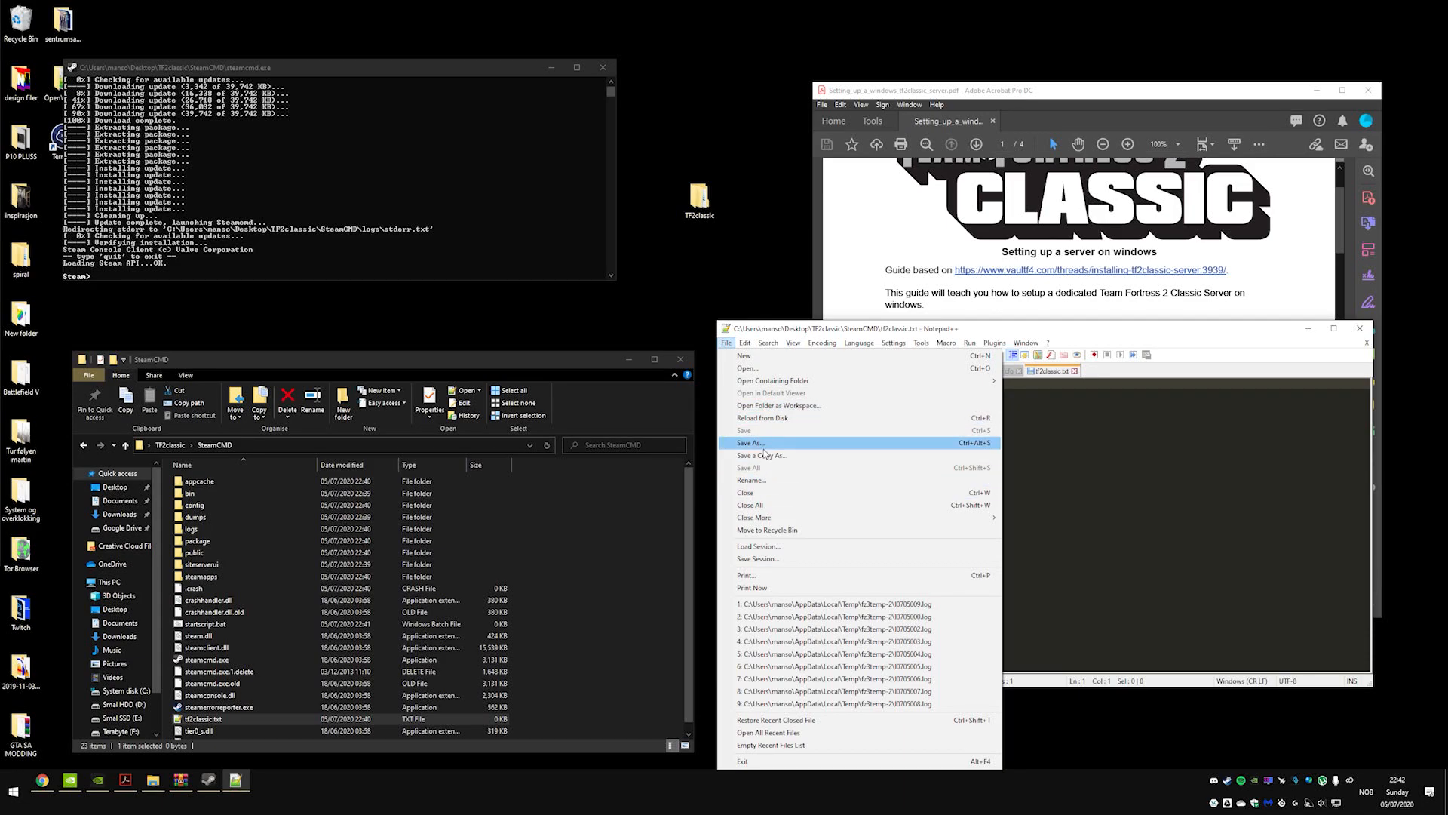
pyautogui.click(750, 442)
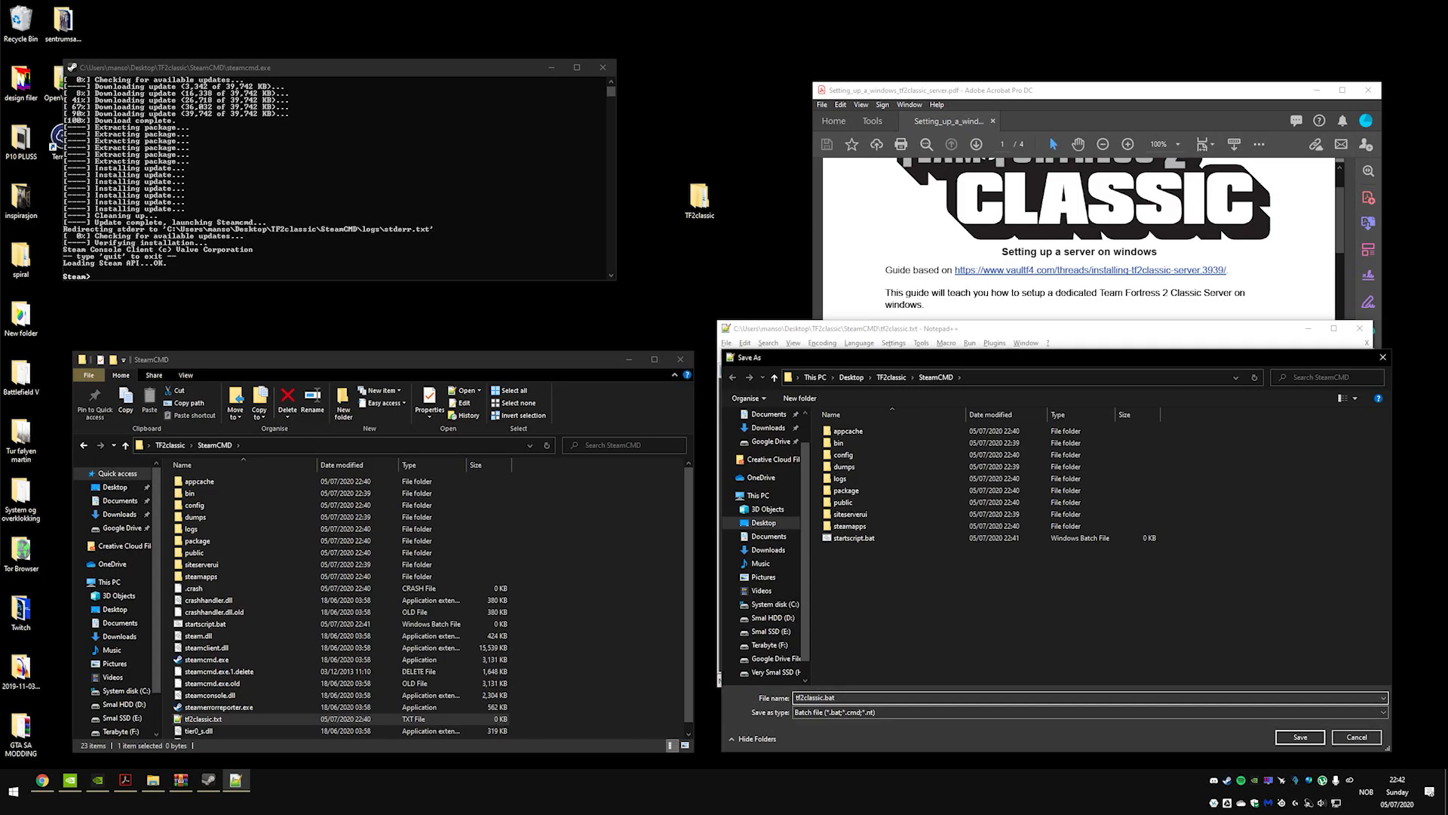
pyautogui.moveTo(1368, 750)
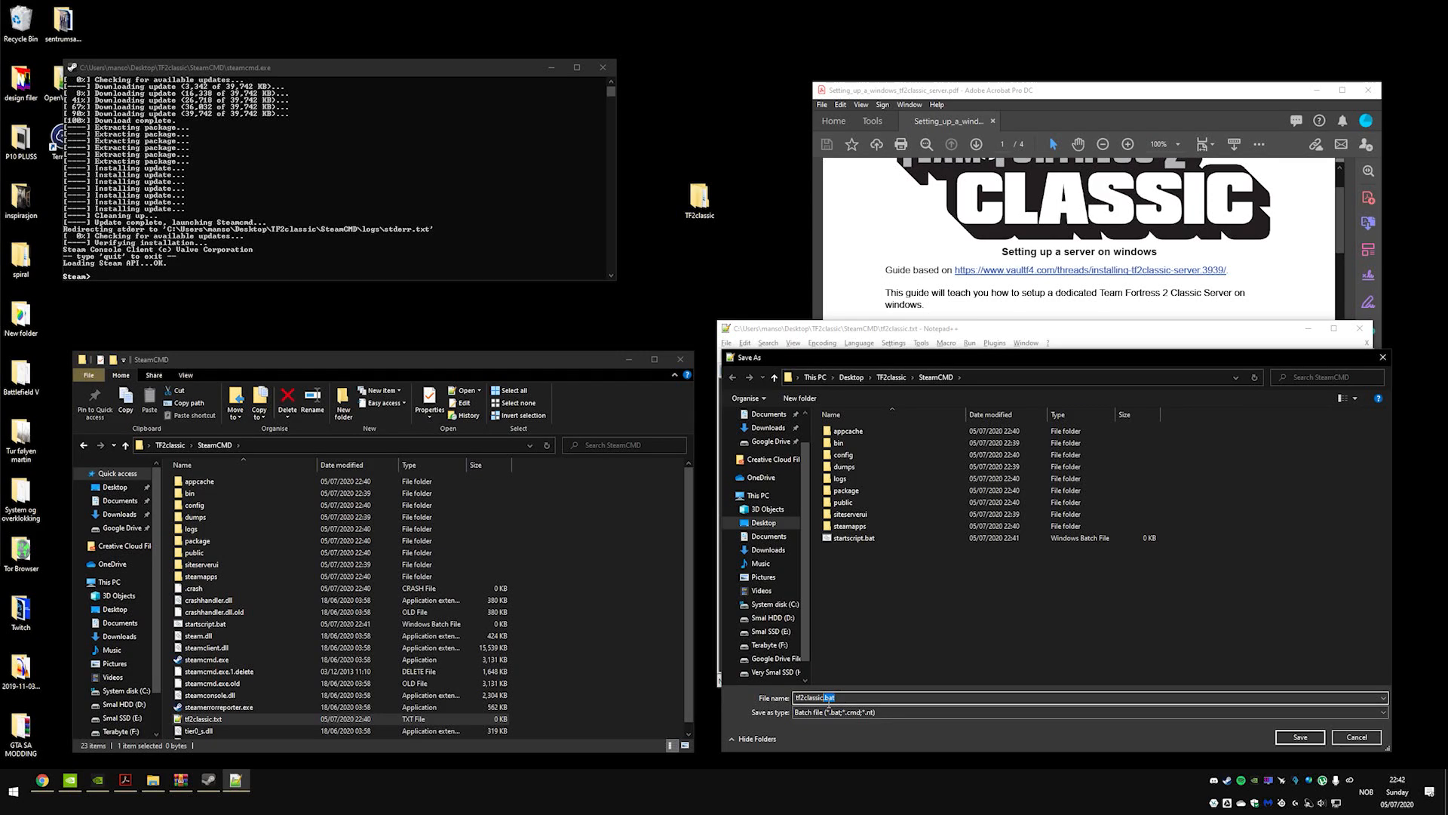
pyautogui.click(1384, 713)
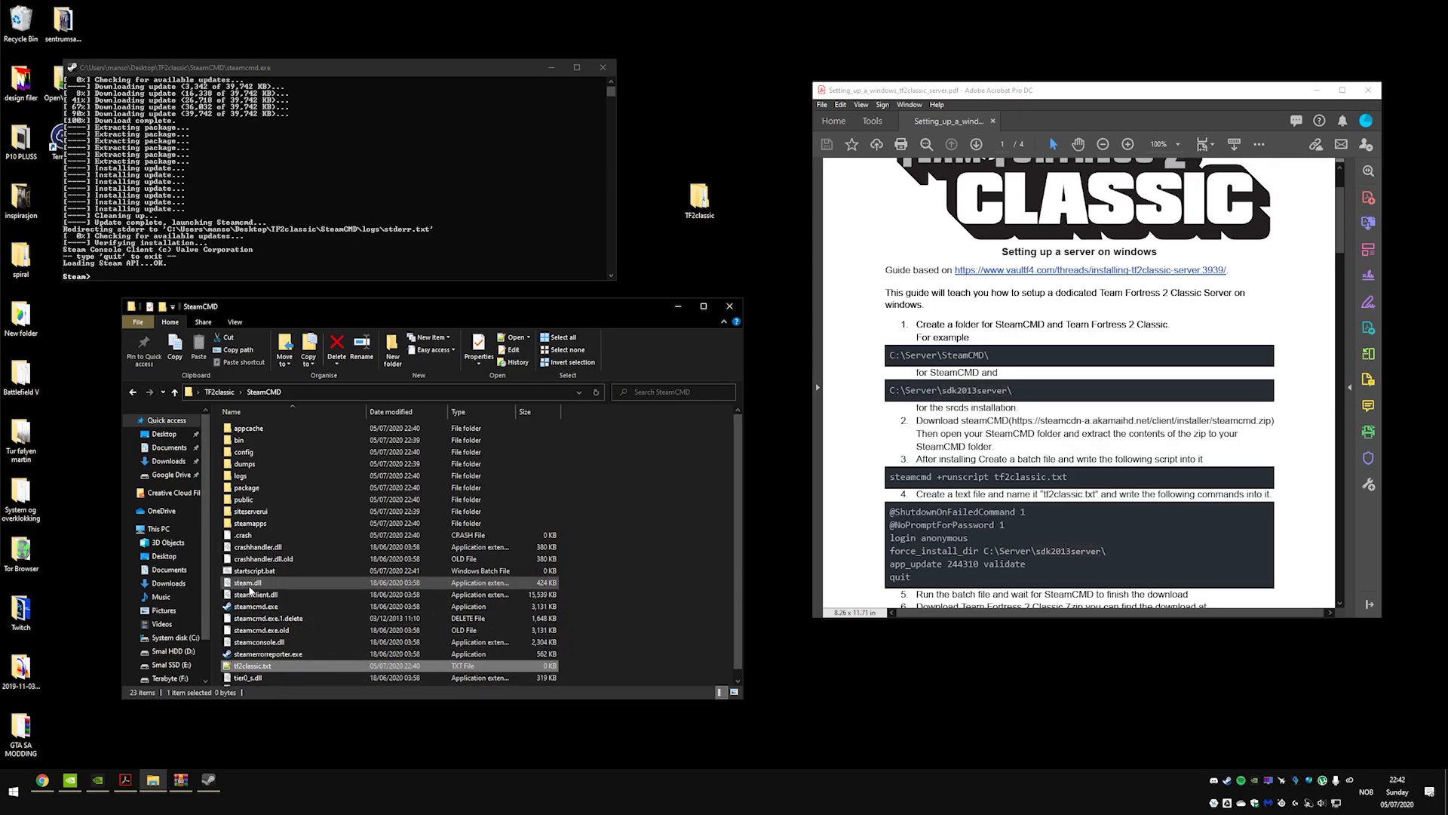
pyautogui.moveTo(257, 583)
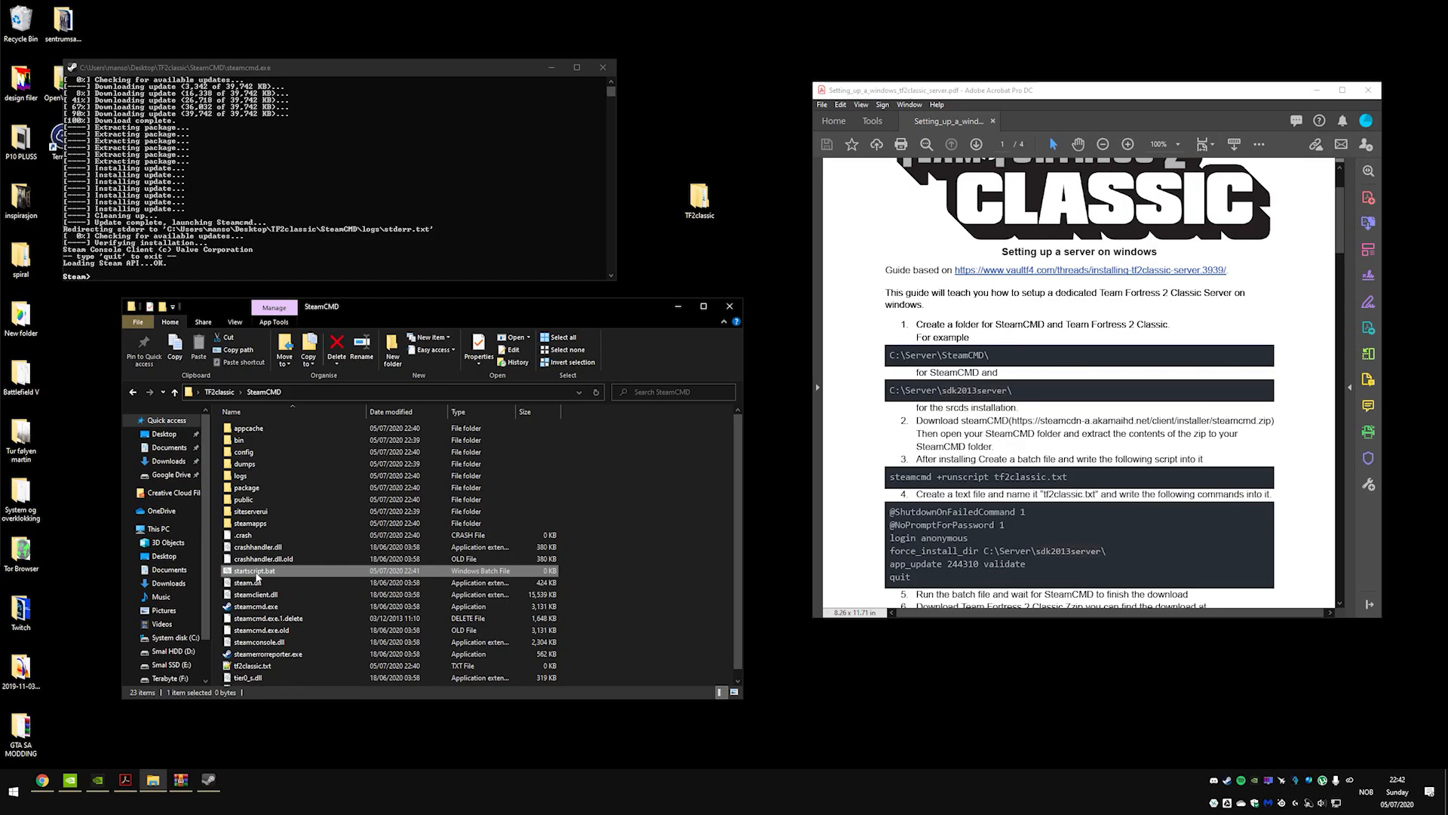
# - Edit startscript.bat in Notepad++ and enter the six SteamCMD install lines in tf2classic.txt
pyautogui.rightClick(255, 571)
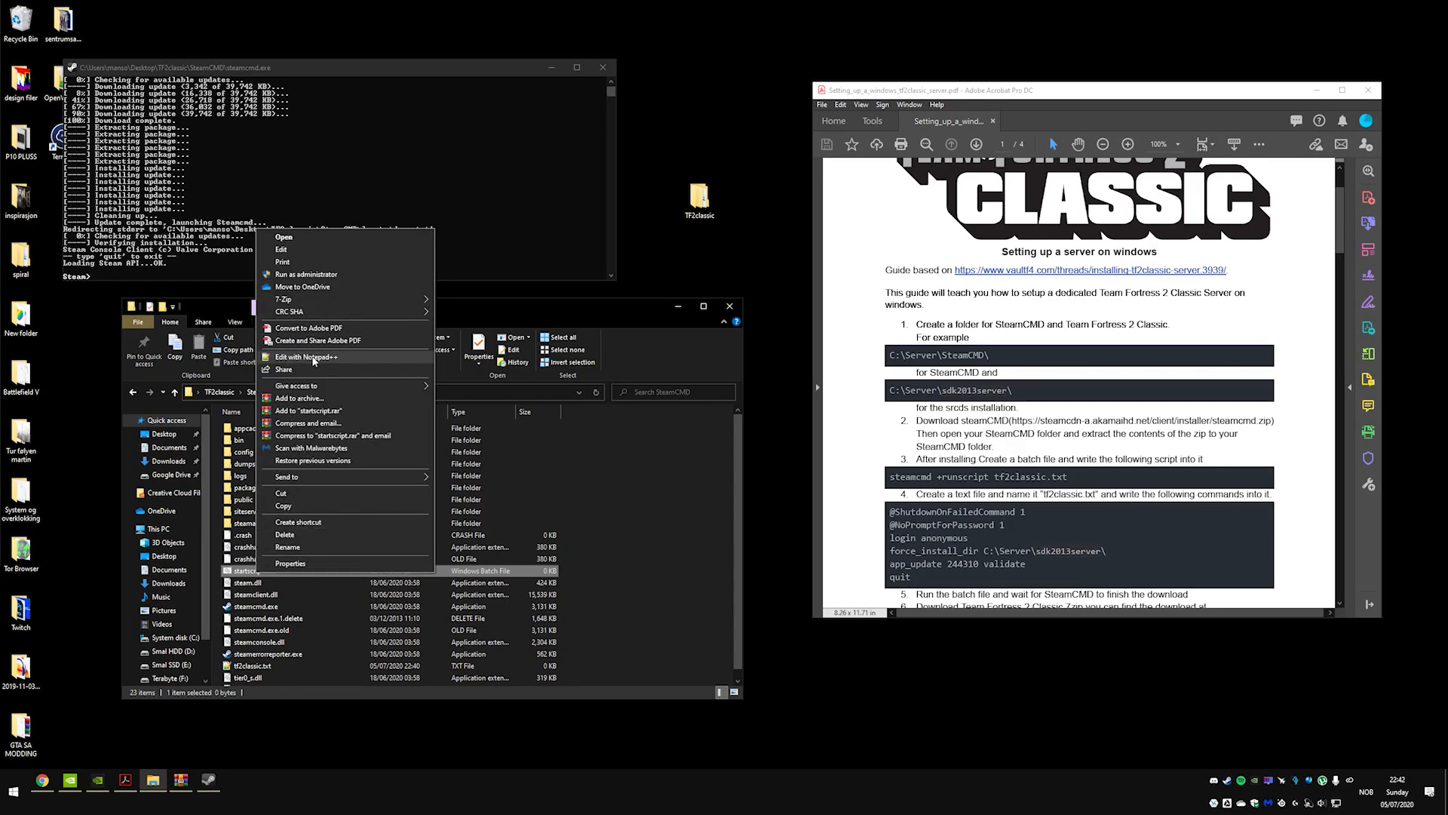
pyautogui.click(306, 356)
pyautogui.write('steamcmd +runscript tf2classic.txt')
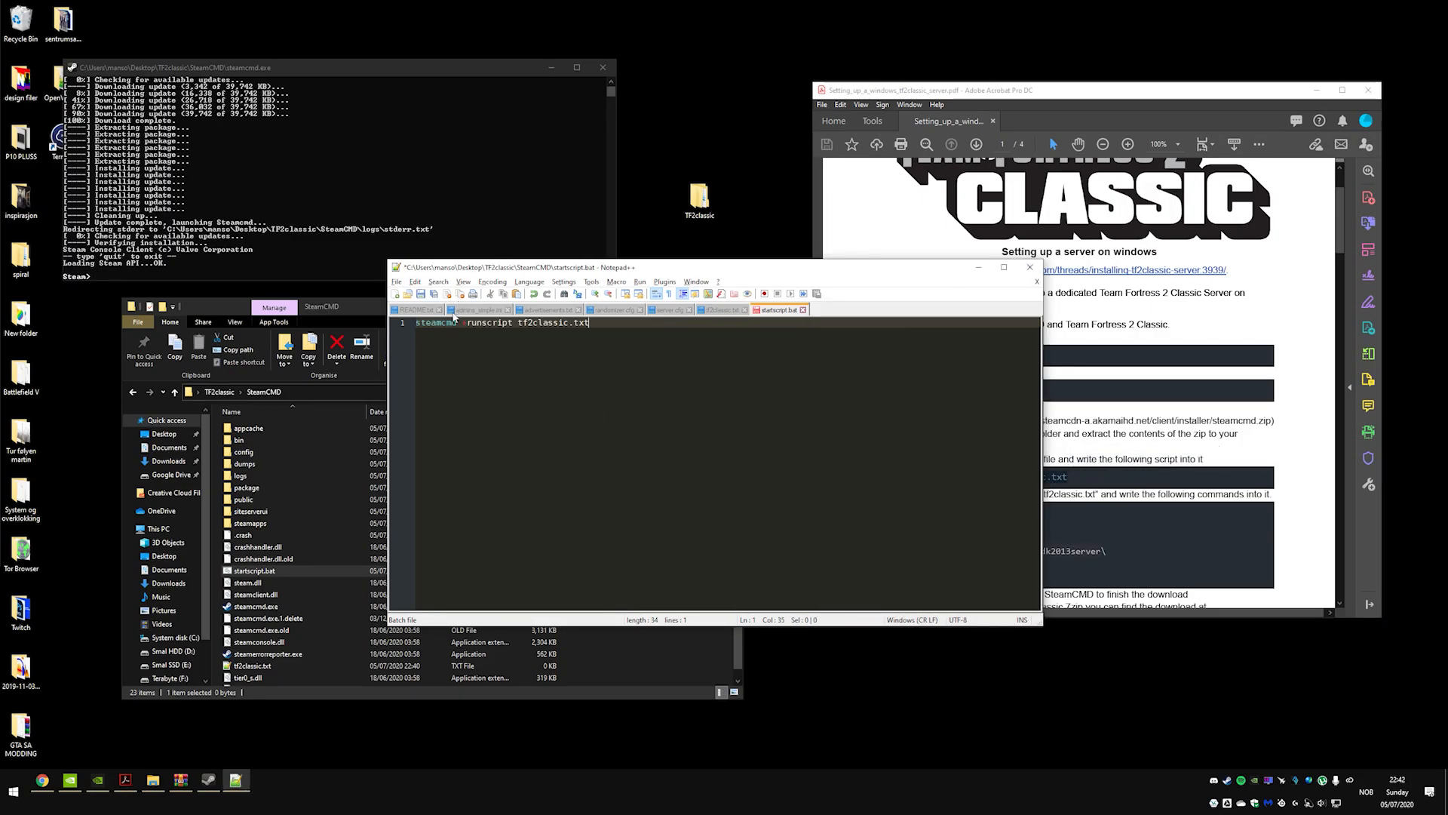
pyautogui.doubleClick(436, 323)
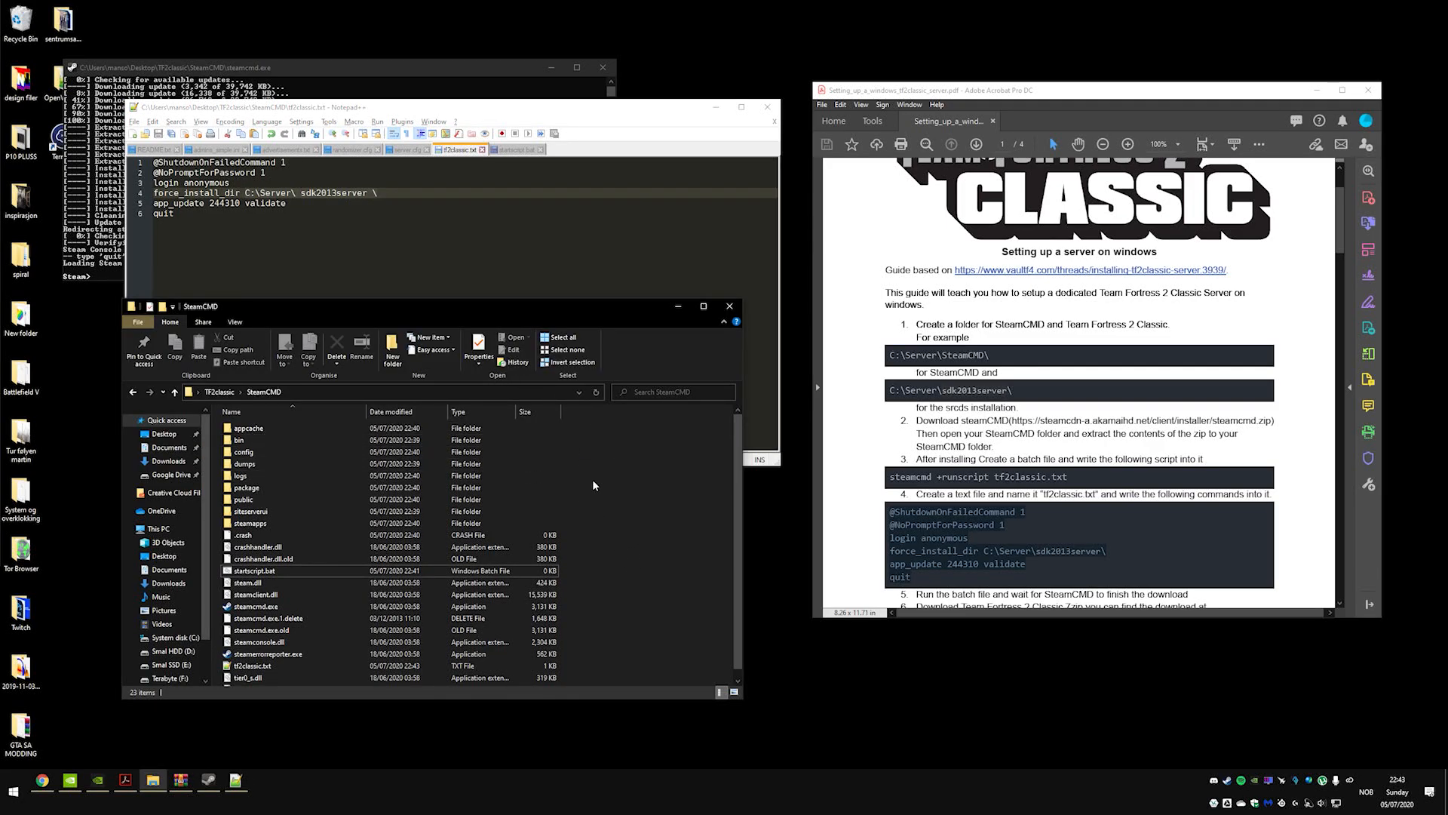
# - Copy the TF2classic\sdk2013 path into force_install_dir in tf2classic.txt and save
pyautogui.click(137, 322)
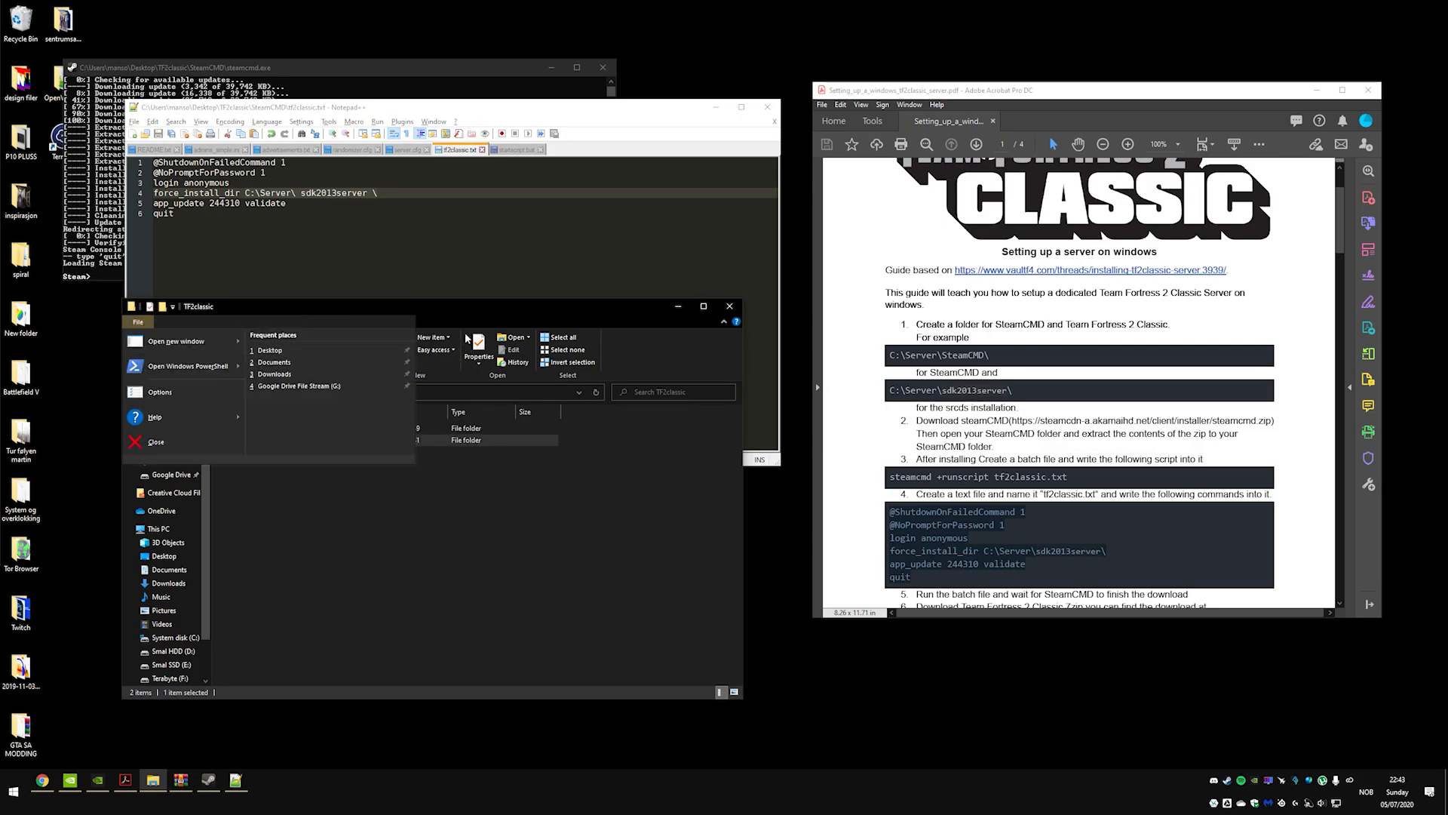
pyautogui.click(137, 321)
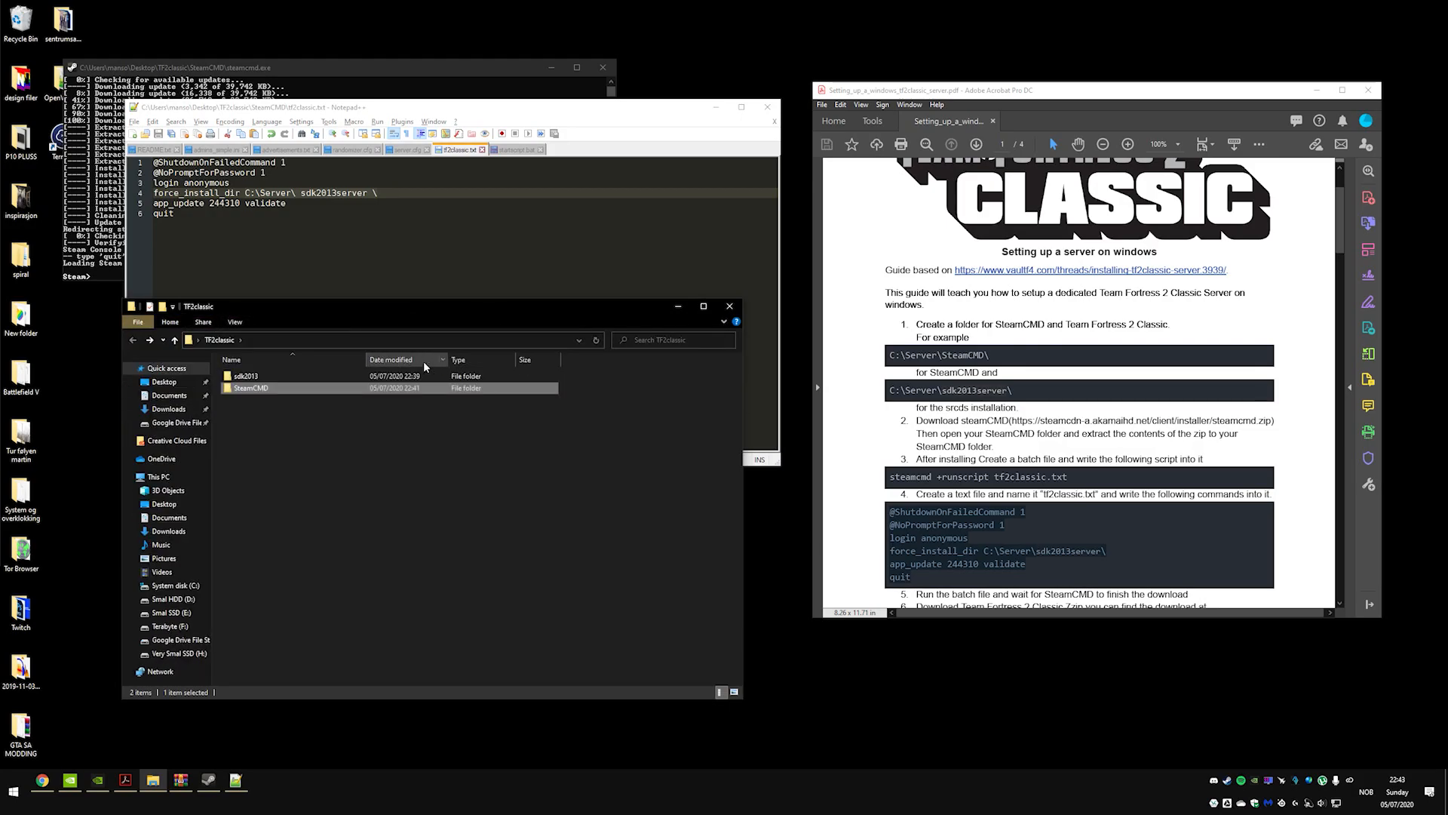
pyautogui.doubleClick(244, 376)
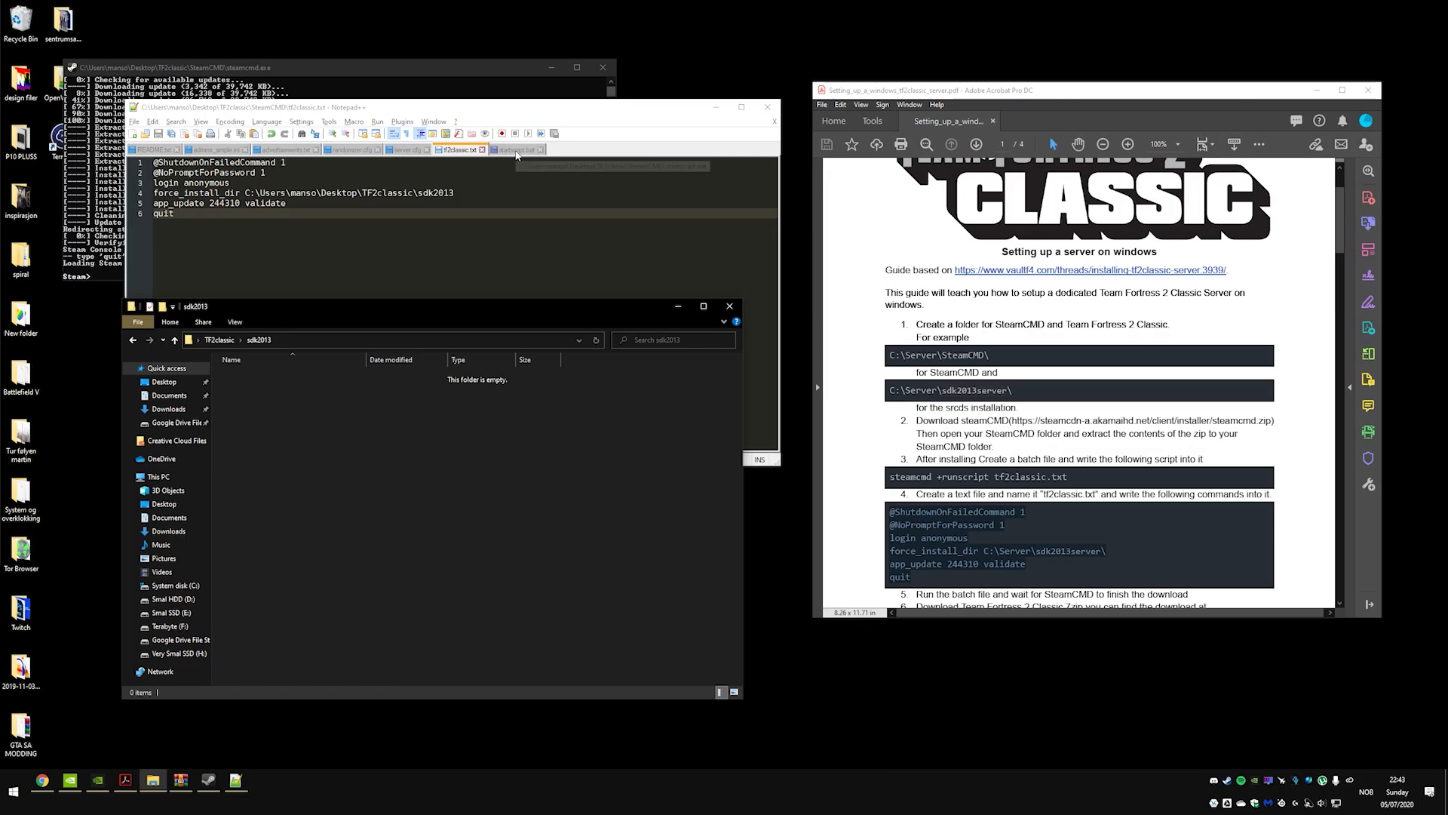
pyautogui.click(514, 149)
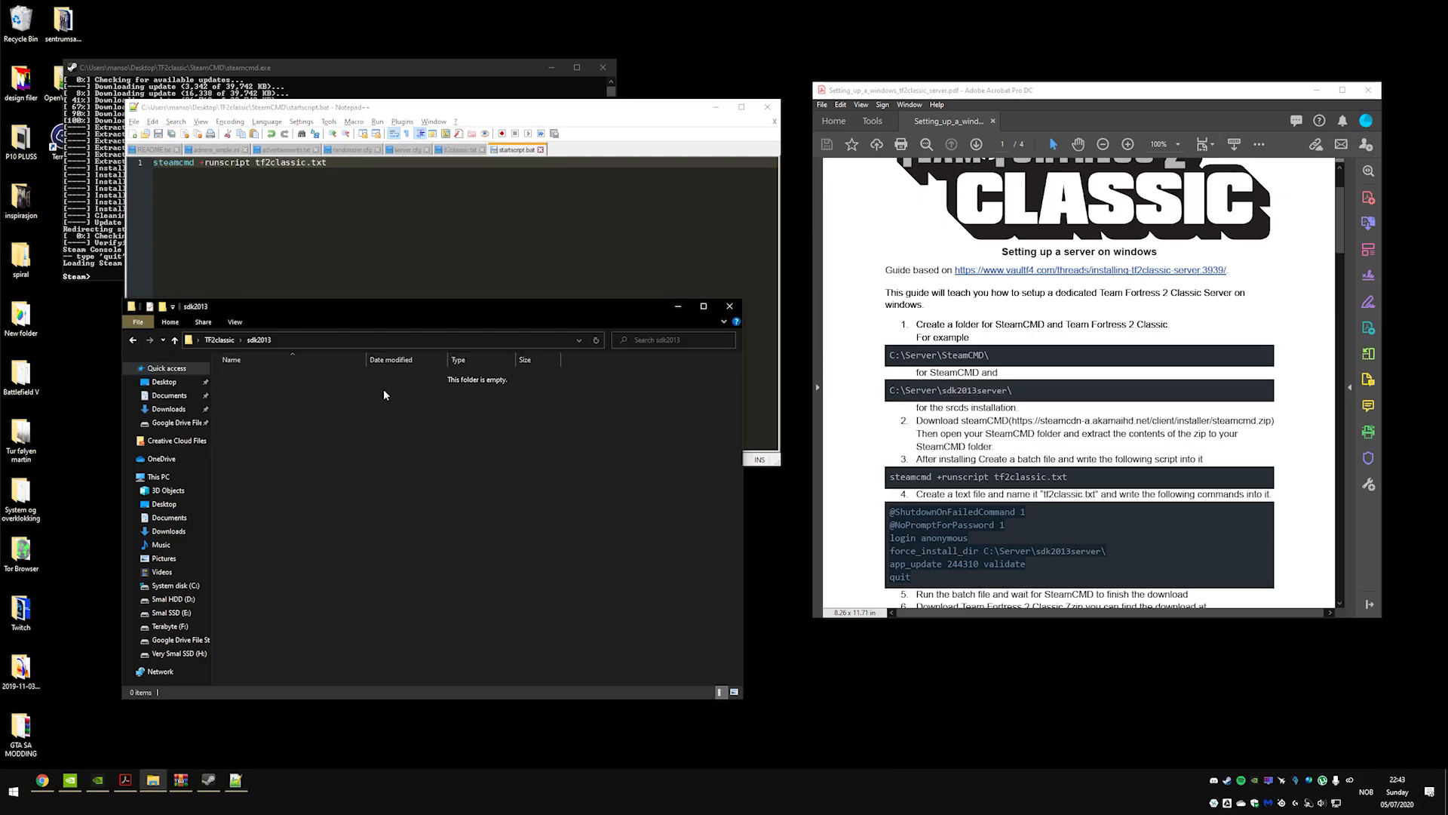
pyautogui.click(218, 340)
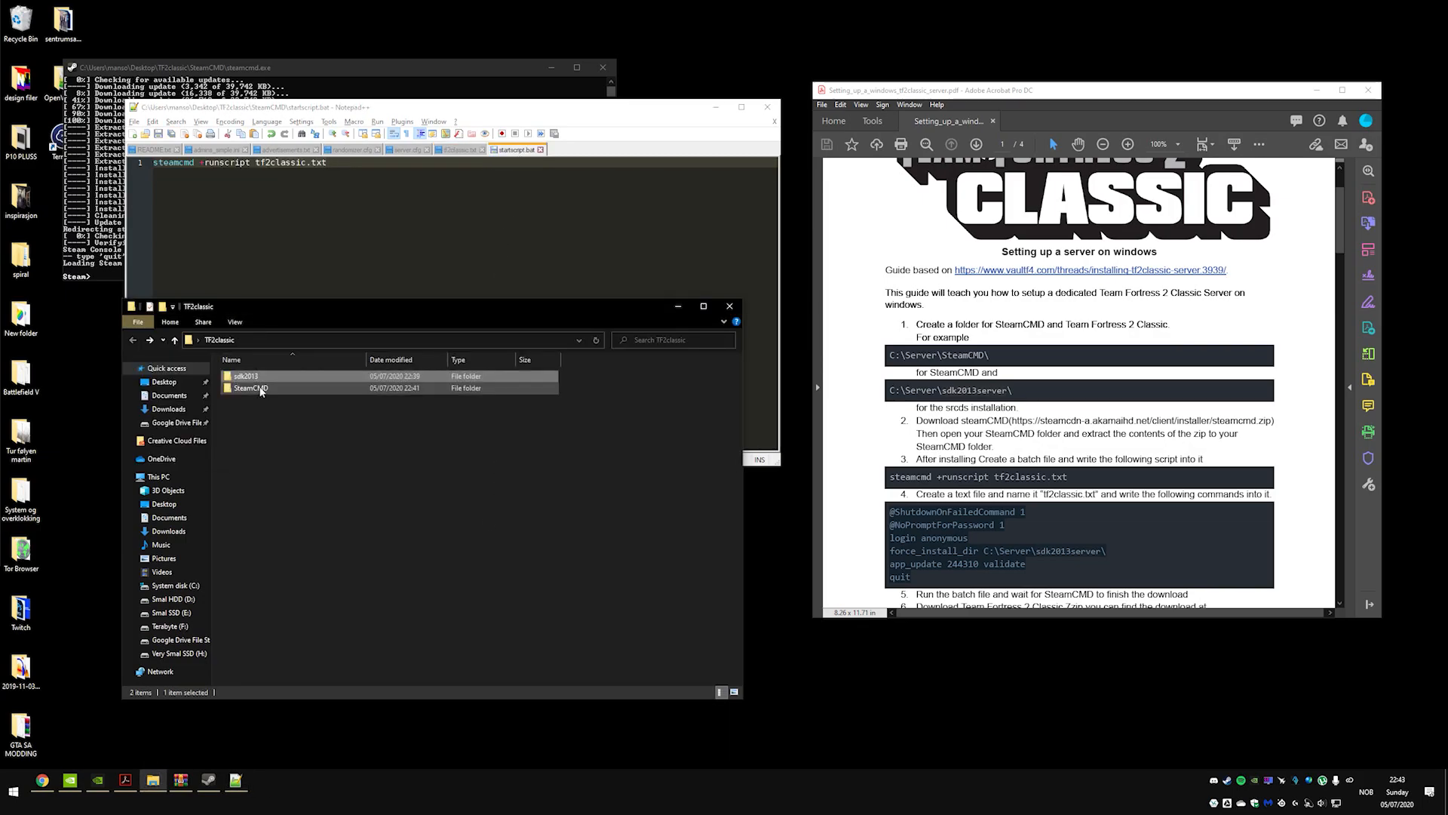
pyautogui.doubleClick(250, 388)
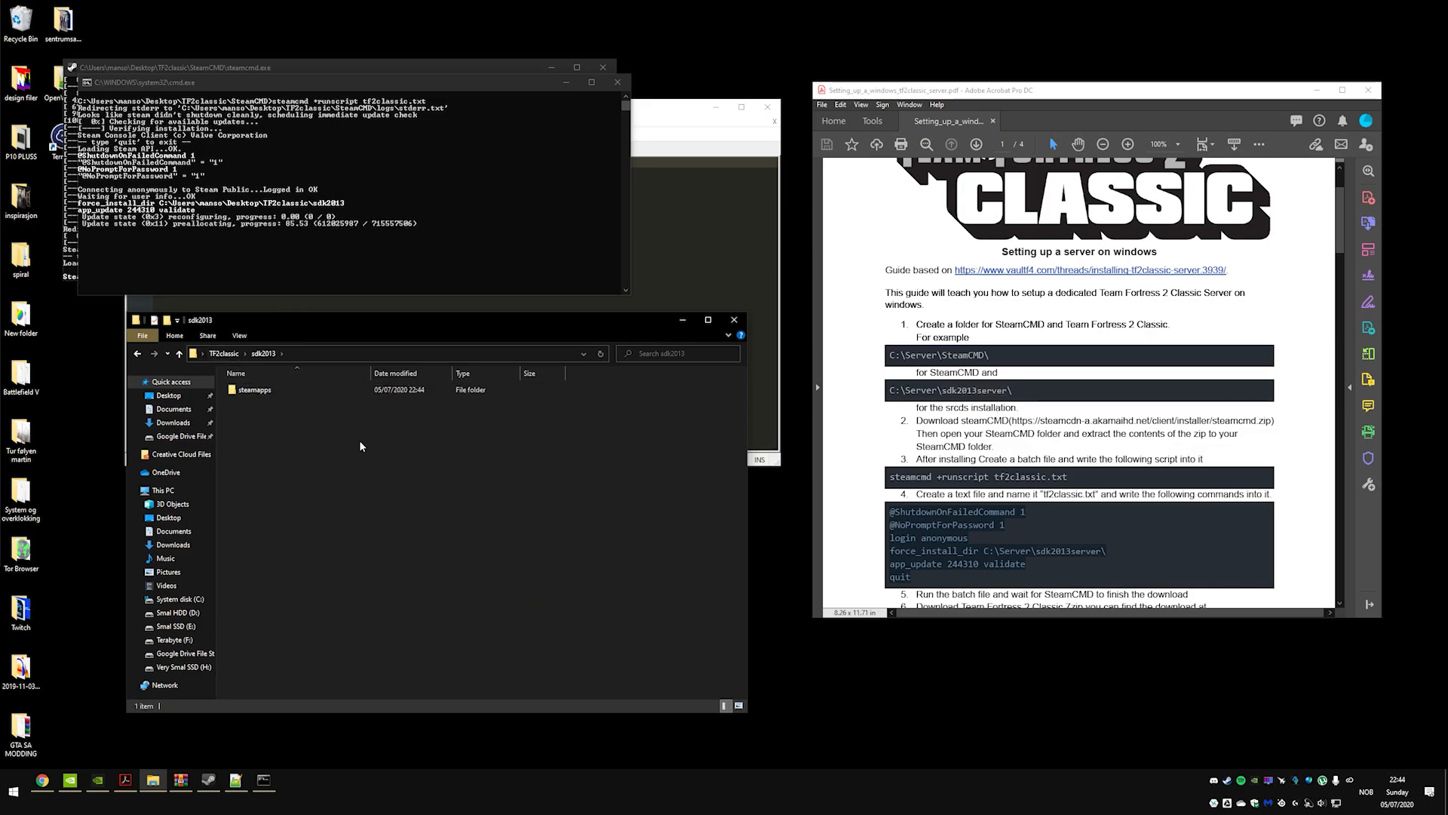
pyautogui.moveTo(306, 435)
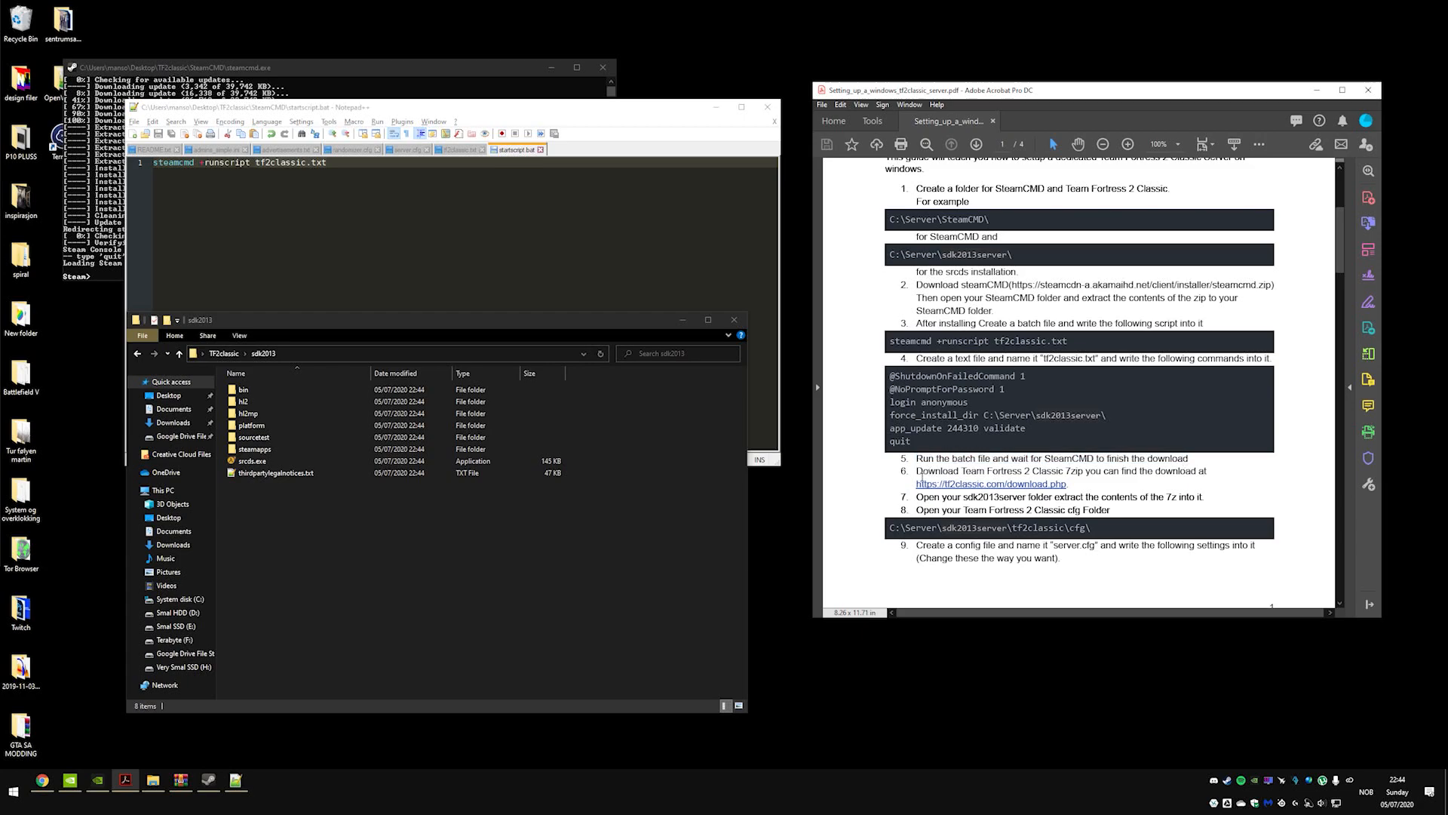
# - Read the guide's extraction steps 6–8, then open the sdk2013 folder
pyautogui.moveTo(917, 471); pyautogui.dragTo(1152, 470)
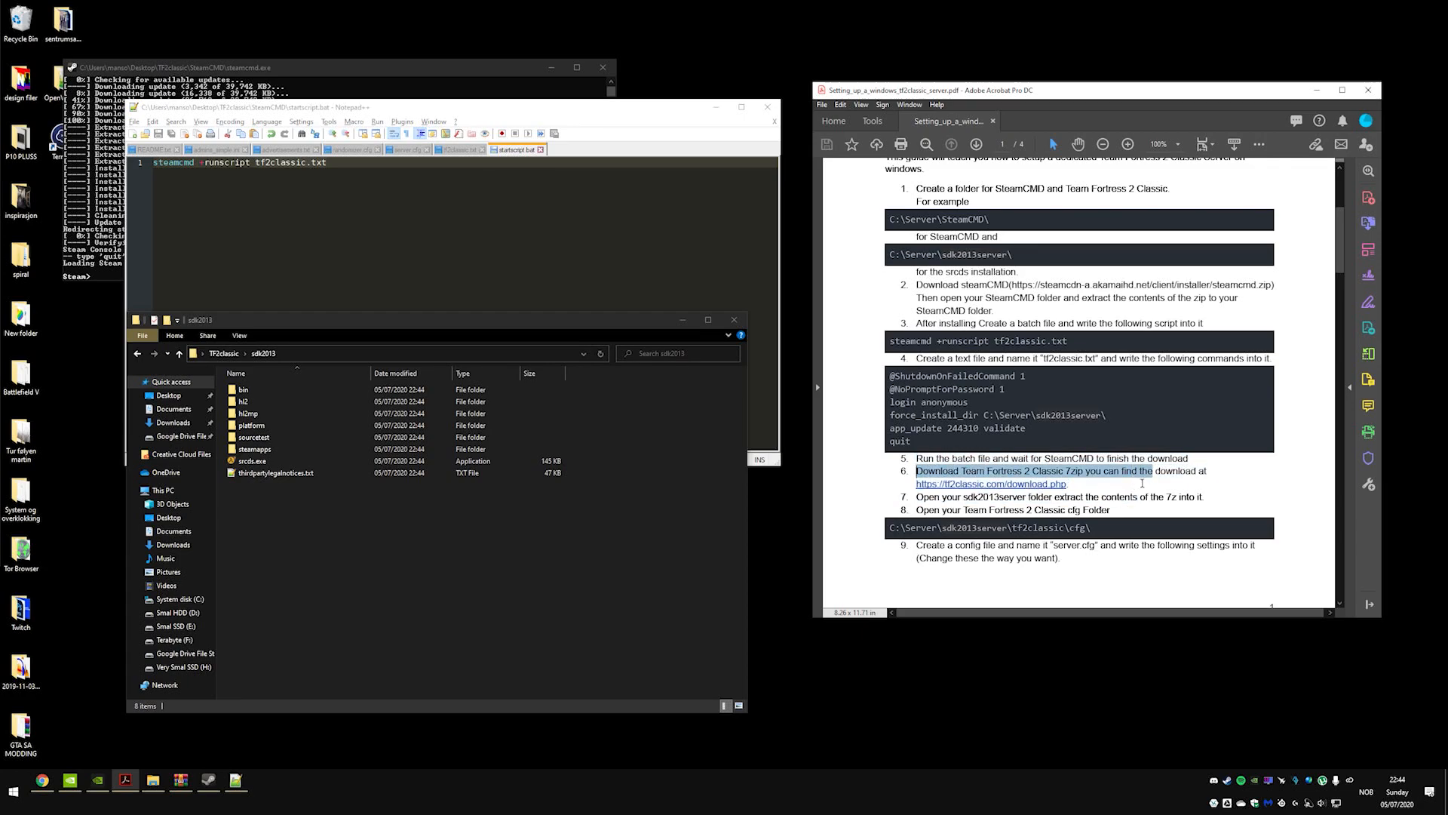
pyautogui.scroll(-3)
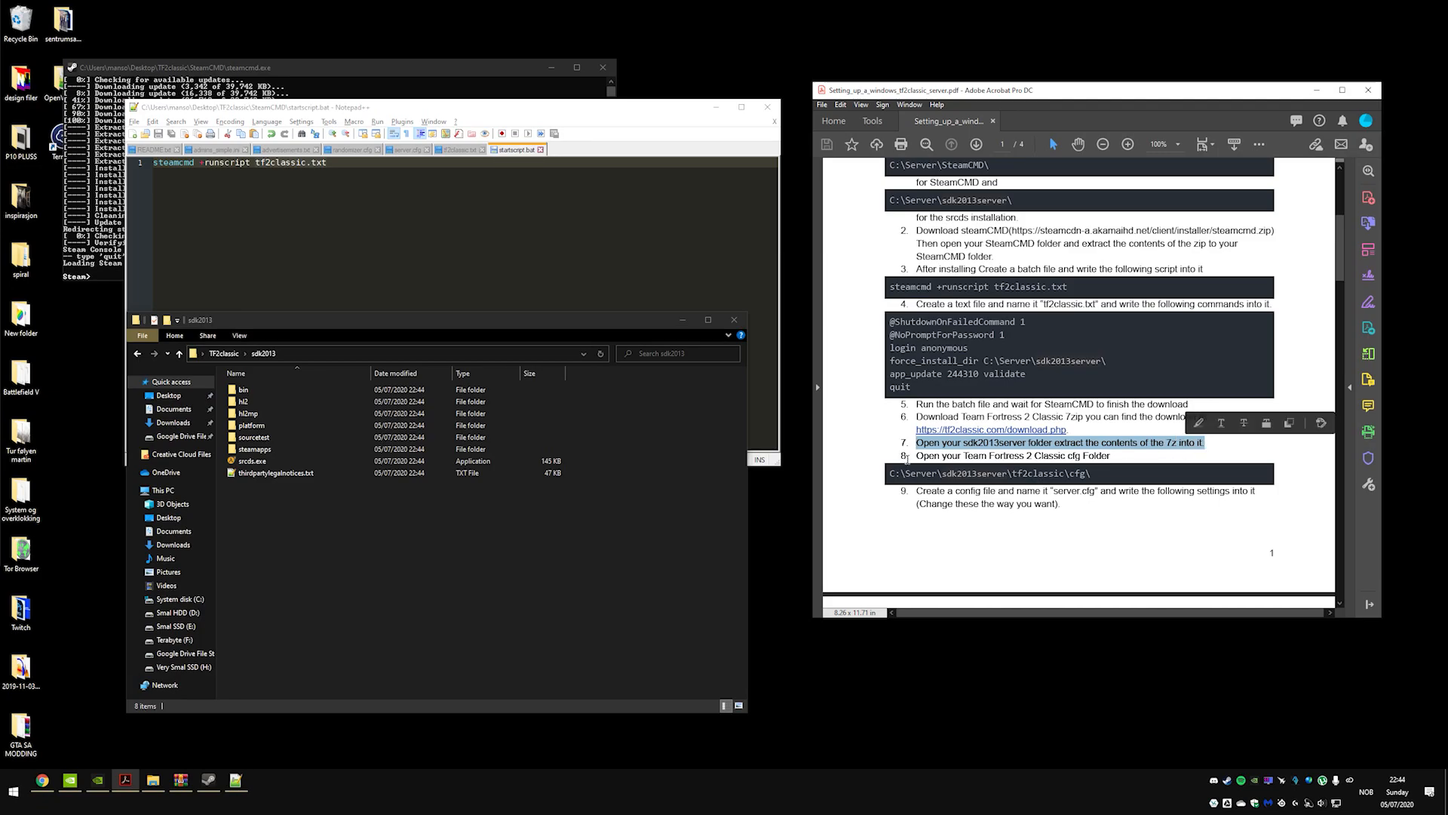
pyautogui.click(1012, 455)
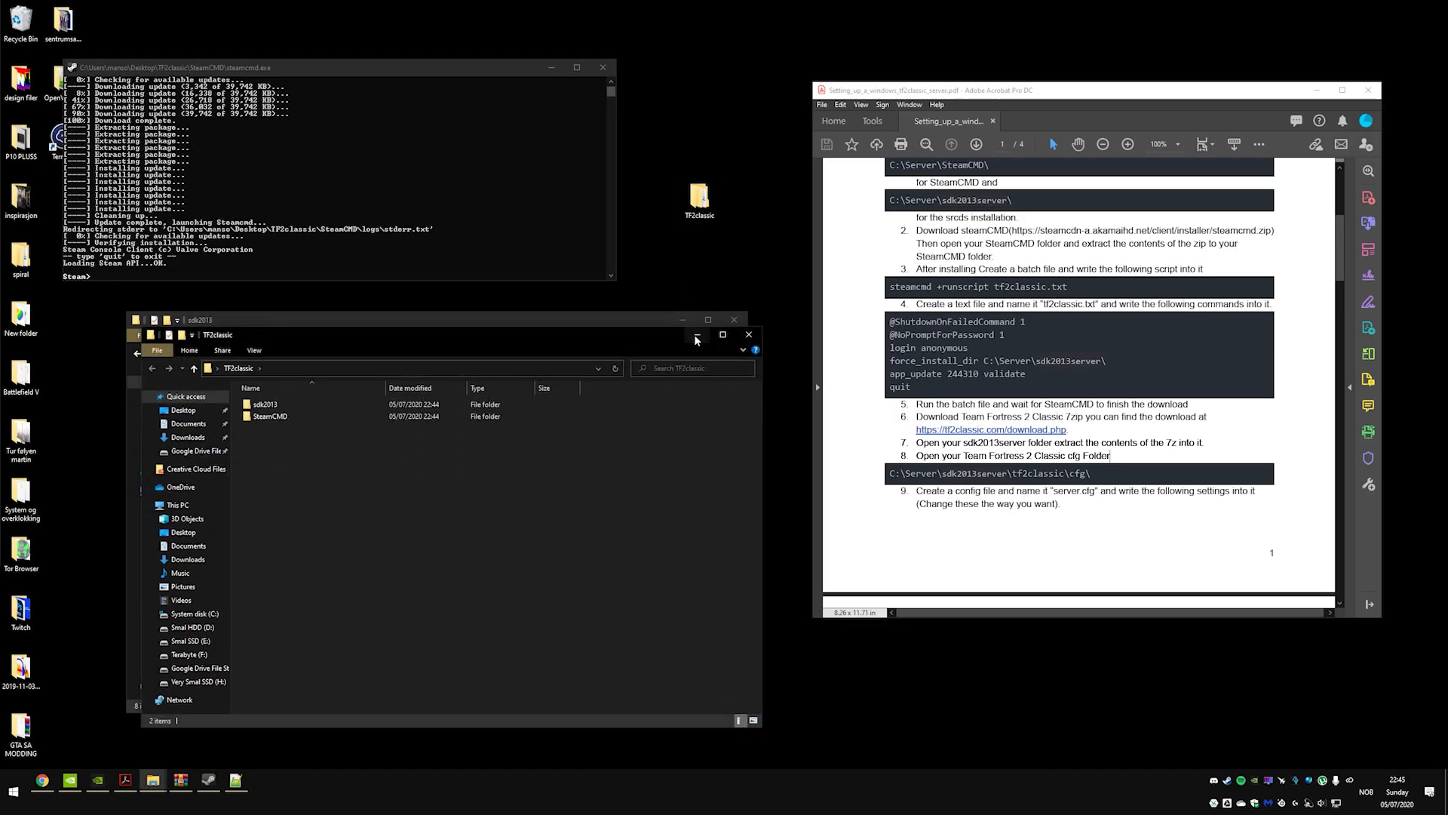
pyautogui.doubleClick(265, 404)
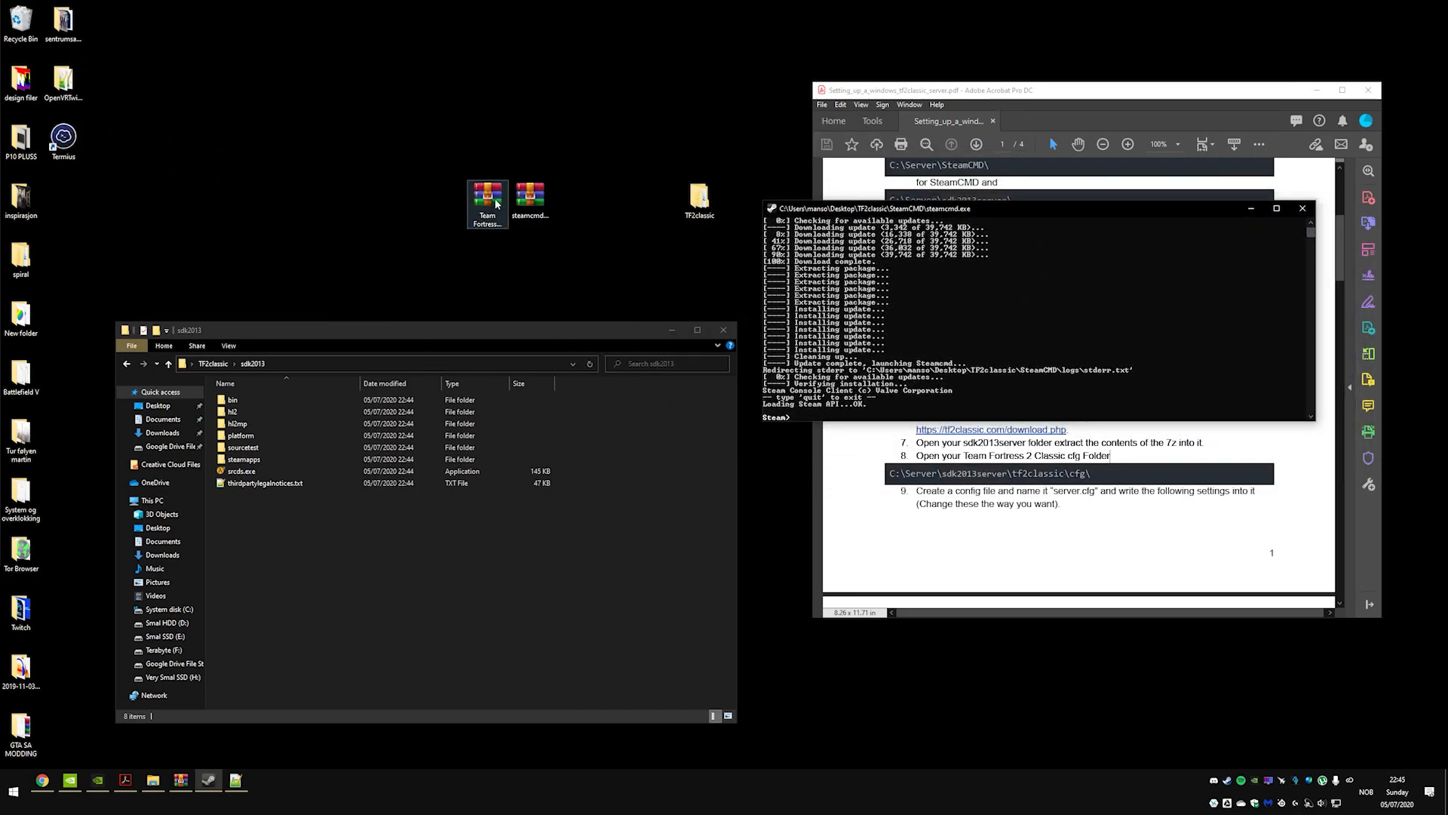
# - Open the Team Fortress 2 Classic 7z archive and extract its tf2classic folder into sdk2013
pyautogui.doubleClick(530, 195)
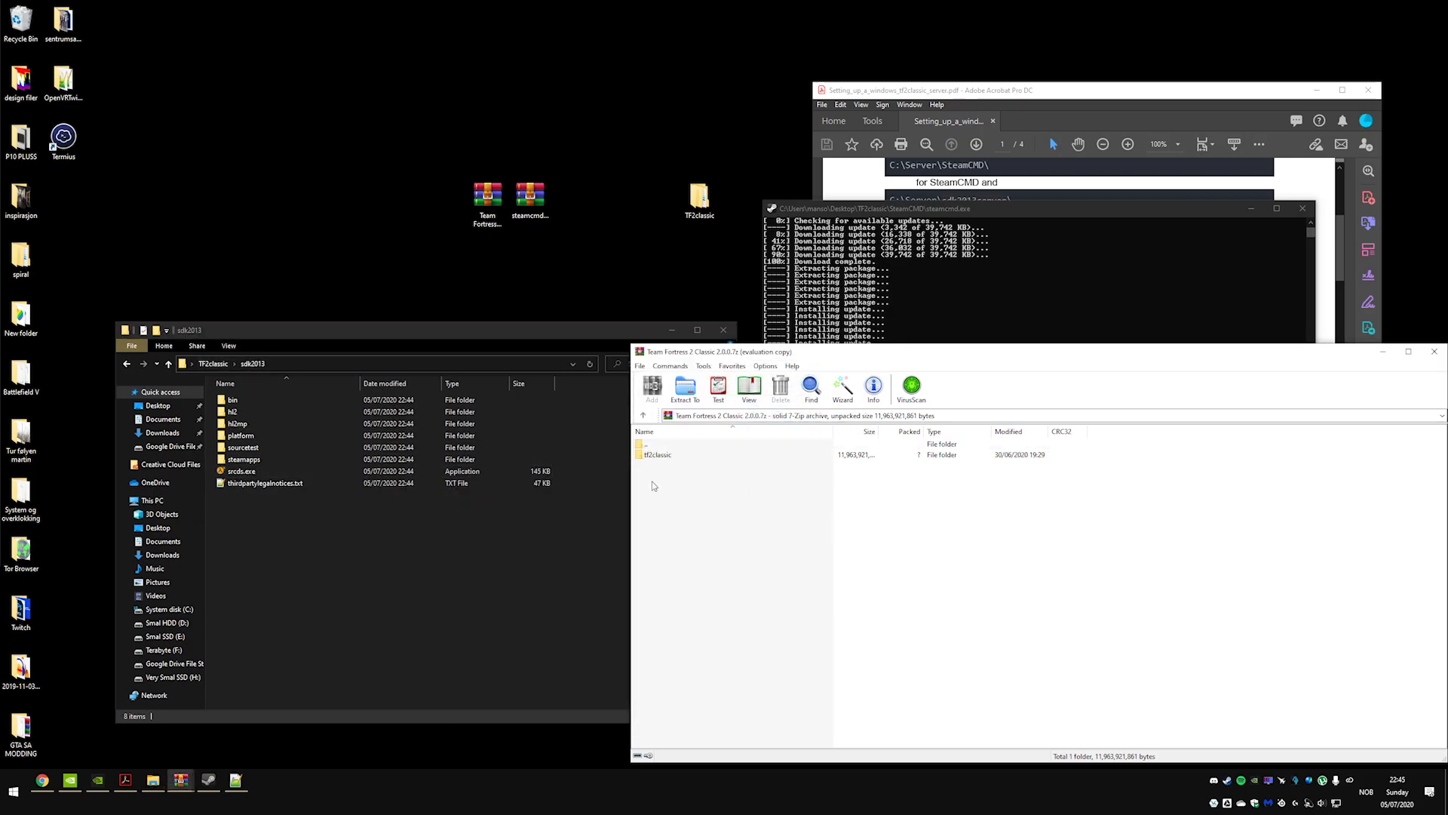
pyautogui.click(685, 388)
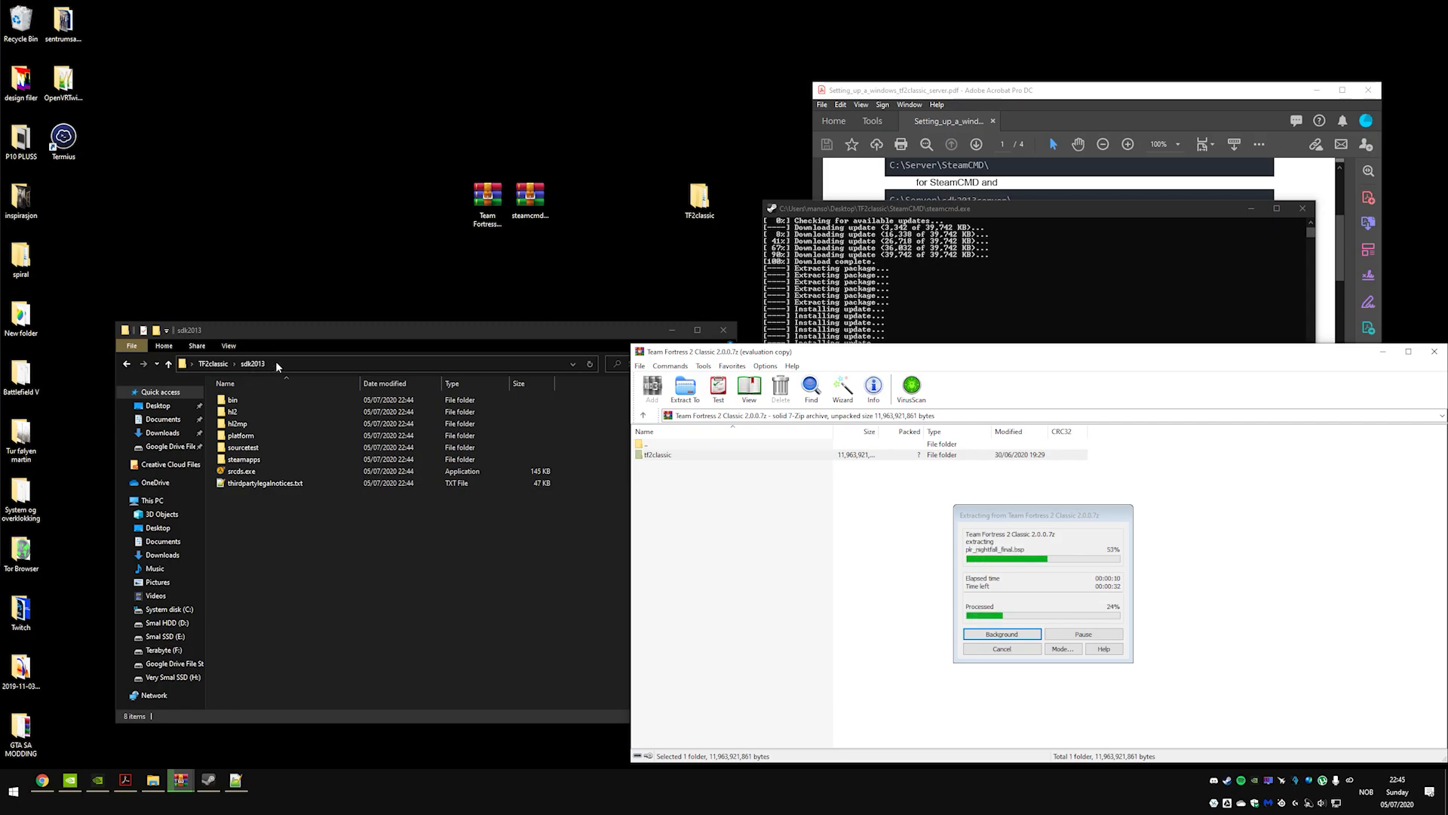
pyautogui.moveTo(338, 422)
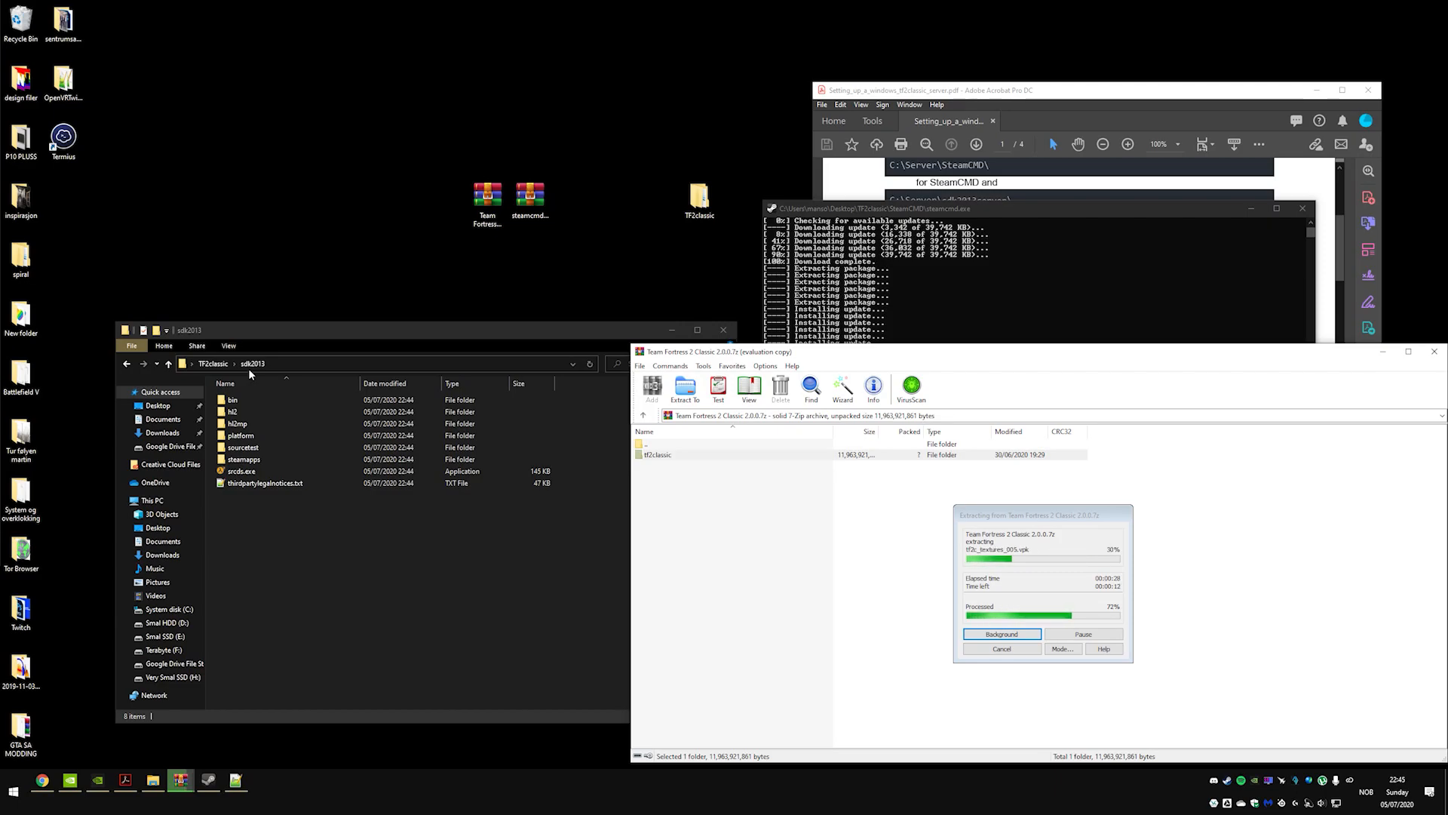
pyautogui.moveTo(719, 477)
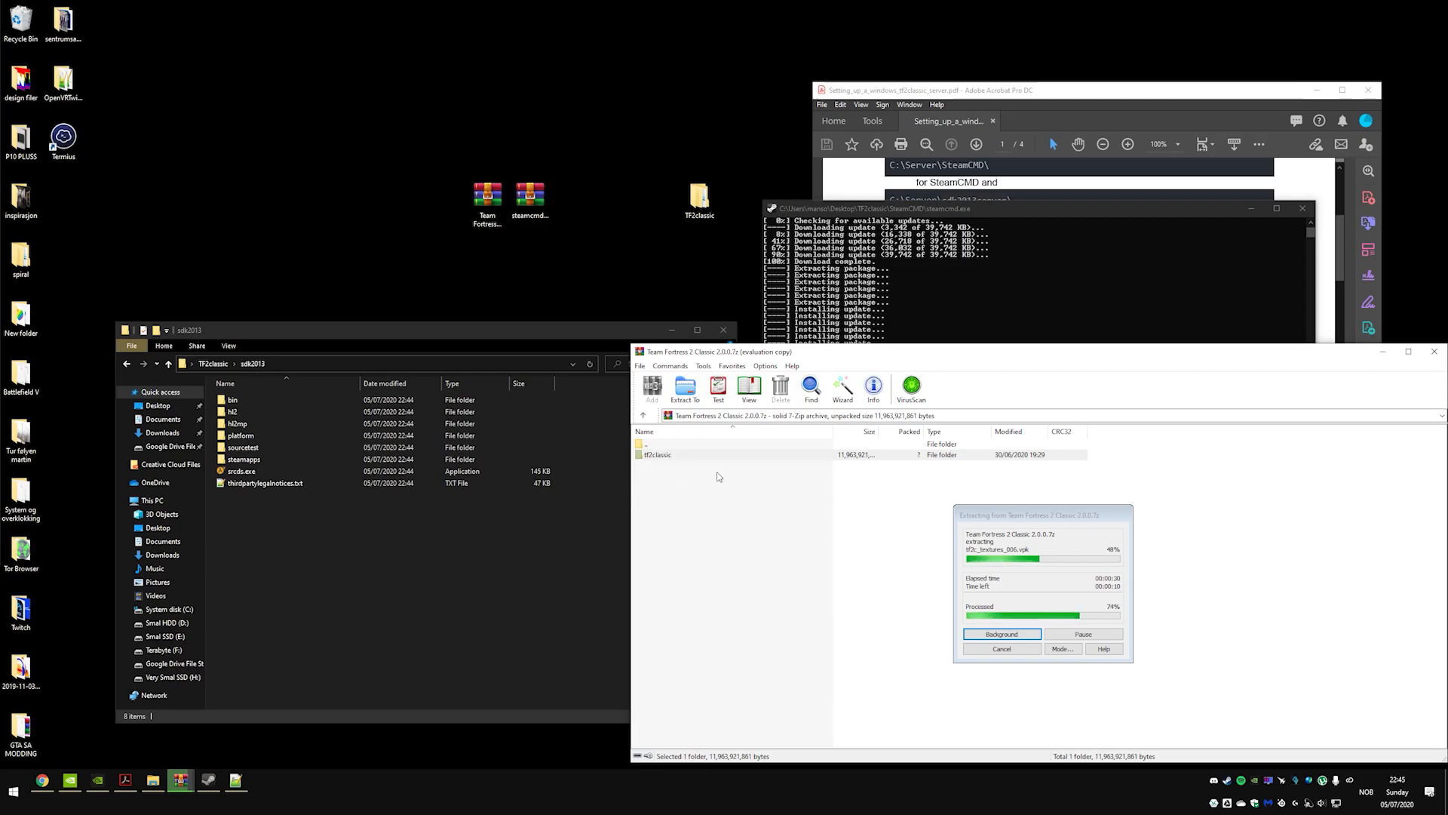
pyautogui.moveTo(535, 439)
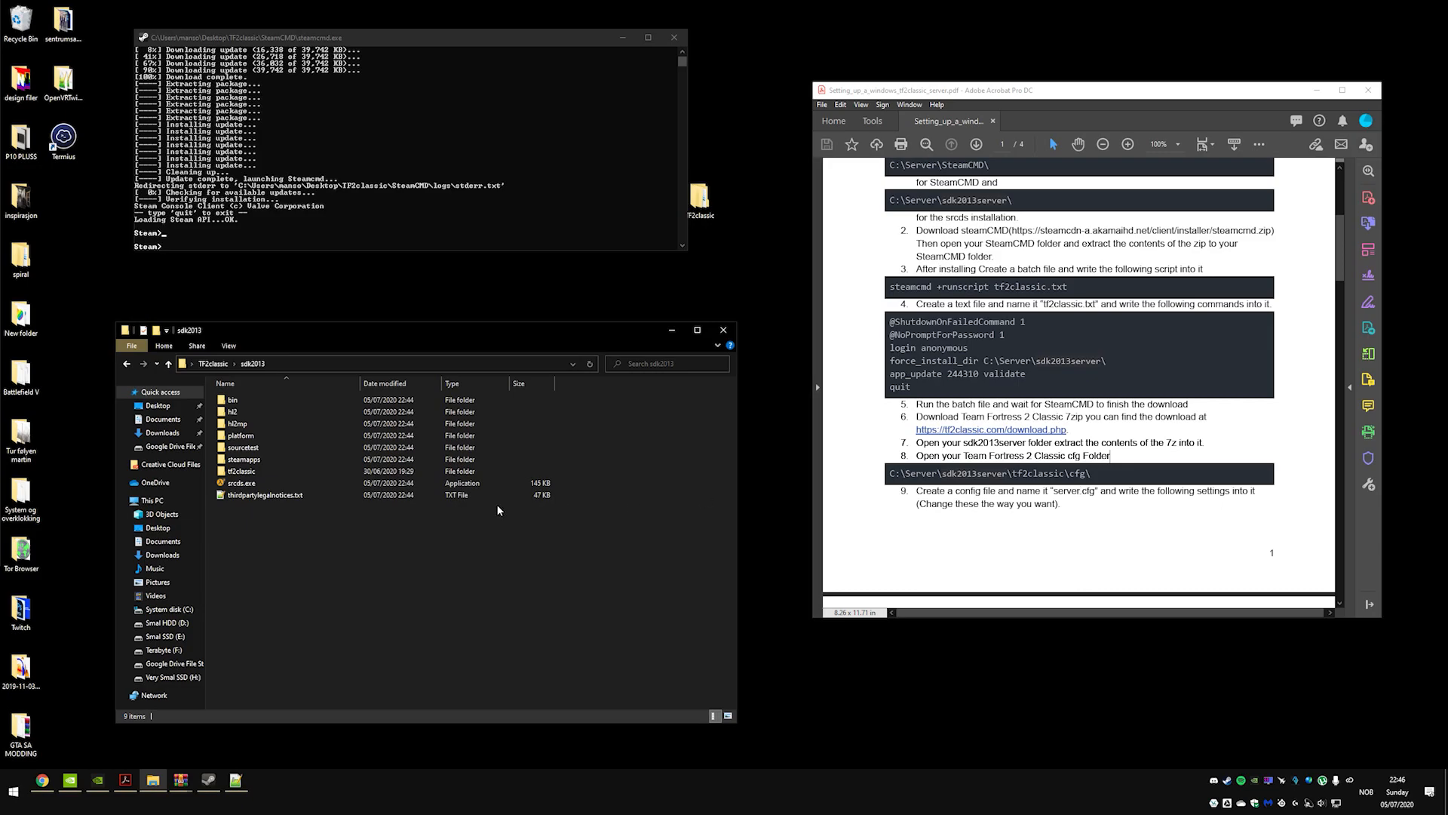
# - Place server.cfg in the sdk2013\tf2classic\cfg folder, using the file name from the guide
pyautogui.doubleClick(241, 471)
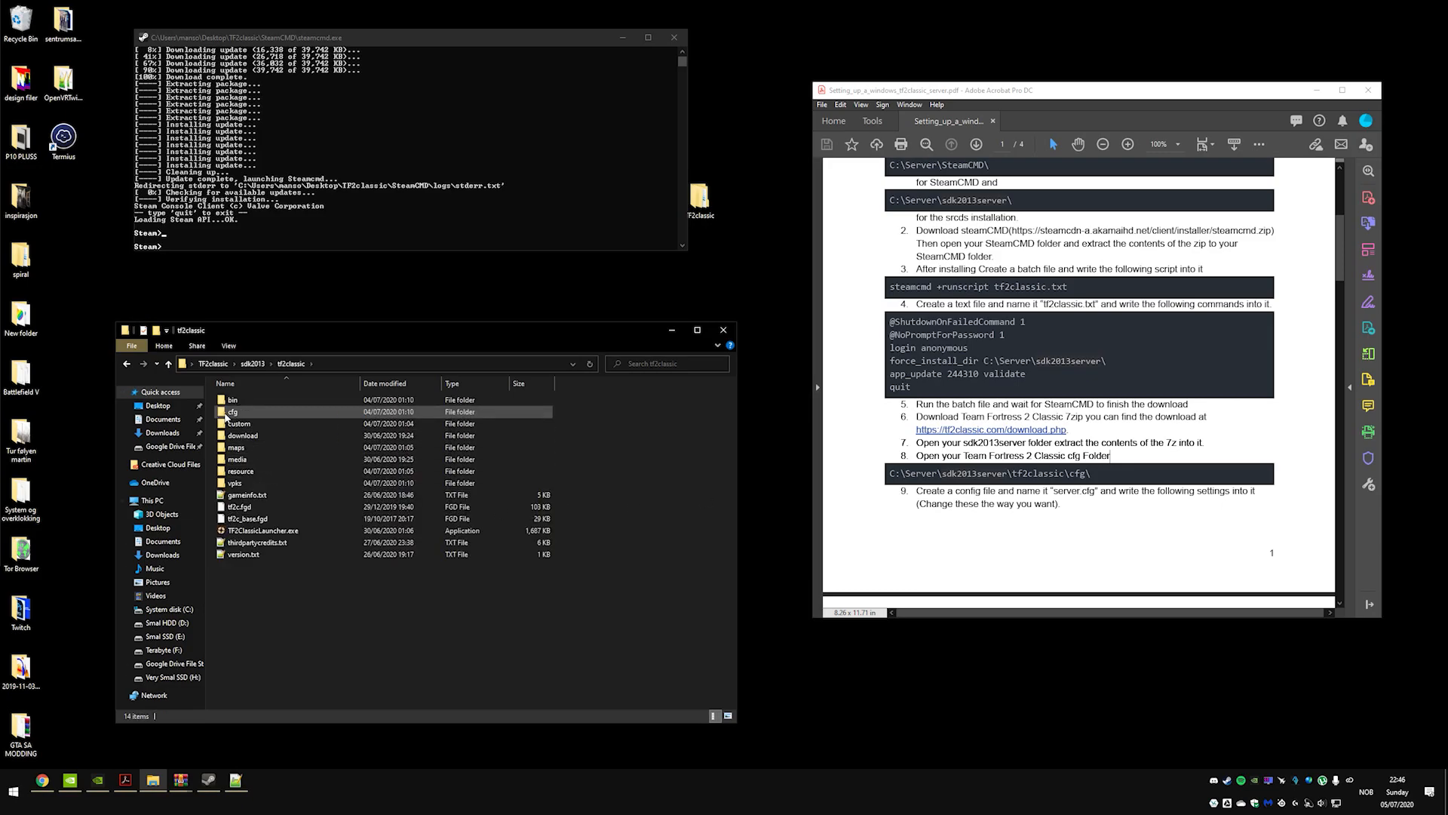
pyautogui.doubleClick(232, 411)
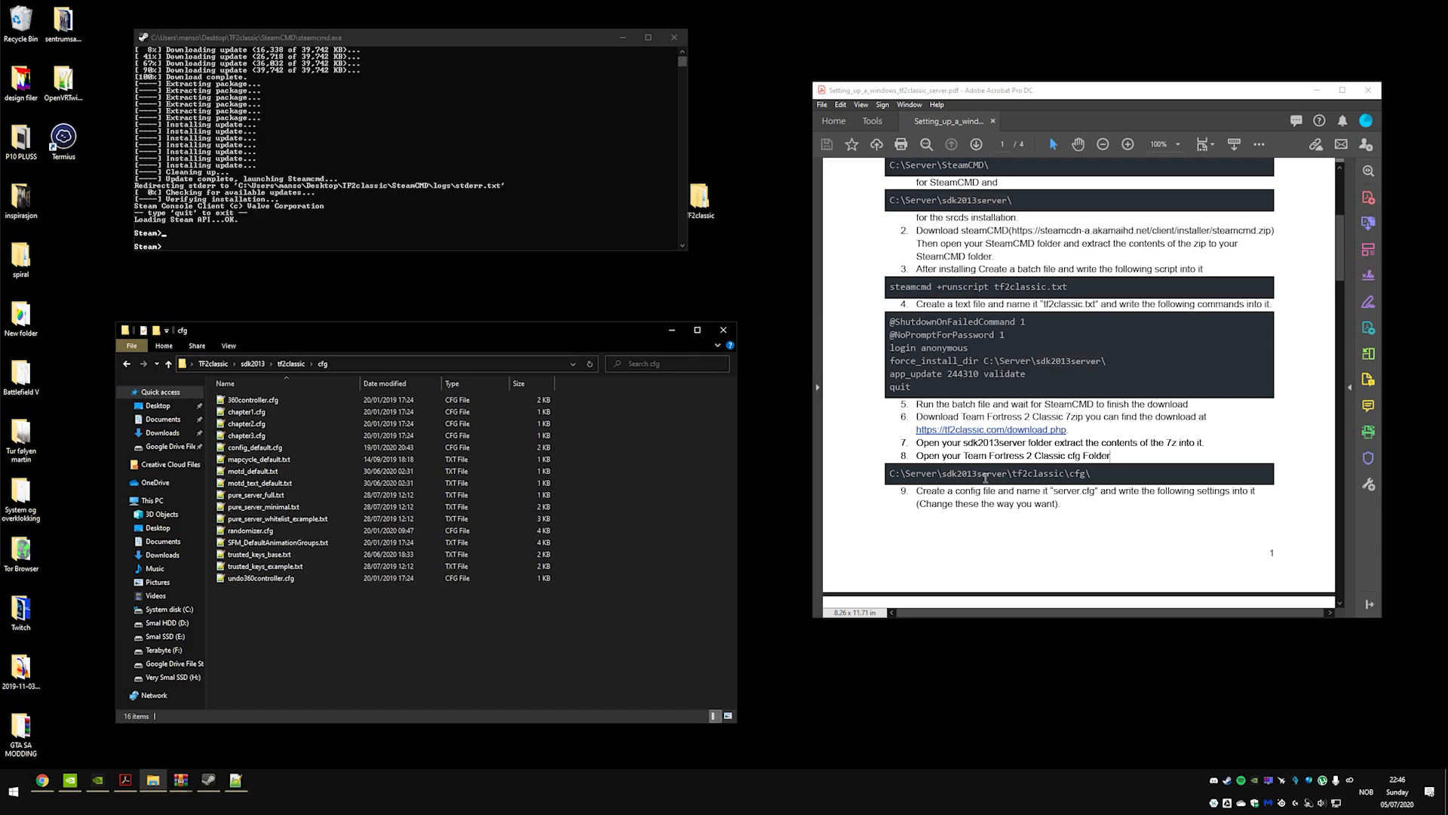
pyautogui.scroll(-3)
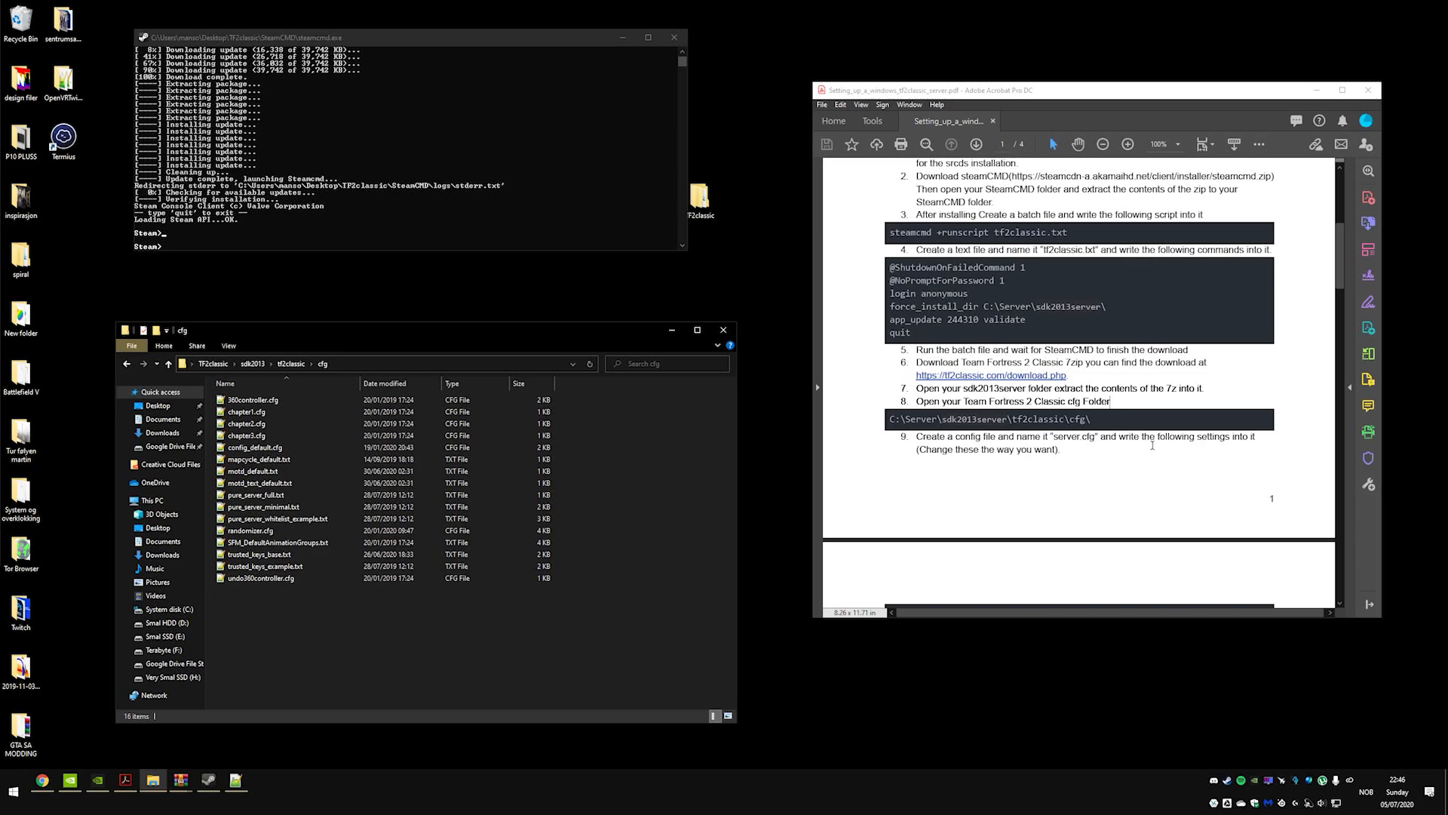
pyautogui.doubleClick(1073, 436)
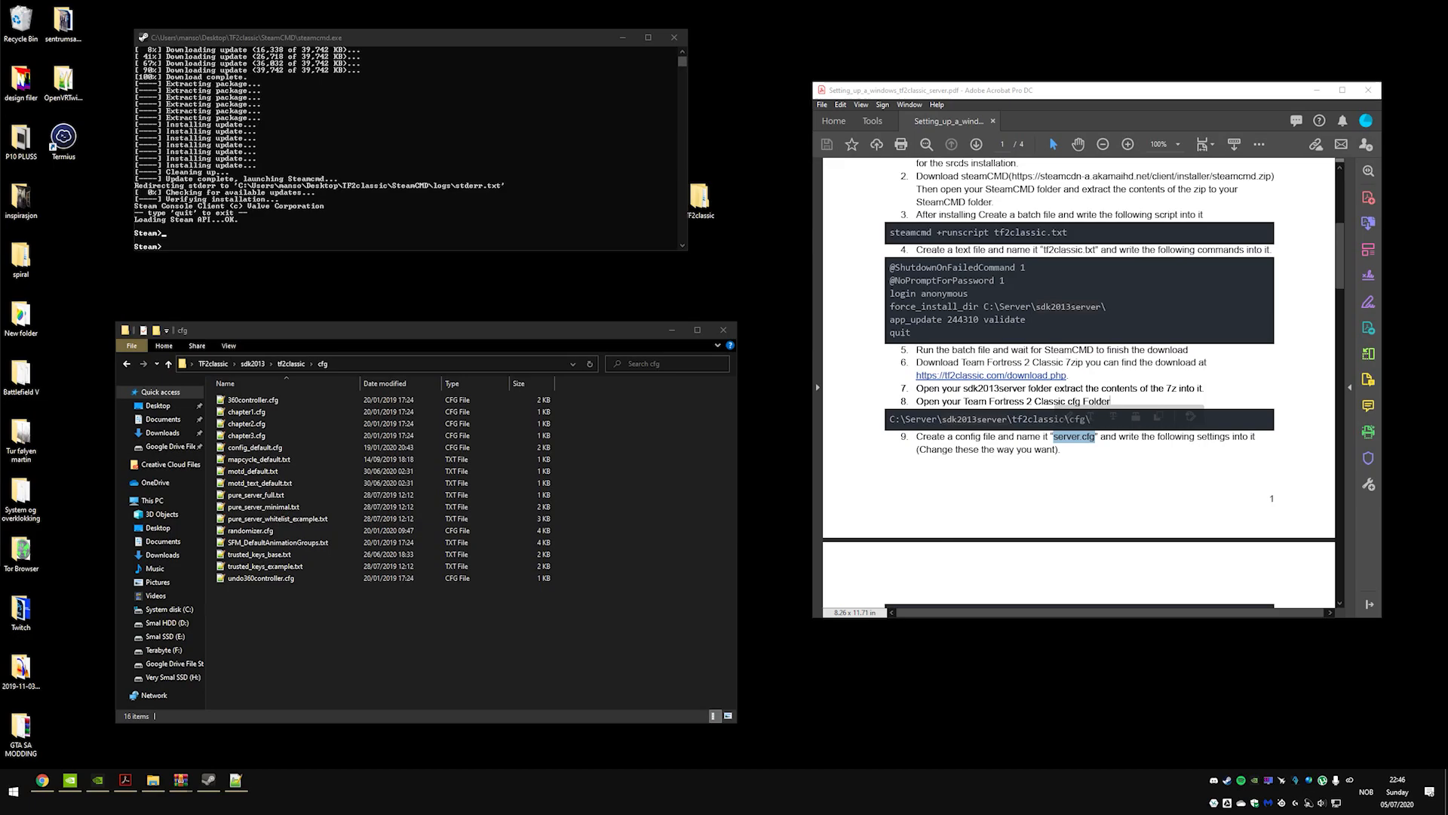
pyautogui.click(239, 590)
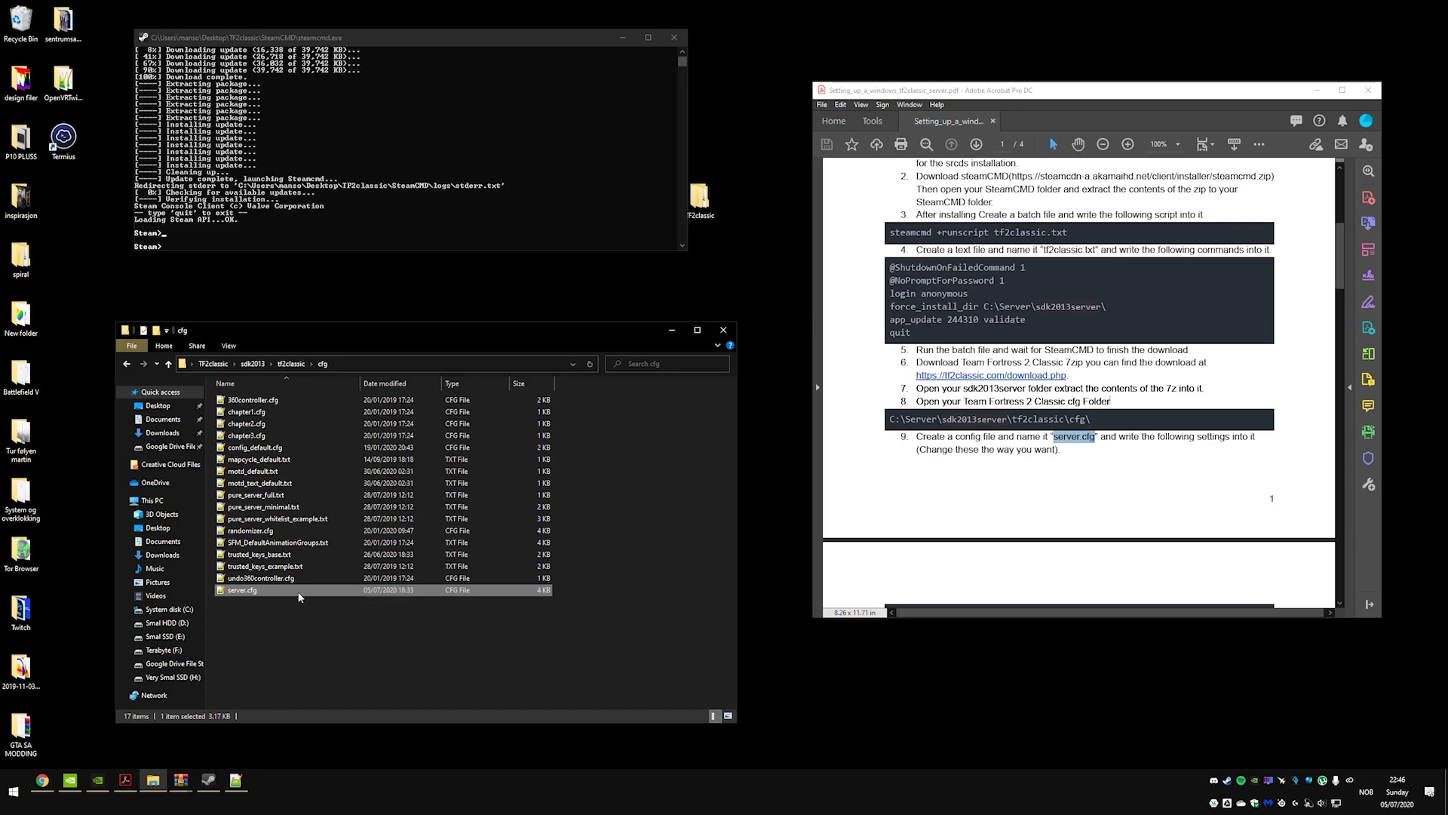
# - Open server.cfg in Notepad++ and scroll through the guide's server settings
pyautogui.doubleClick(242, 589)
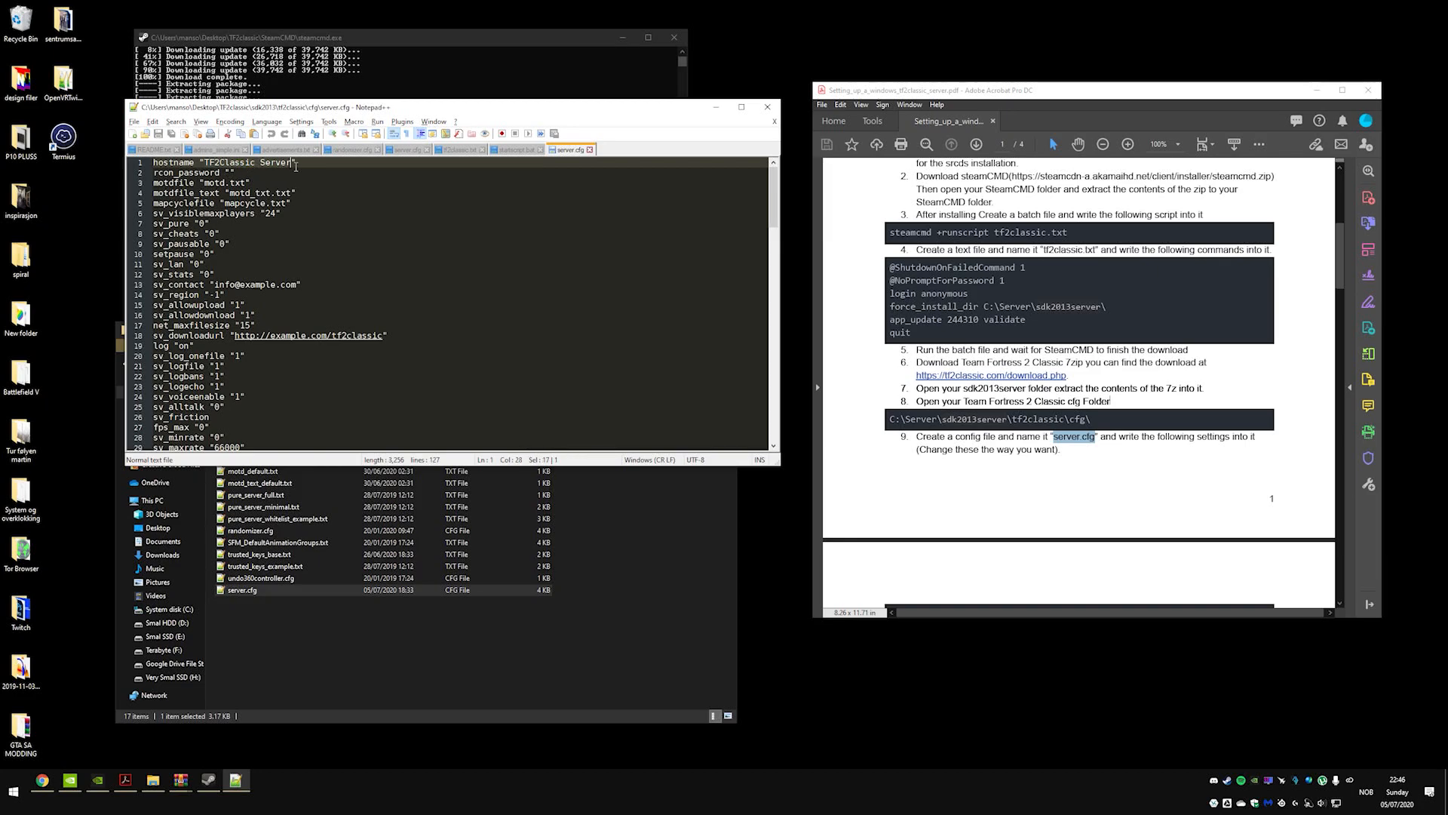
pyautogui.scroll(-3)
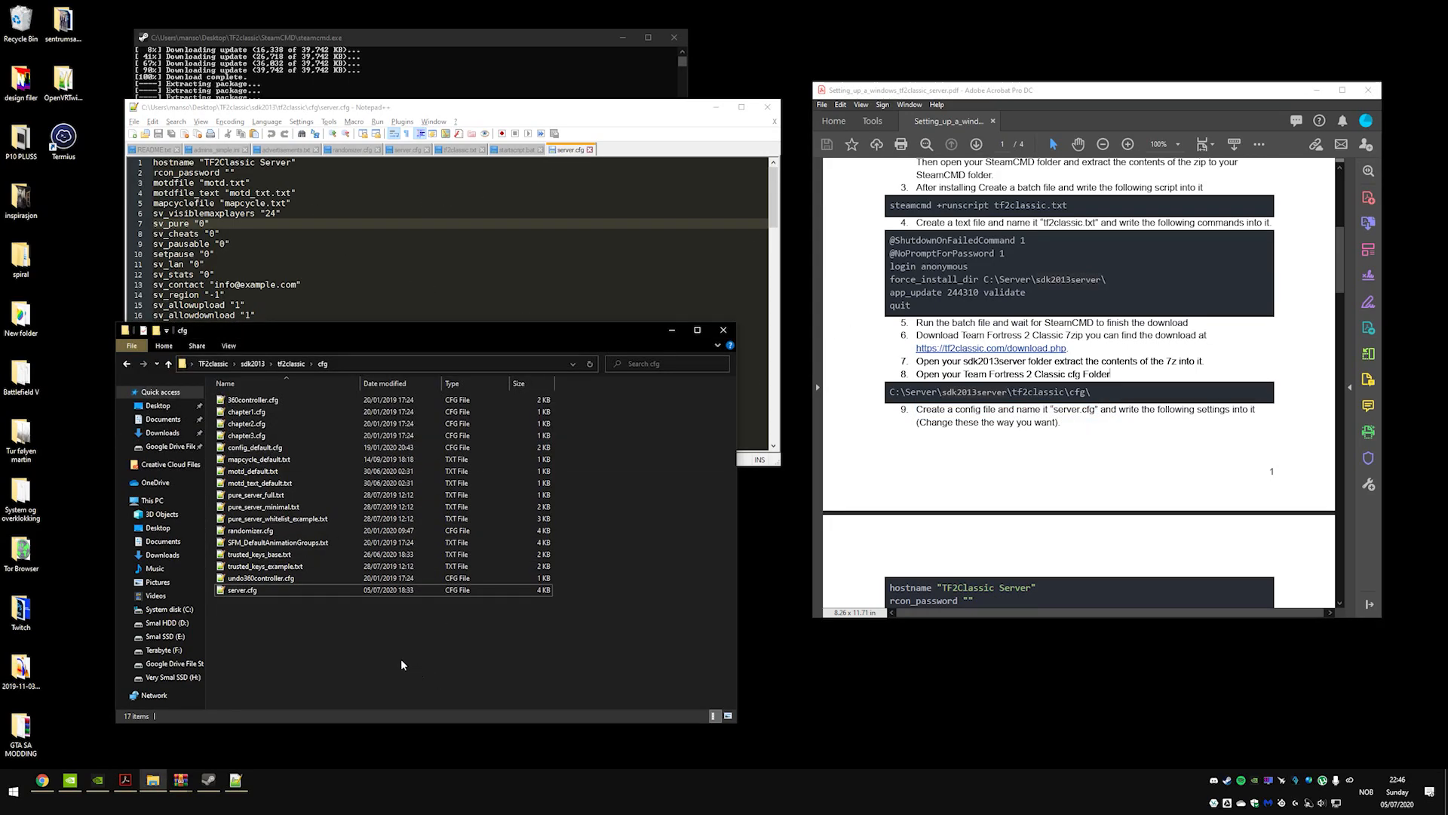
pyautogui.moveTo(367, 607)
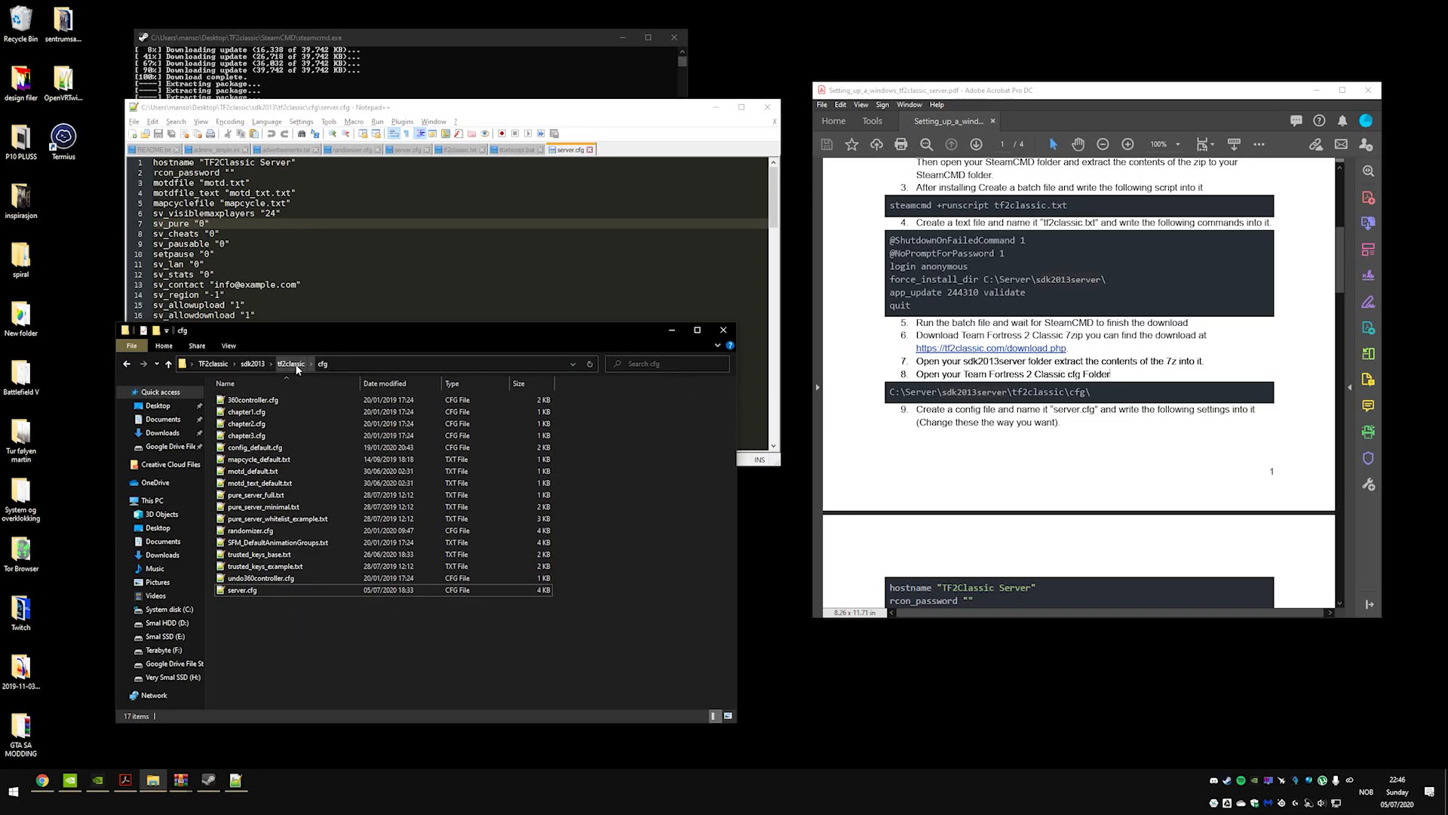
pyautogui.scroll(-3)
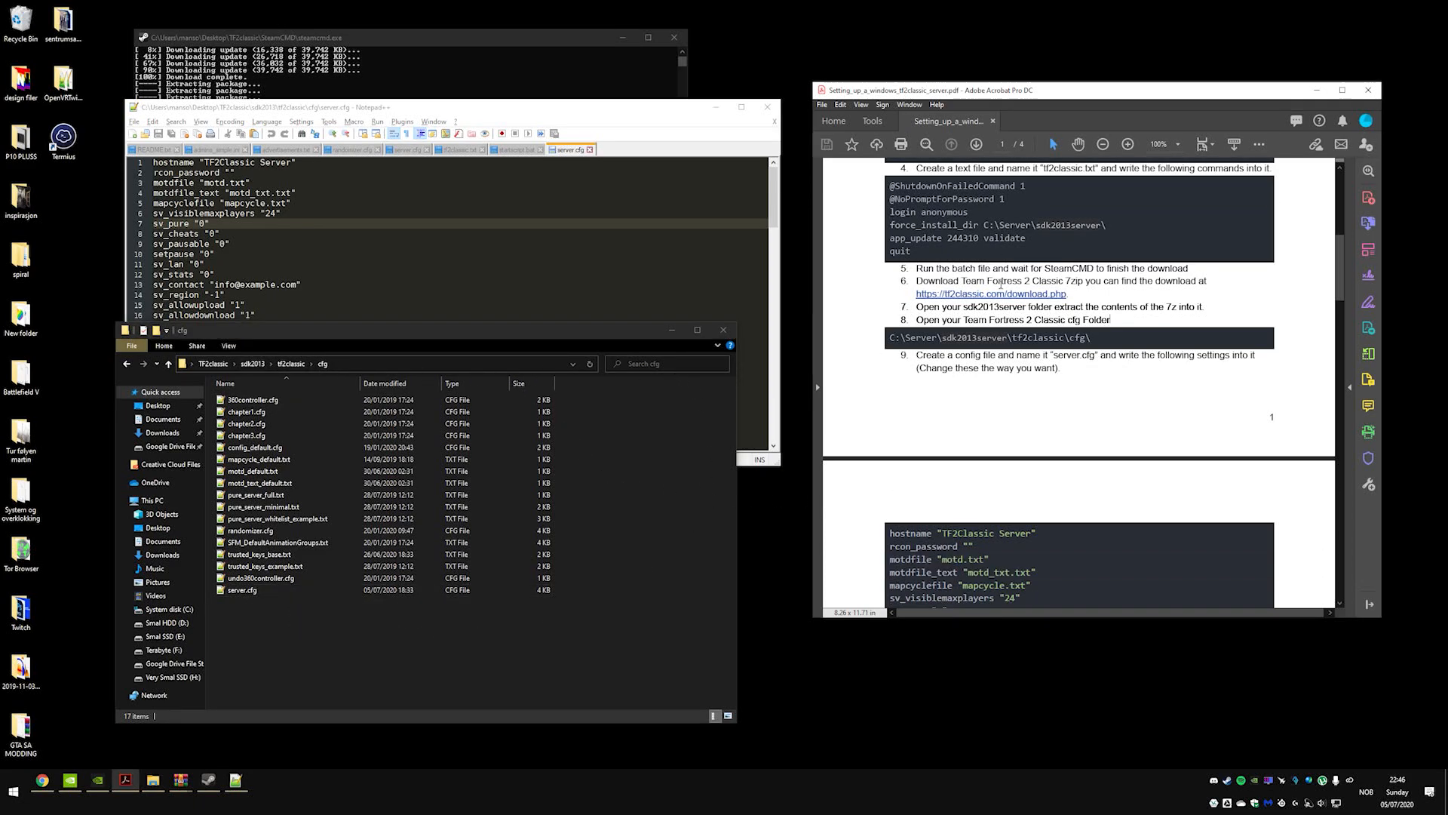
pyautogui.scroll(-3)
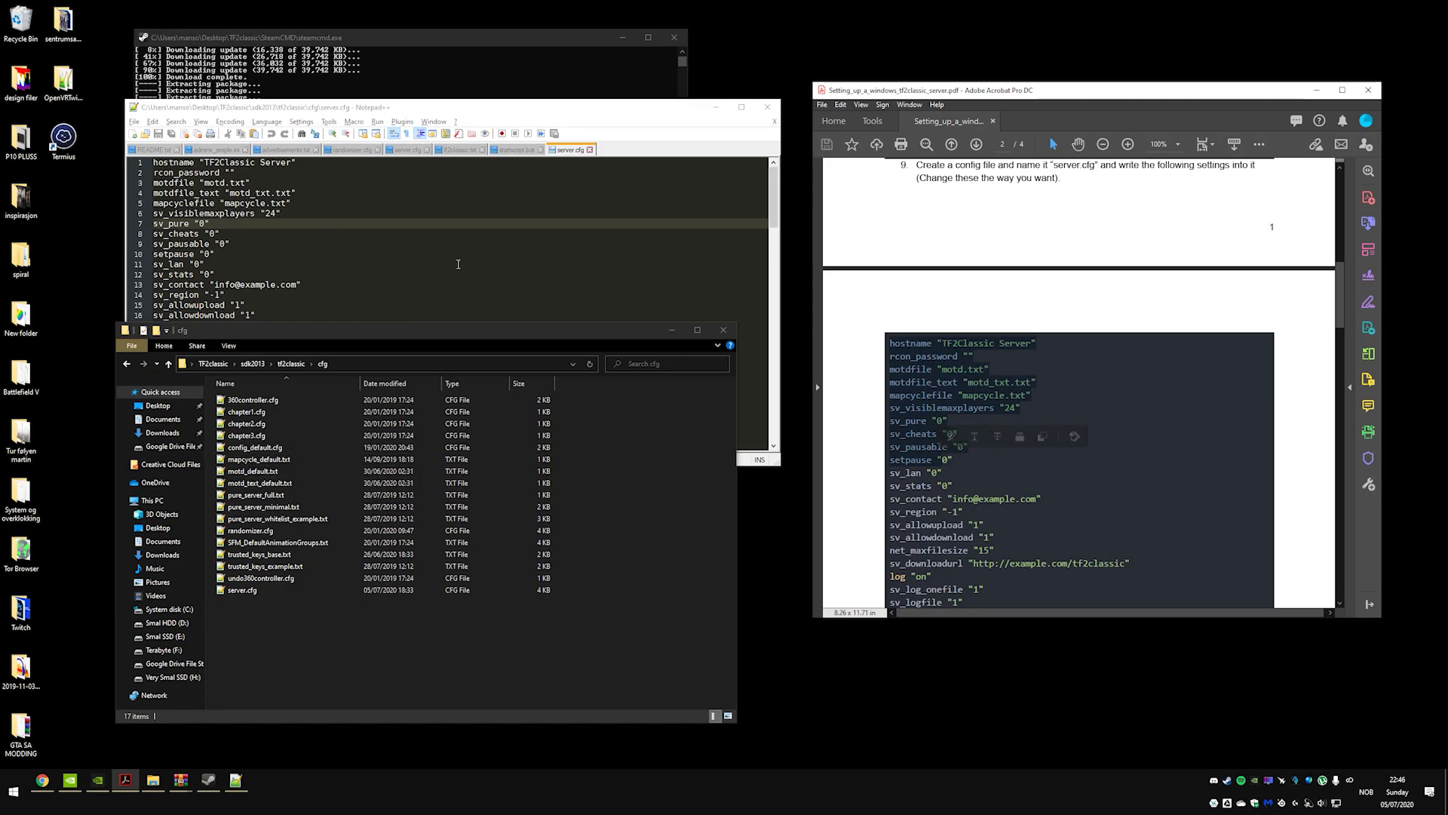
pyautogui.scroll(-3)
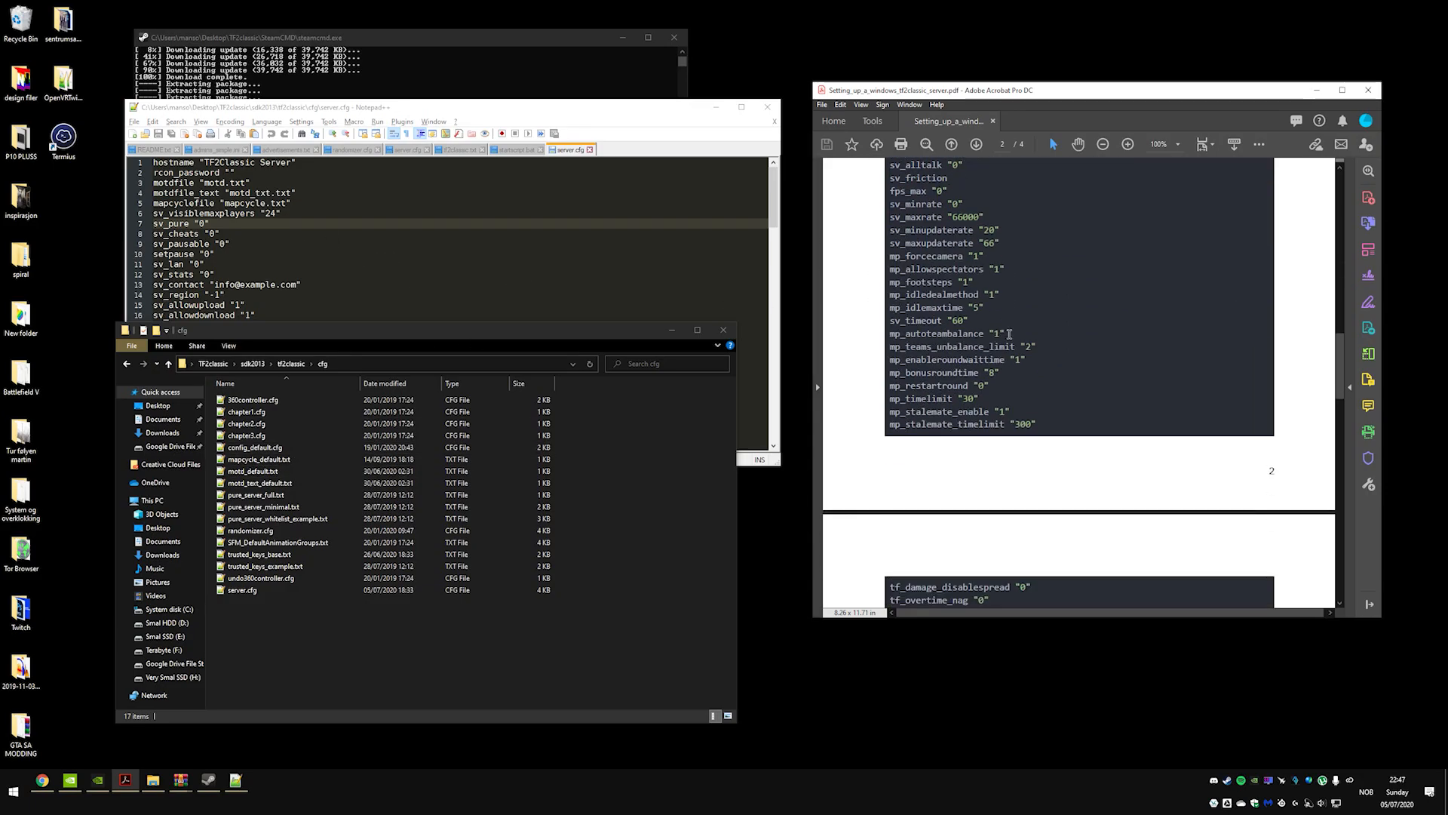
pyautogui.scroll(-3)
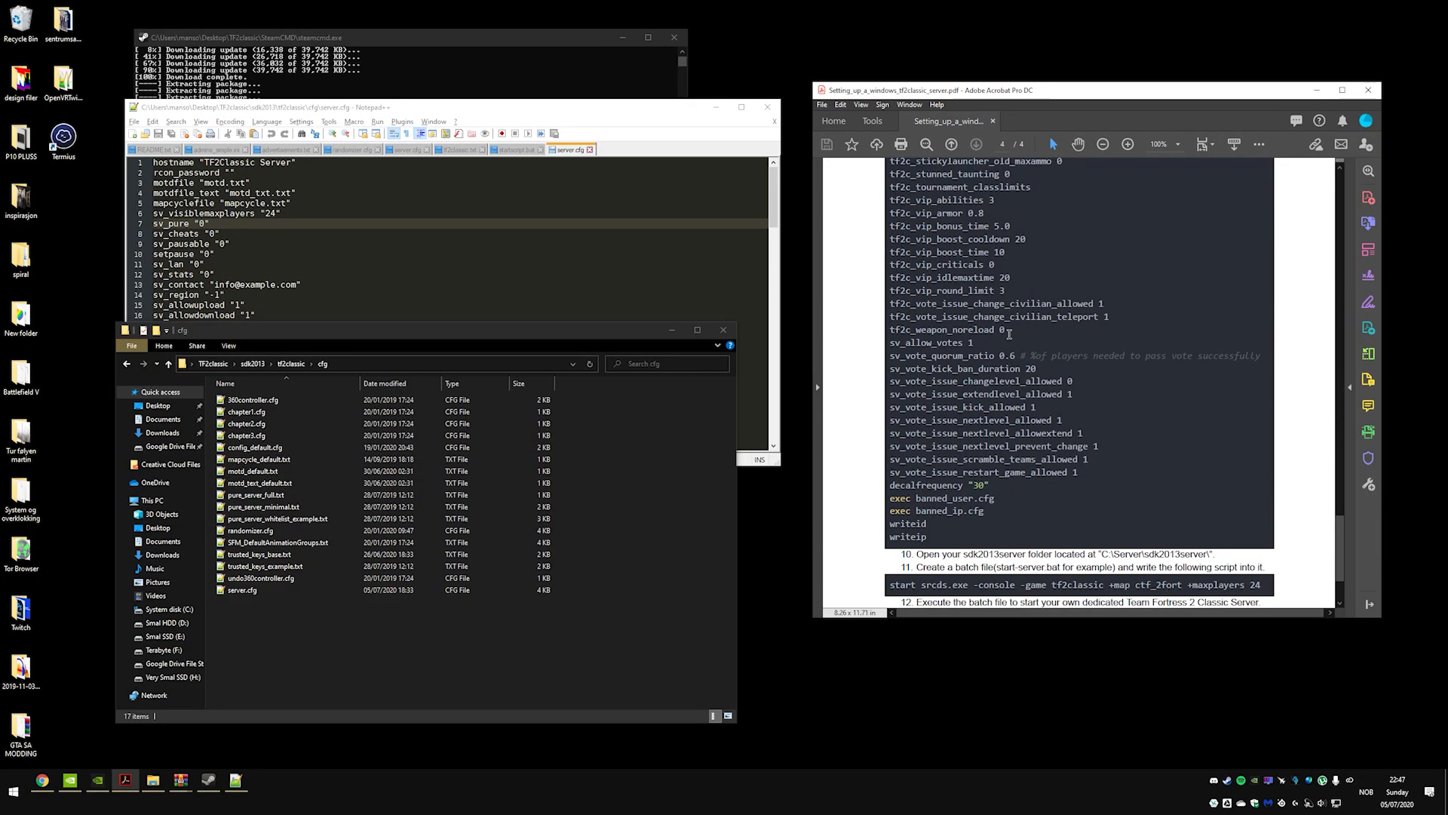
pyautogui.scroll(-3)
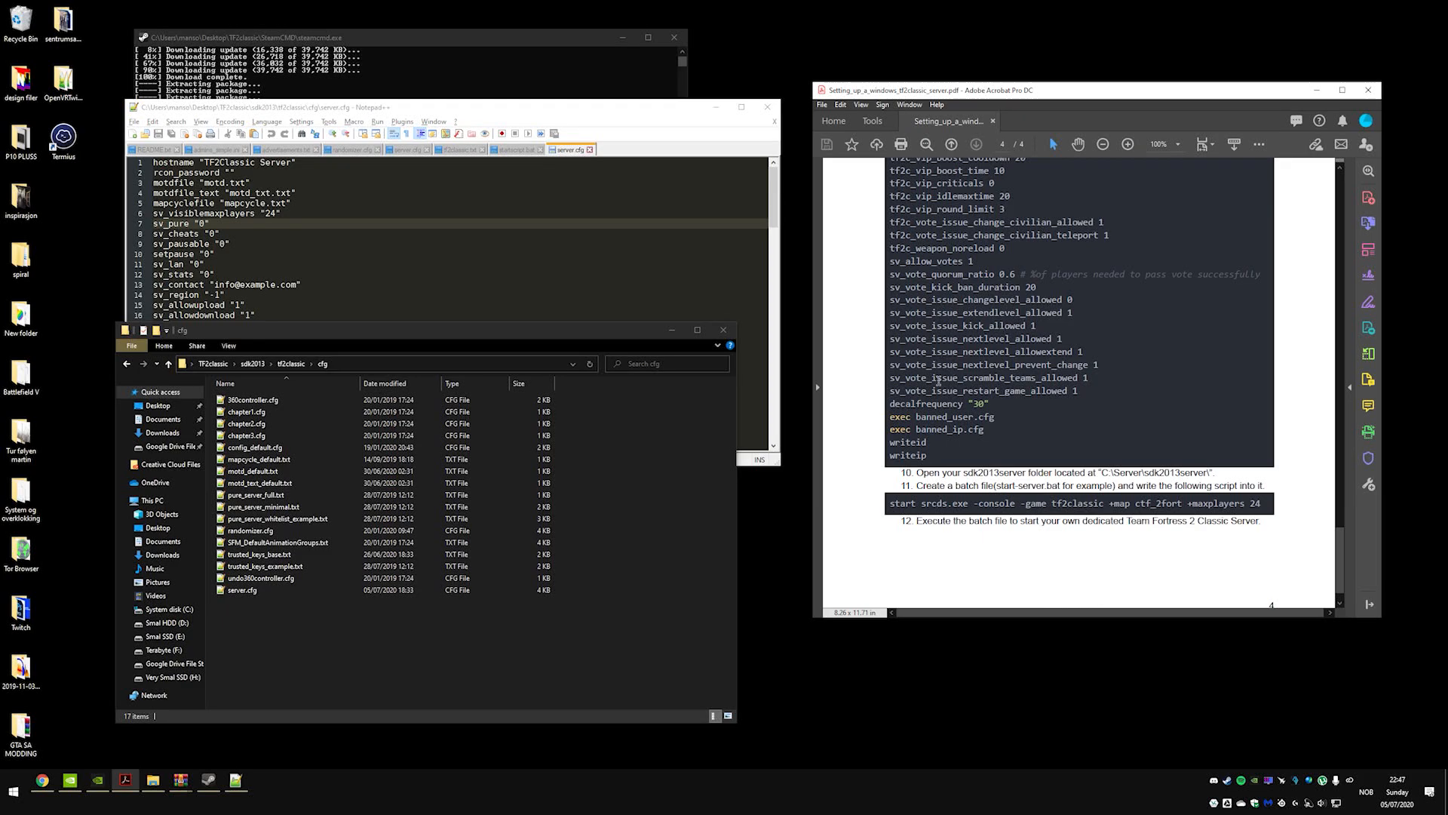
# - Rename a new text file in sdk2013 to startserver.bat and edit it with Notepad++
pyautogui.click(264, 565)
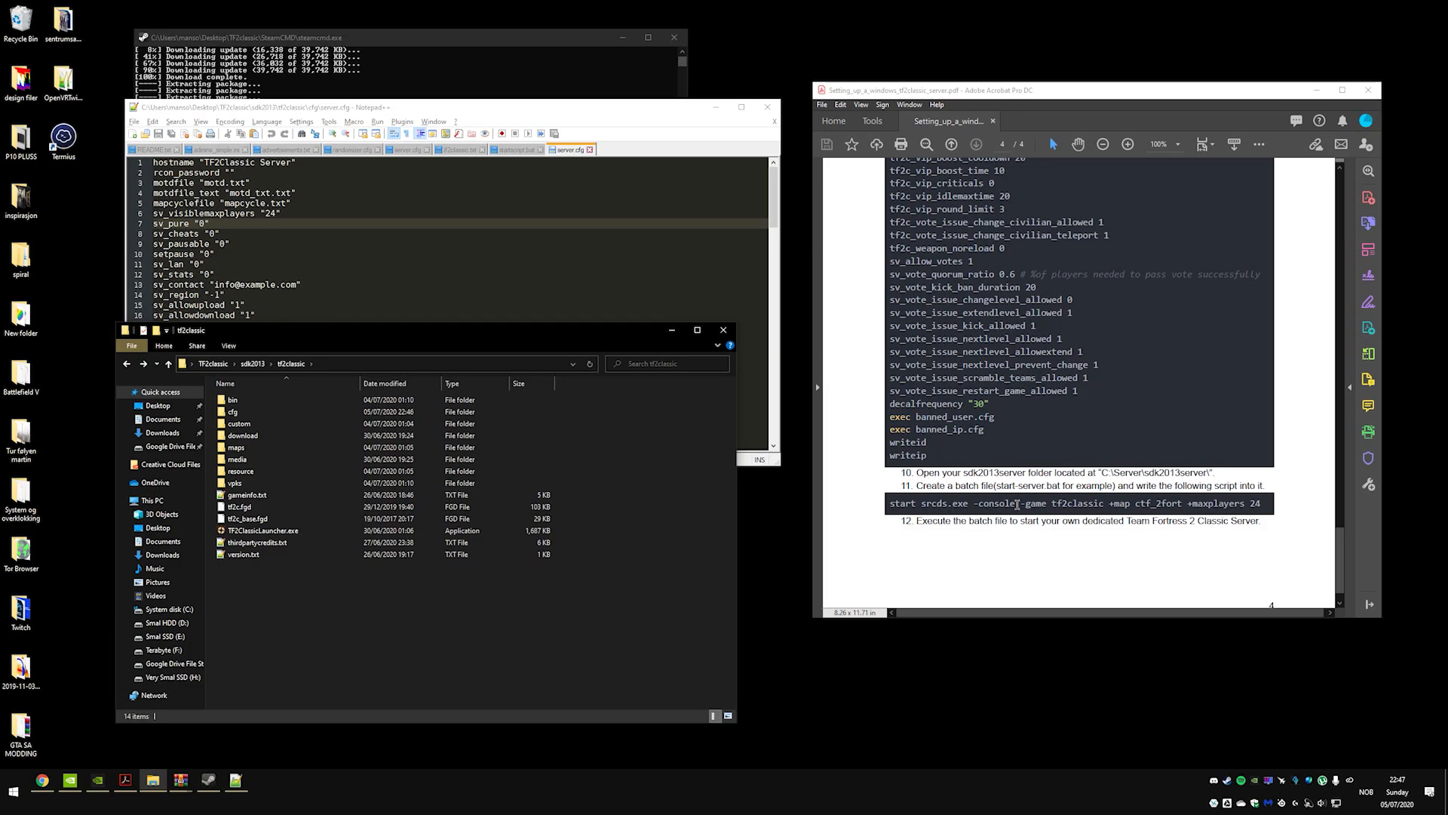
pyautogui.moveTo(1034, 503)
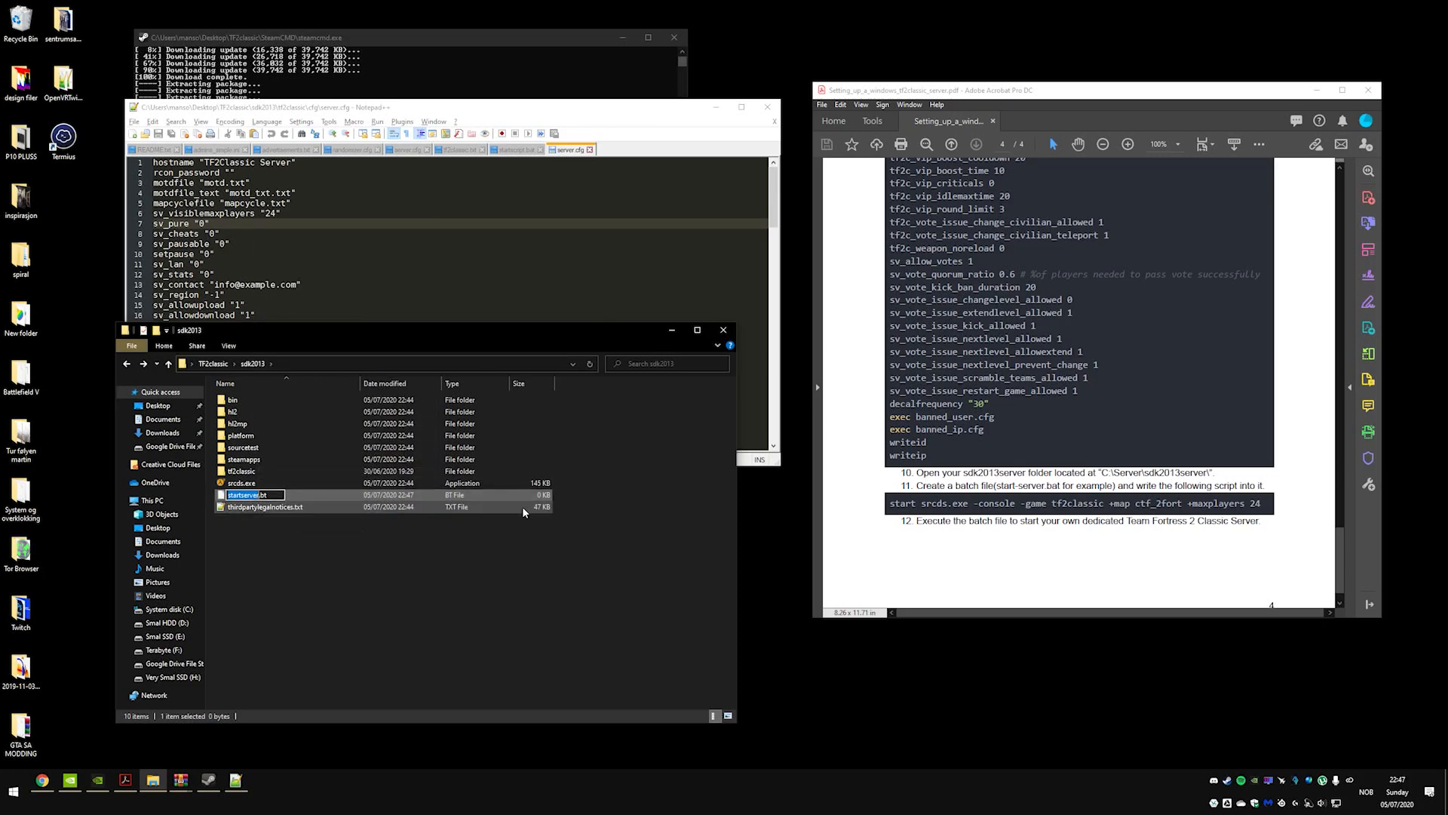
pyautogui.press('Enter')
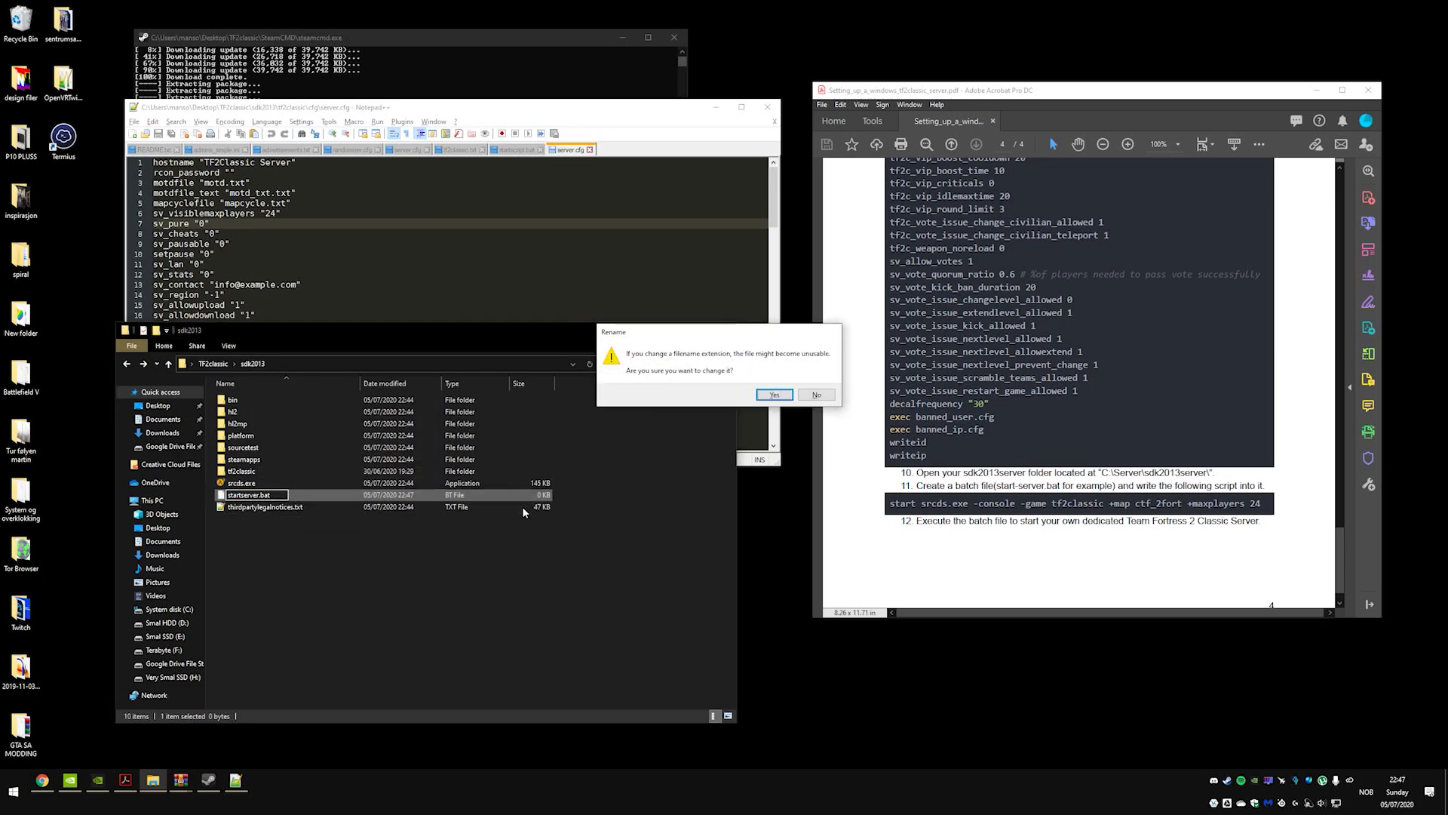
pyautogui.click(774, 395)
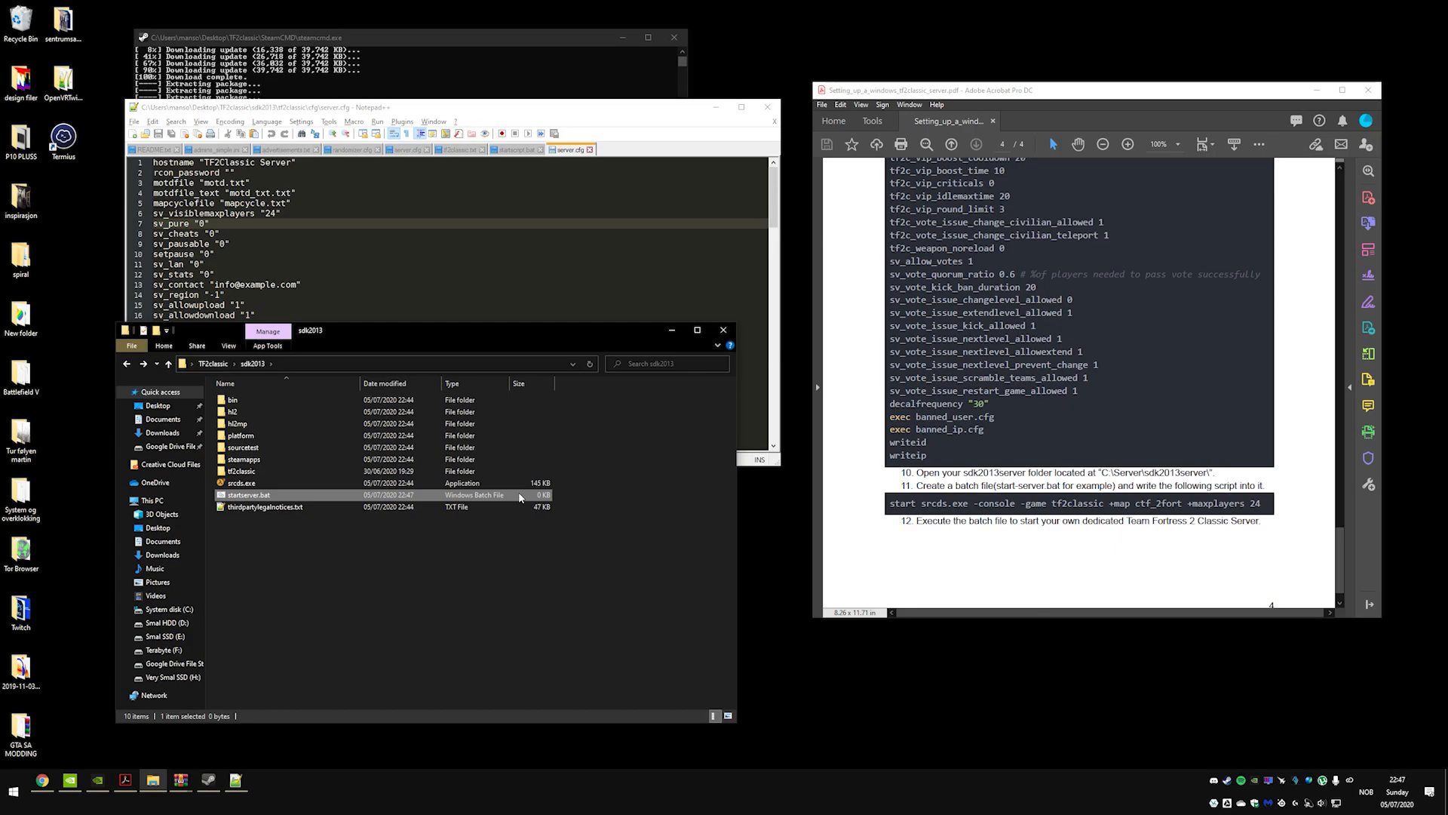
pyautogui.rightClick(249, 495)
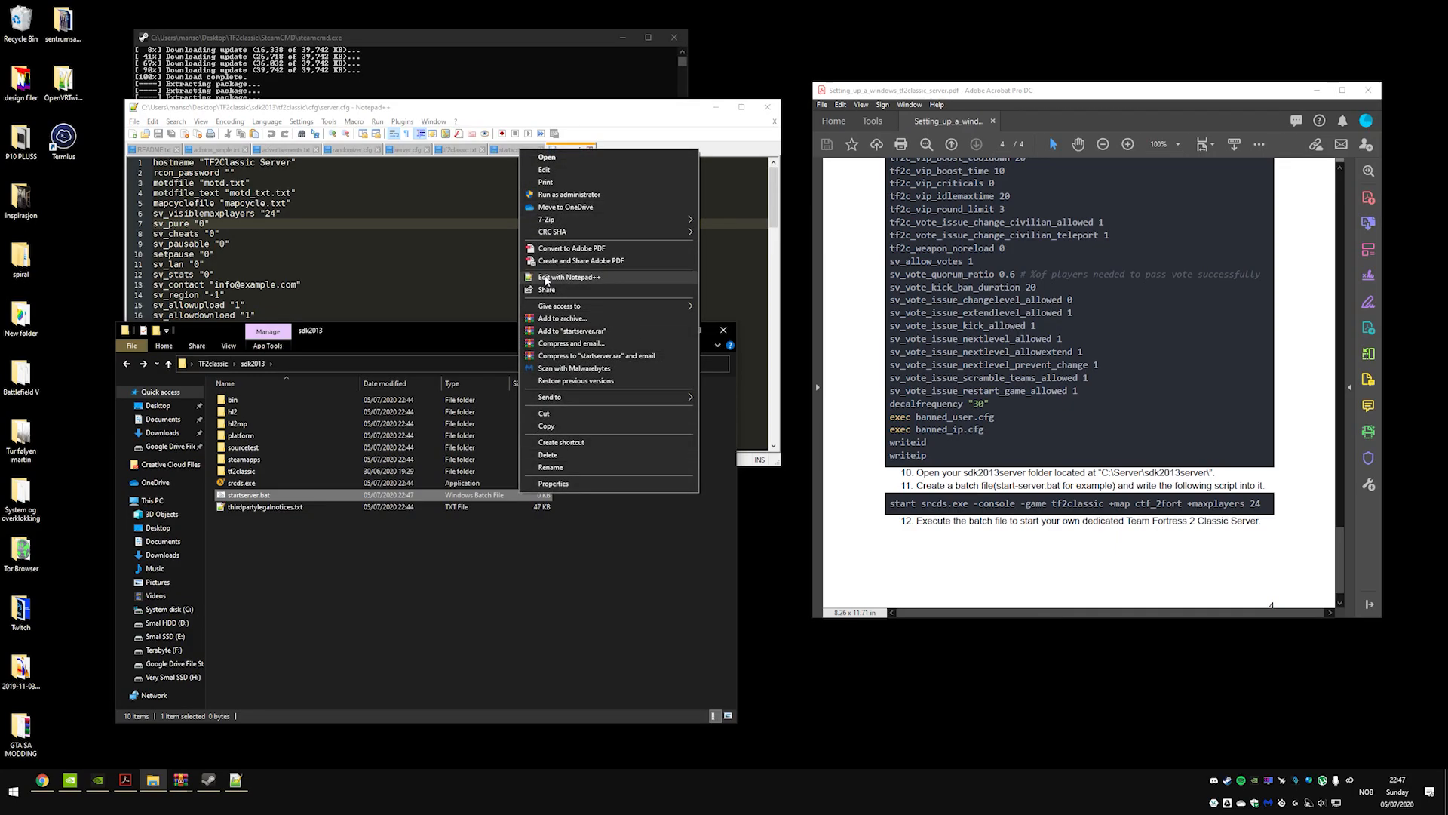
pyautogui.click(566, 277)
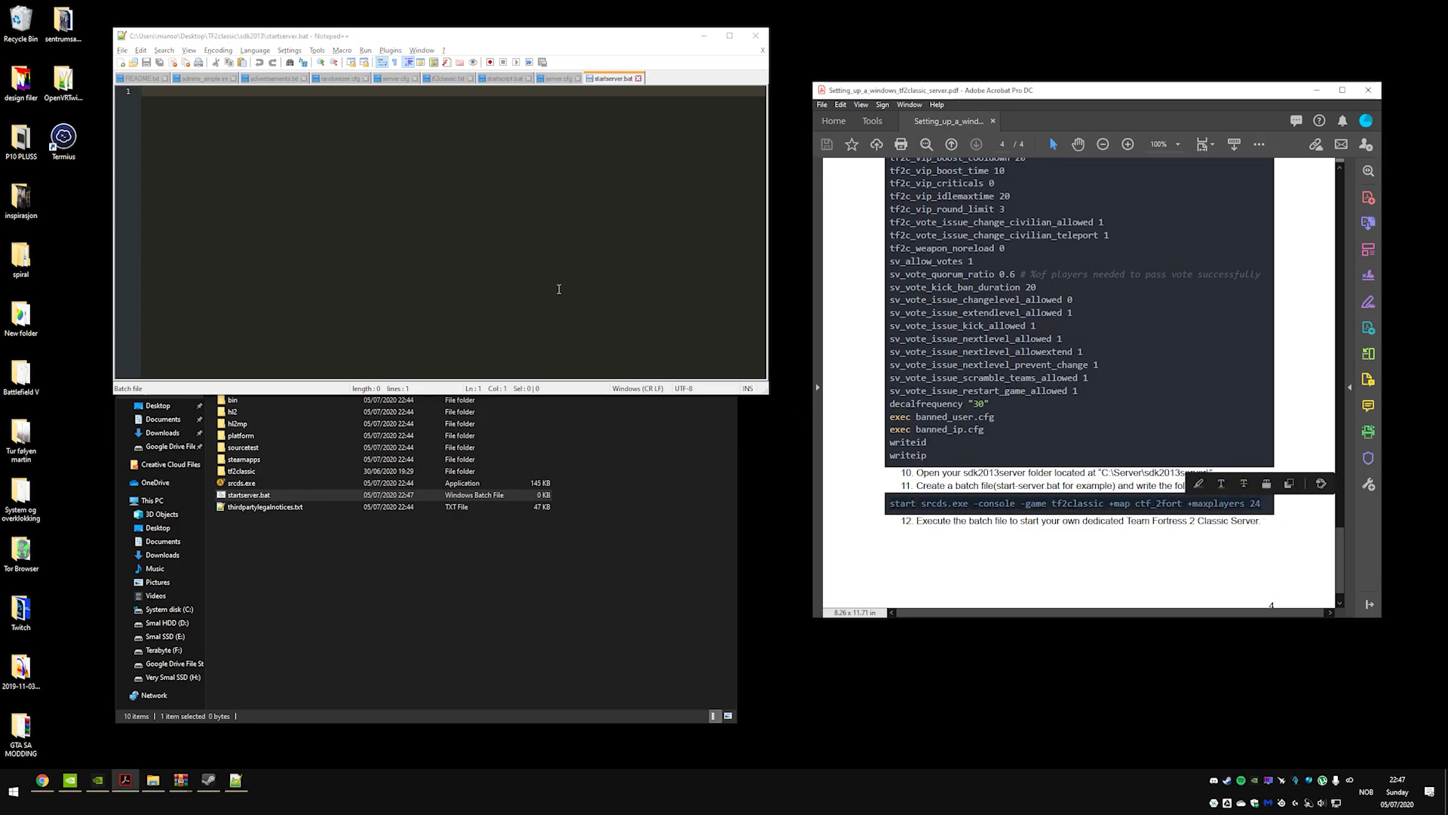
# - Enter 'start srcds.exe -console -game tf2classic +map ctf_2fort +maxplayers 24' and review server.cfg
pyautogui.write('start srcds.exe -console -game tf2classic +map ctf_2fort +maxplayers 24')
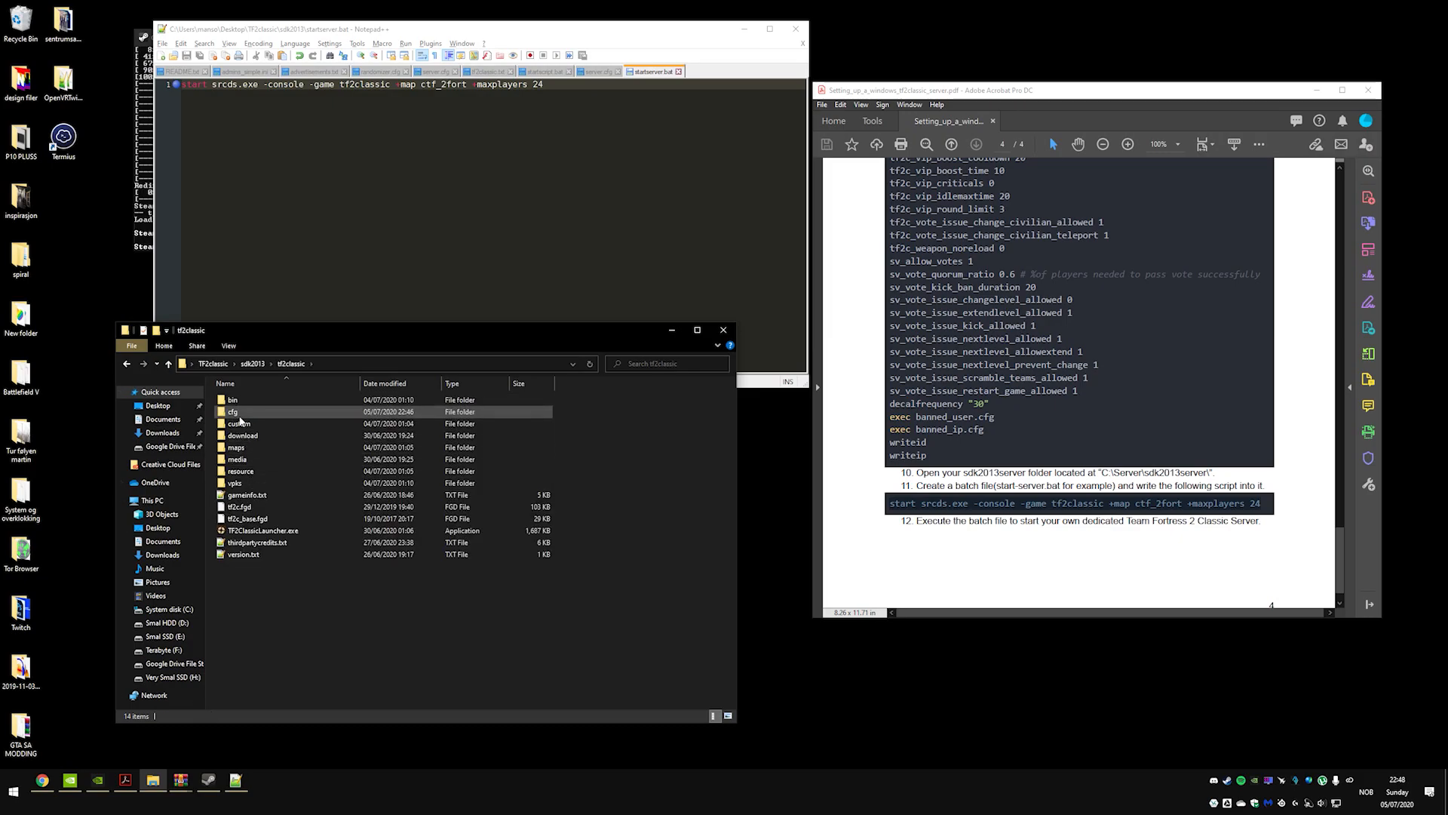
pyautogui.doubleClick(232, 411)
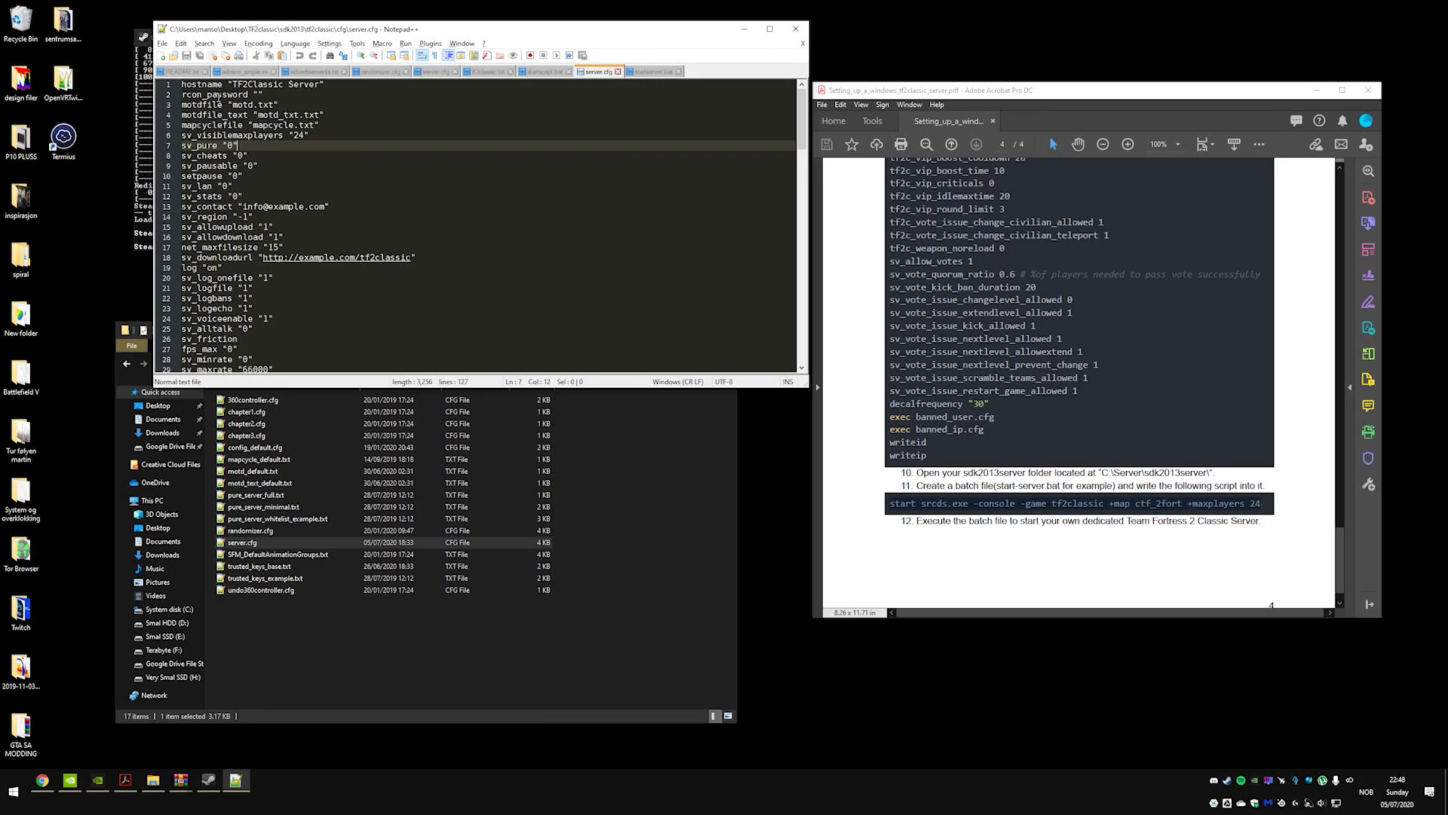
pyautogui.scroll(-3)
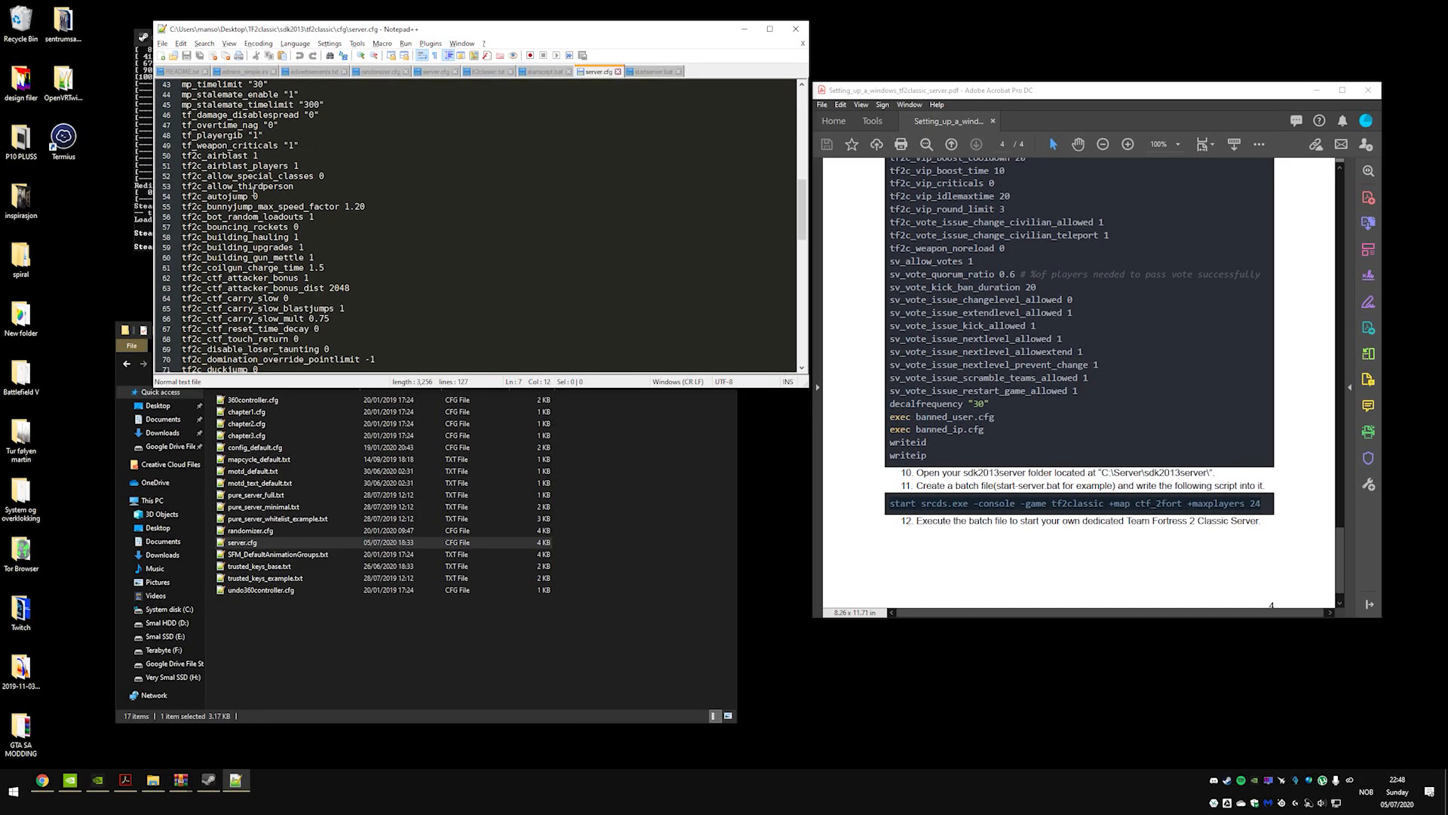
pyautogui.scroll(-3)
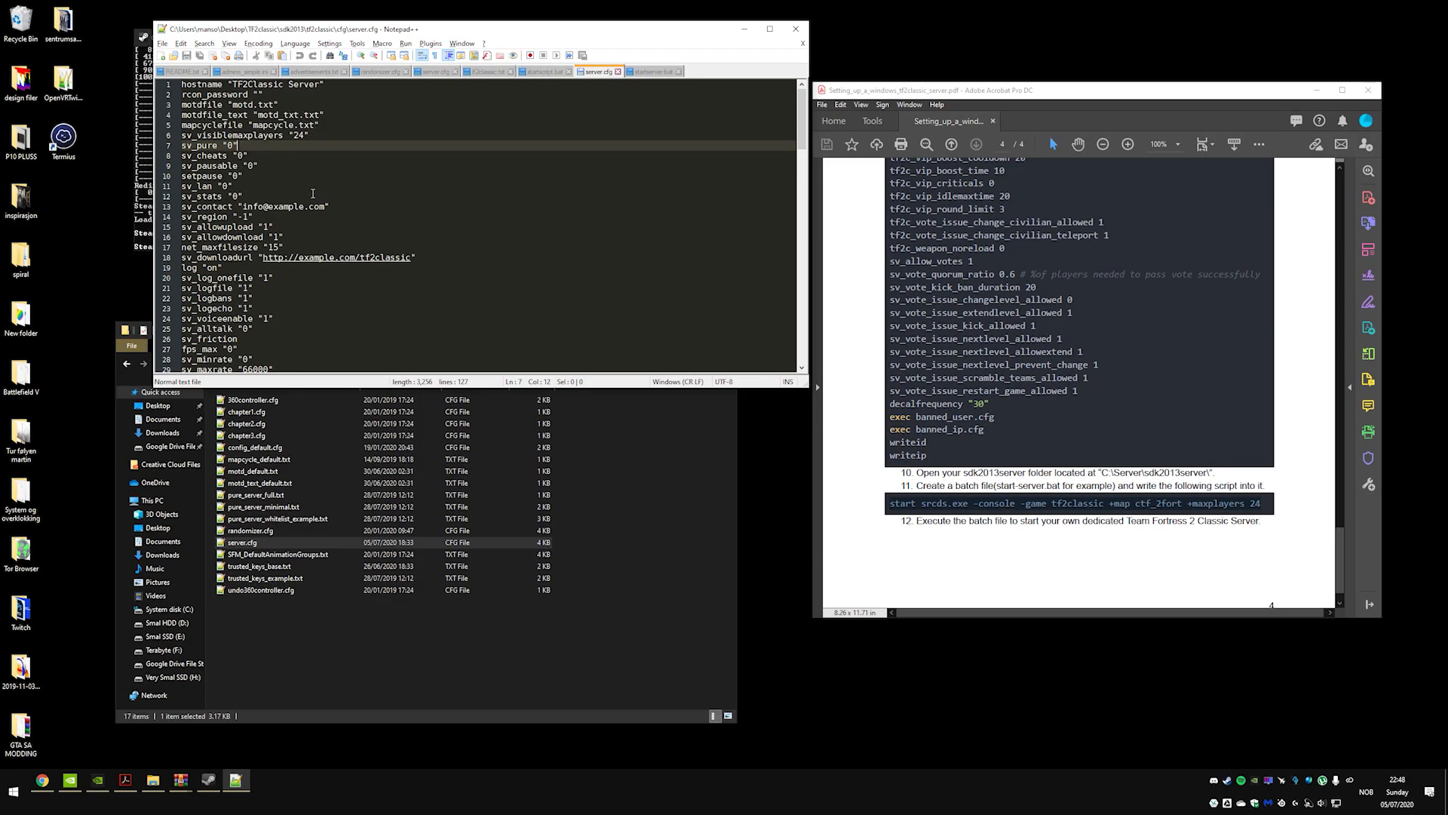
pyautogui.moveTo(279, 166)
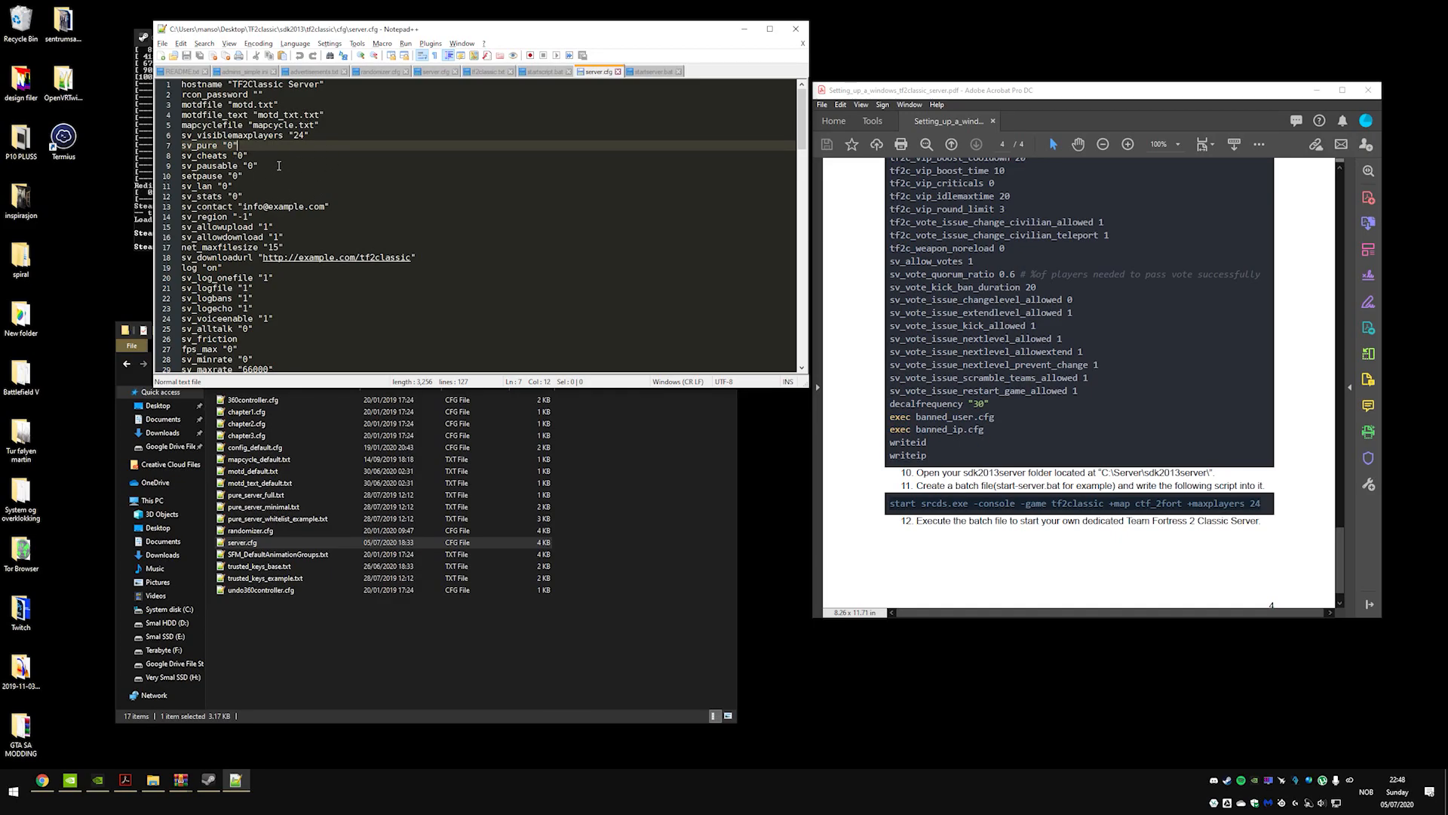
pyautogui.scroll(-3)
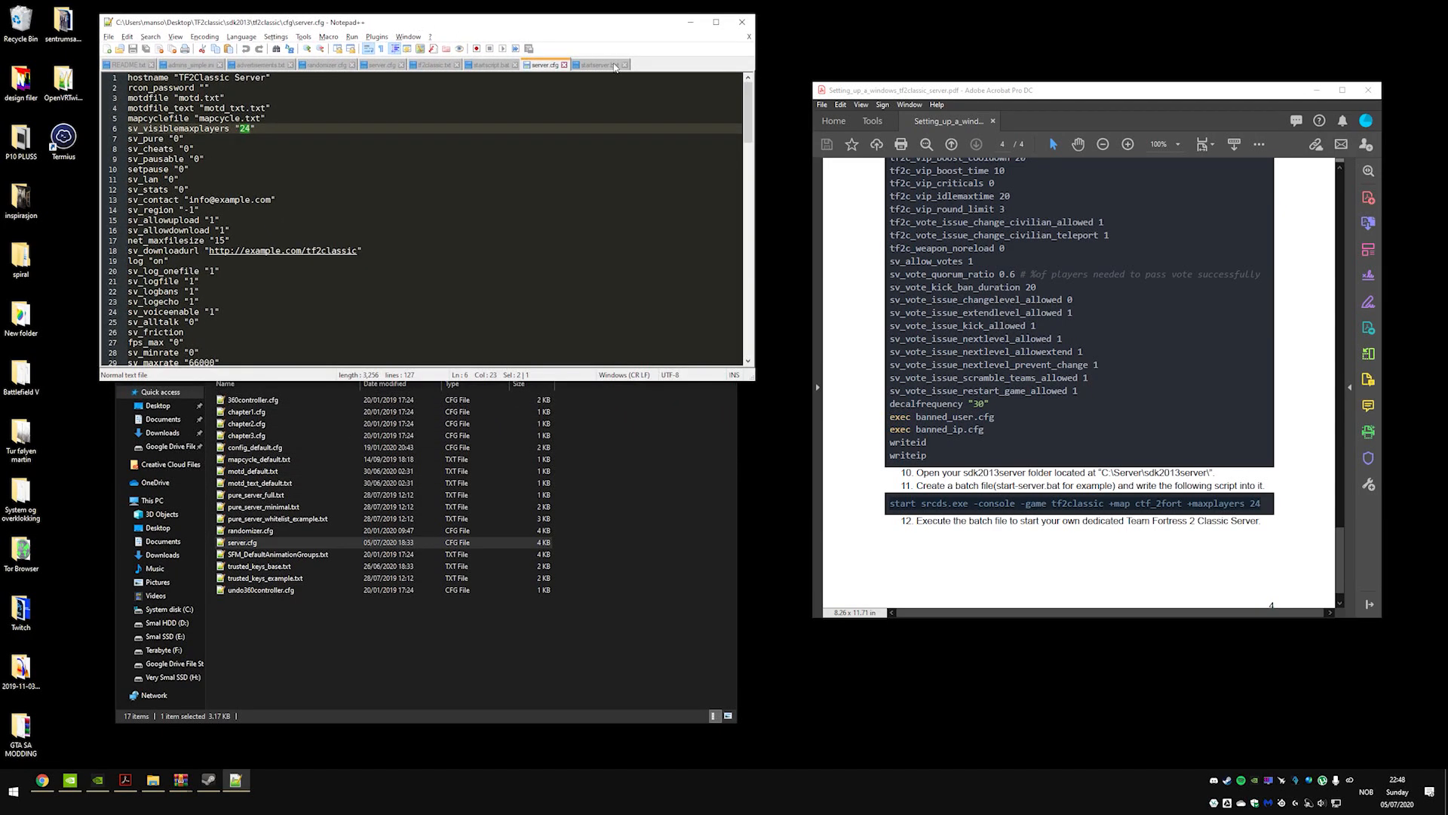
pyautogui.click(599, 64)
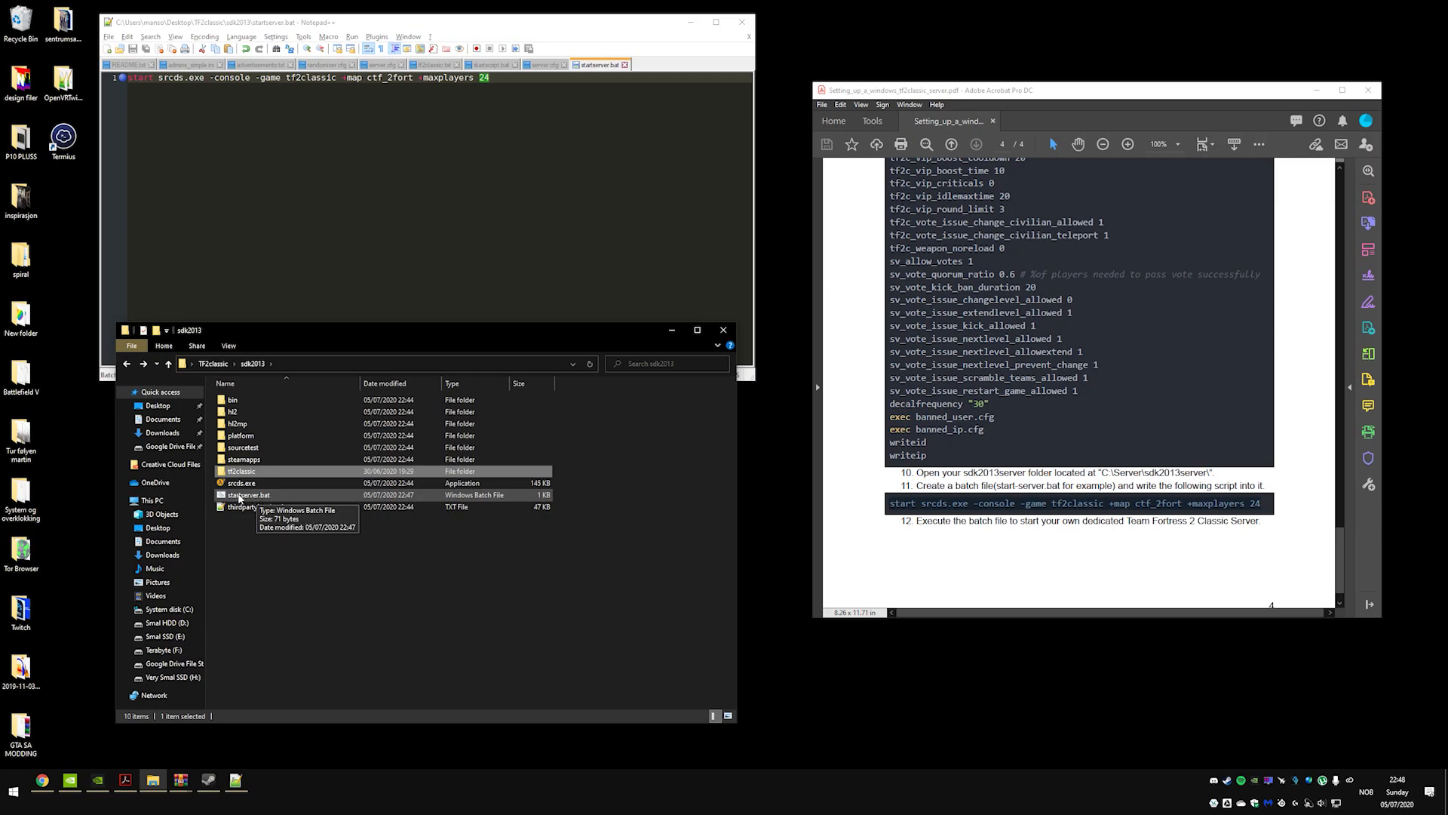
# - Run startserver.bat and allow the Source Dedicated Server through Windows Defender Firewall
pyautogui.doubleClick(247, 495)
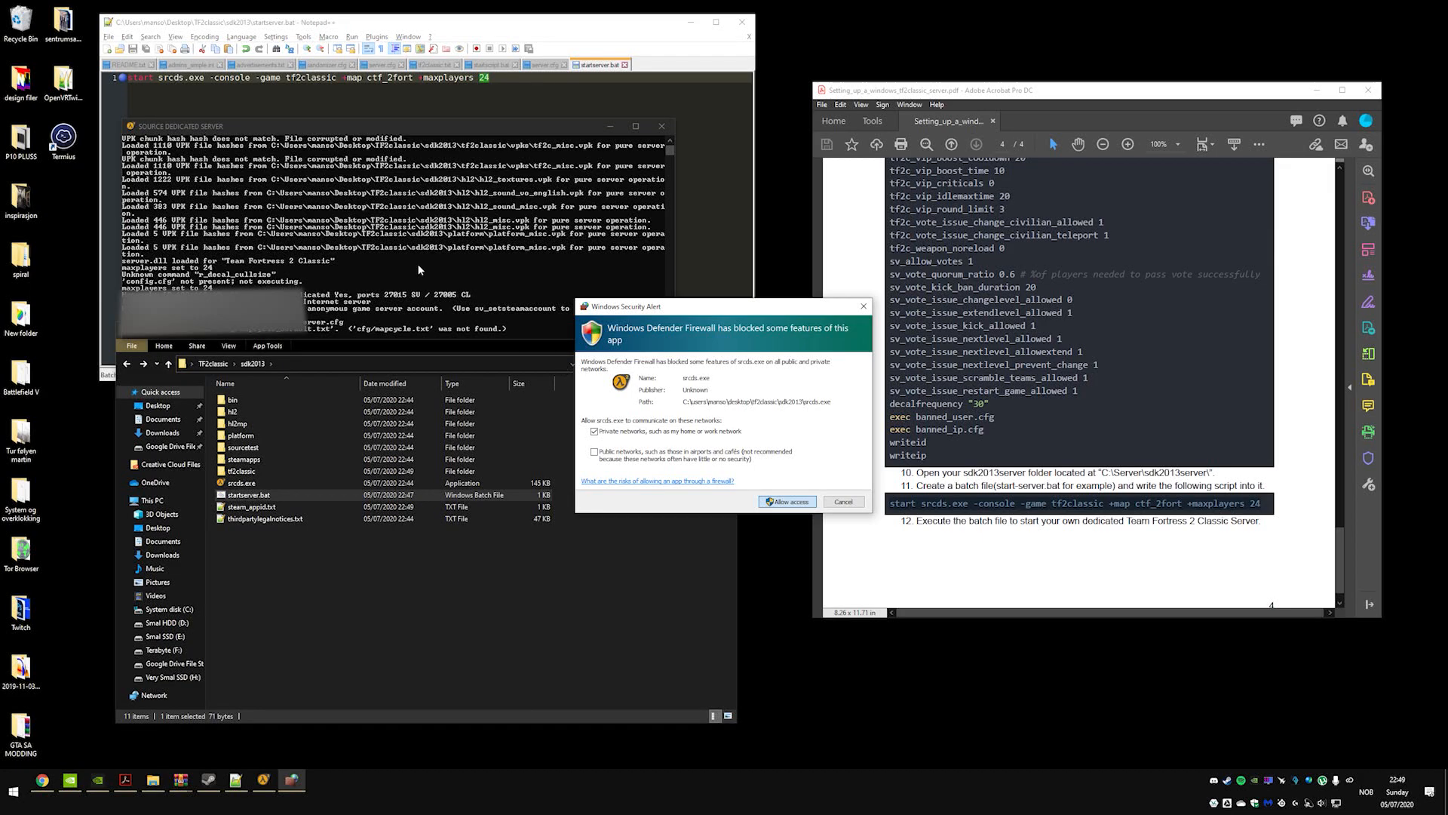
pyautogui.click(787, 502)
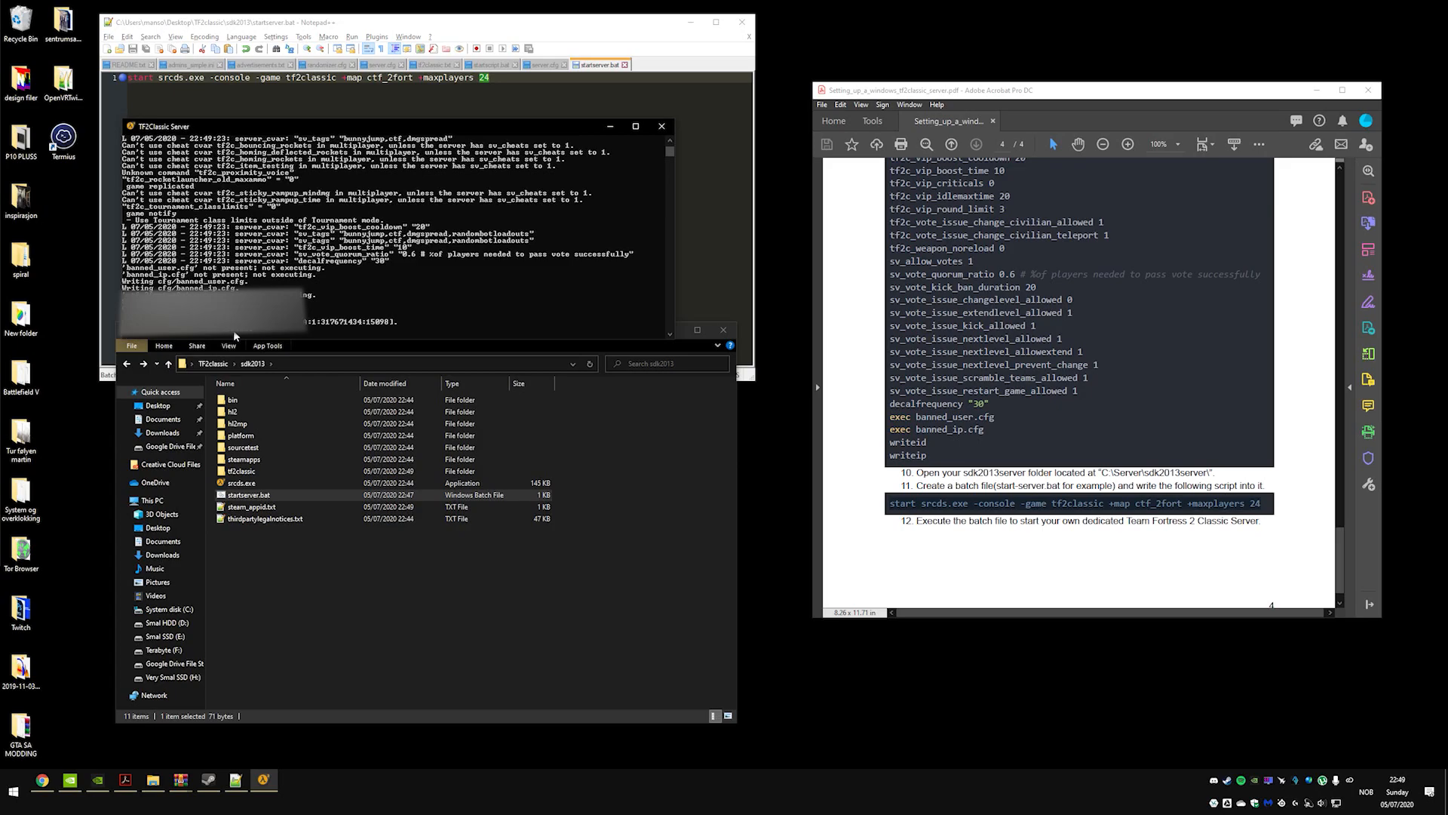
pyautogui.moveTo(238, 333)
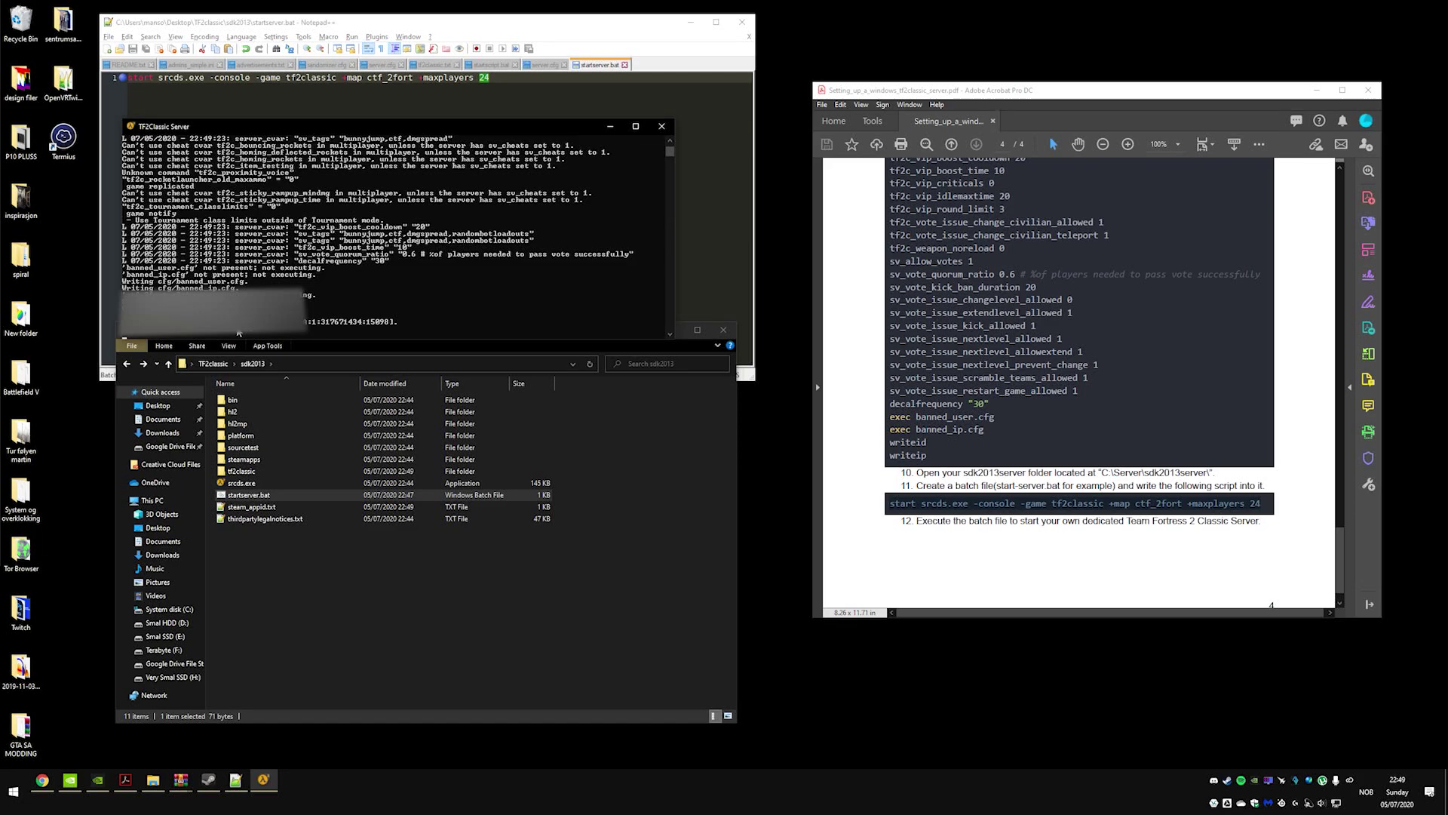
pyautogui.moveTo(1047, 442)
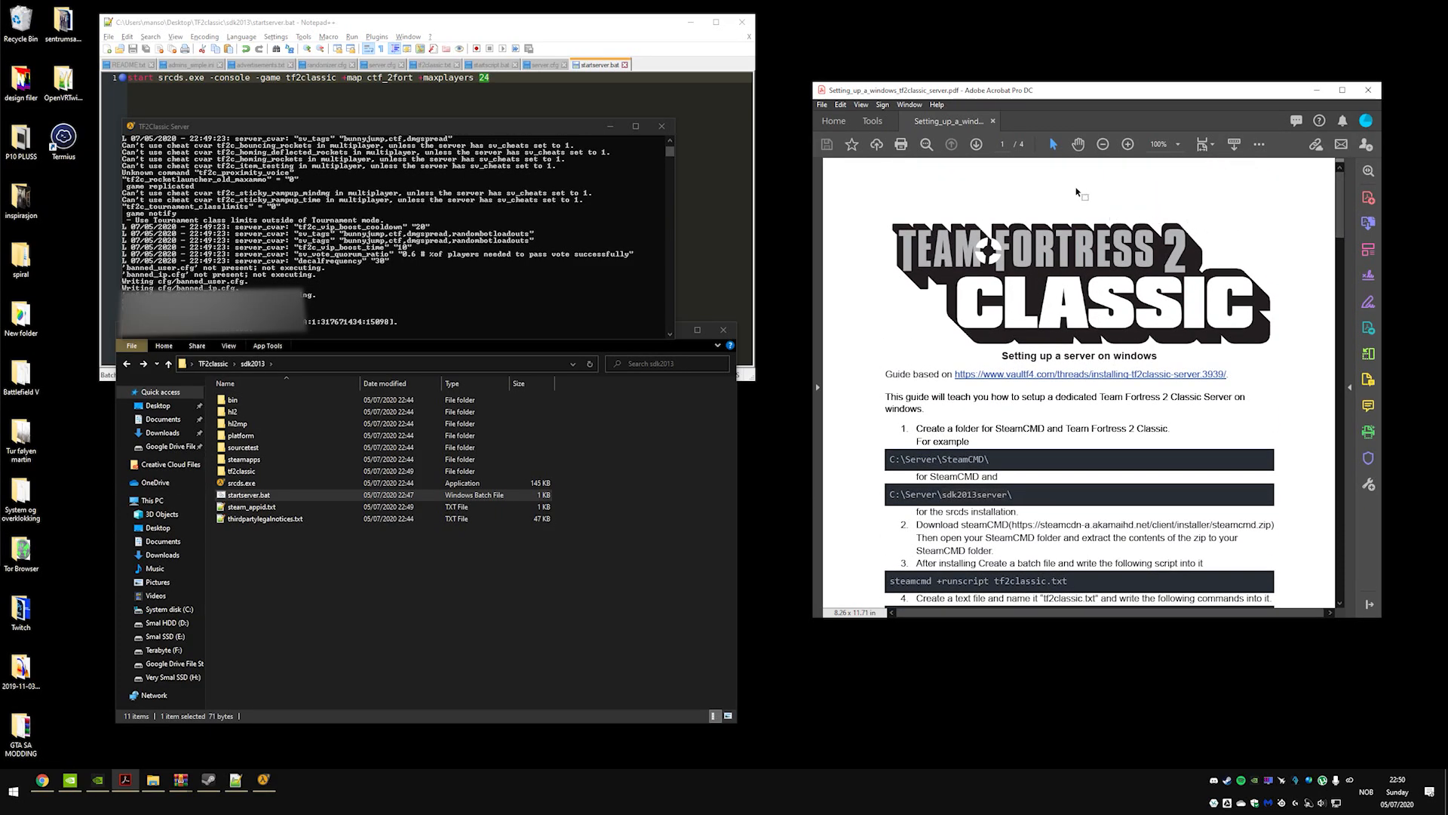
pyautogui.moveTo(1093, 203)
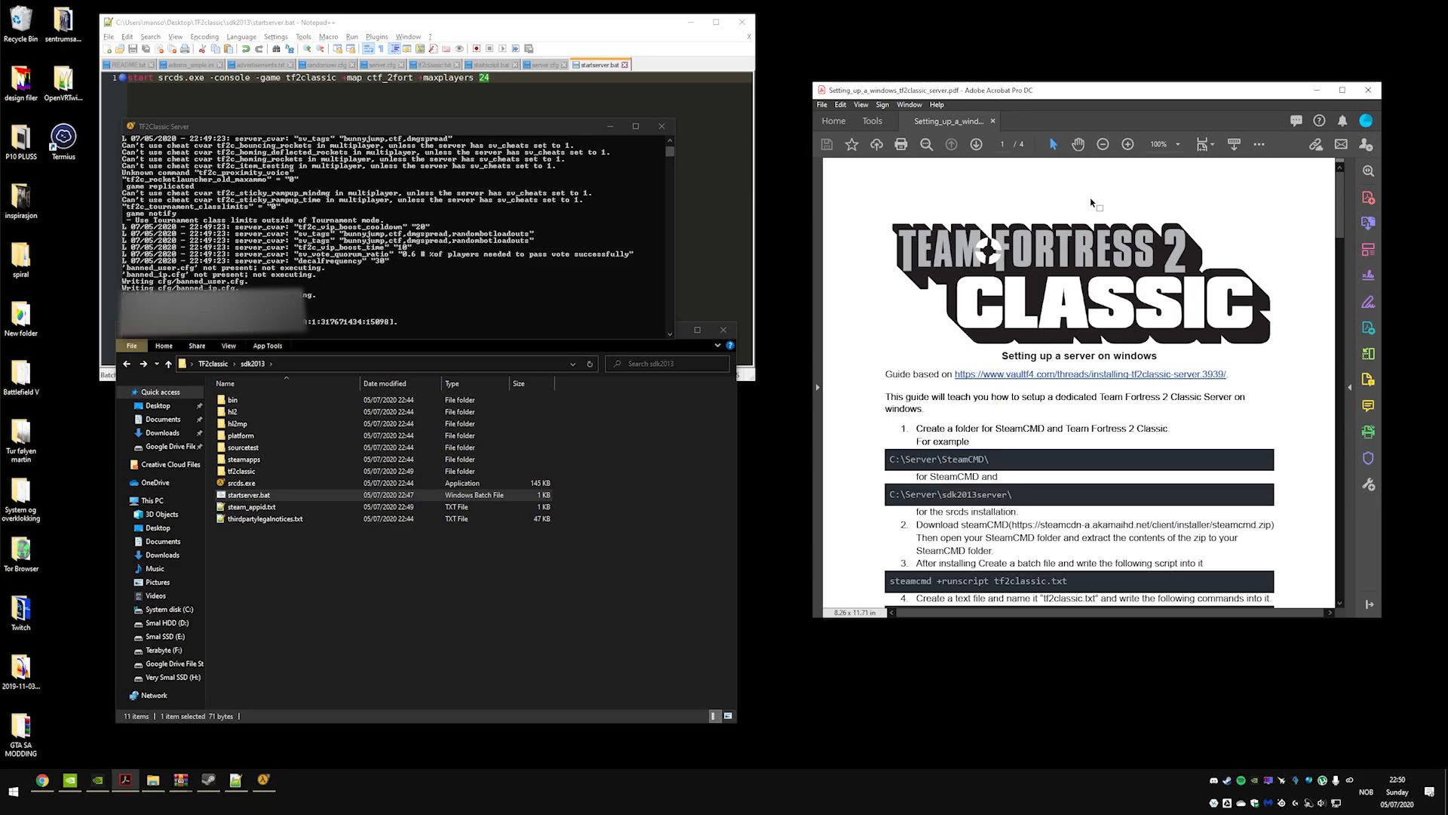